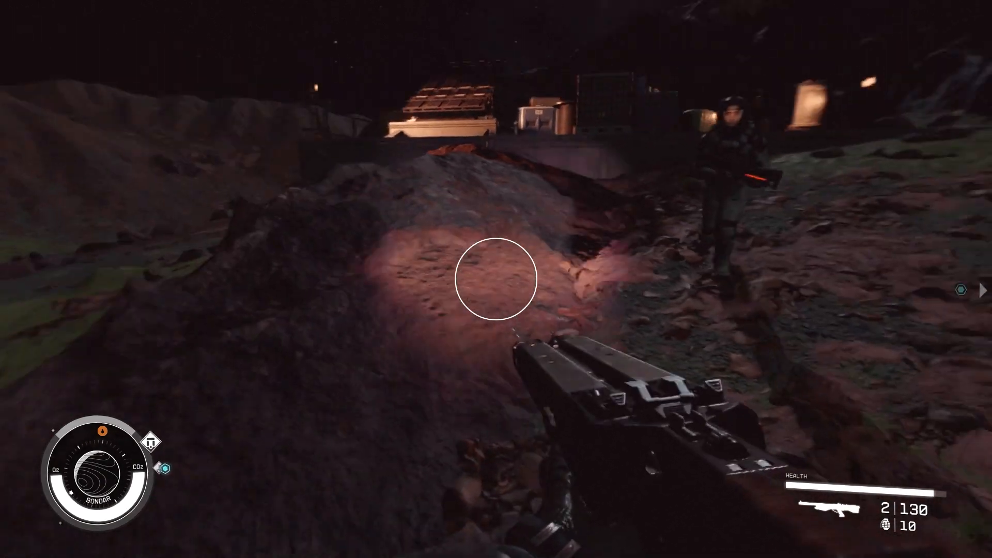
pyautogui.moveTo(496, 278)
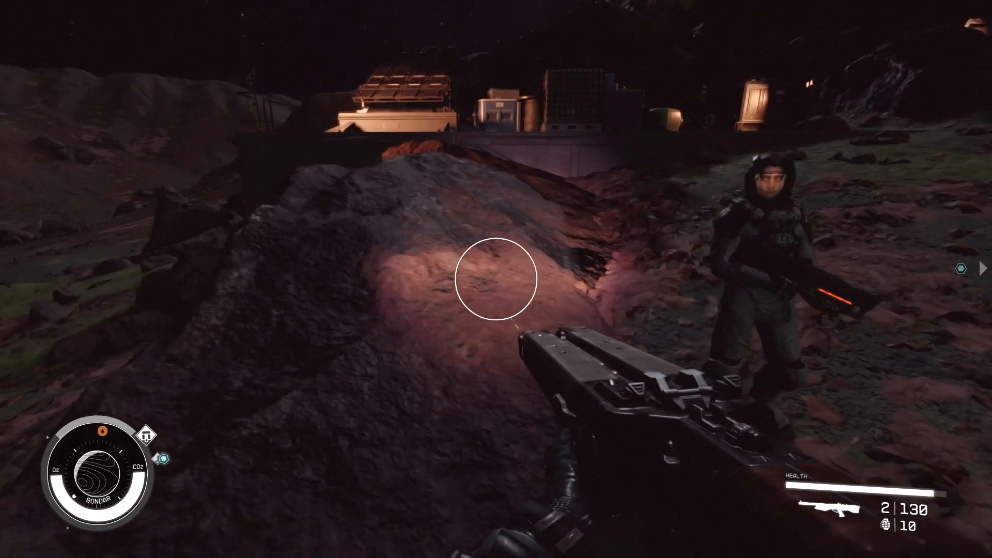
pyautogui.moveTo(496, 279)
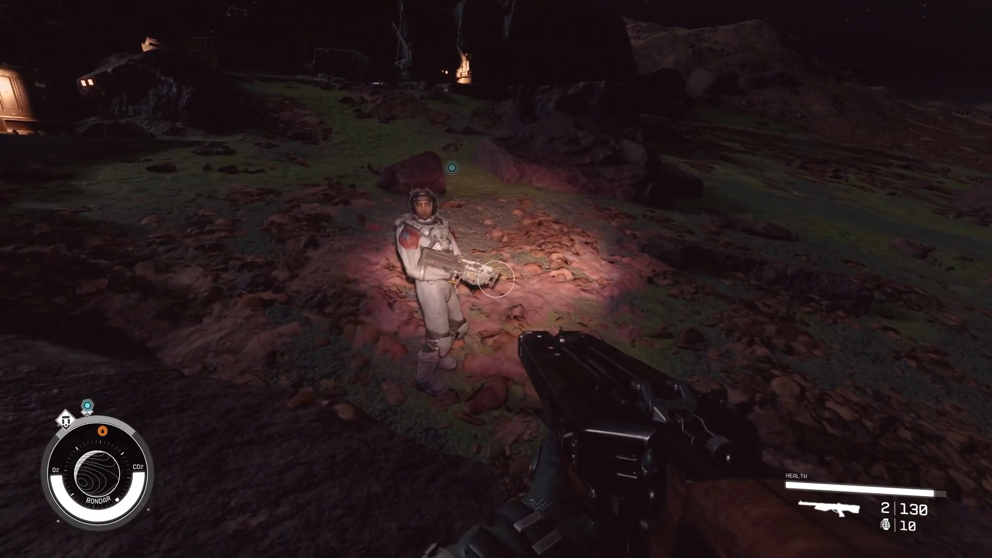
pyautogui.moveTo(496, 279)
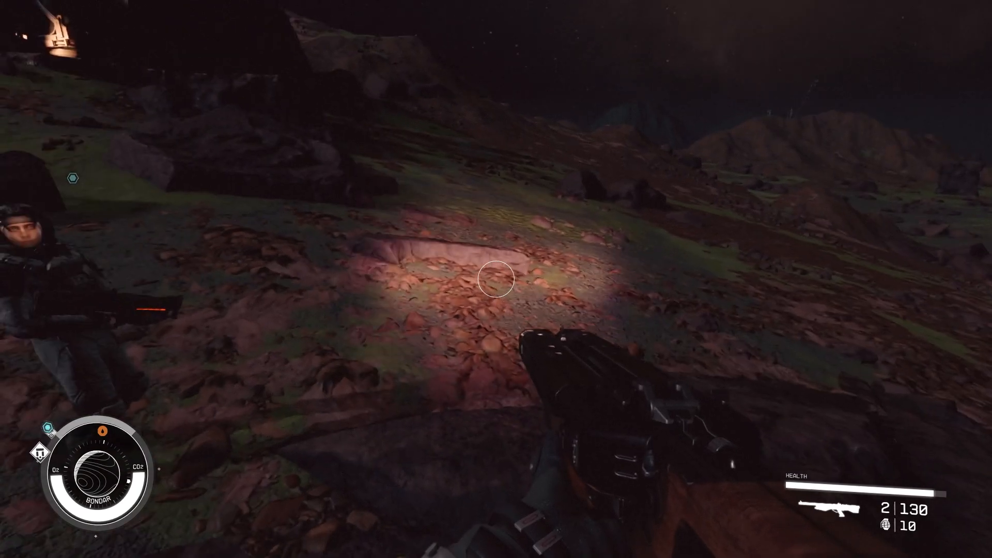
pyautogui.moveTo(496, 279)
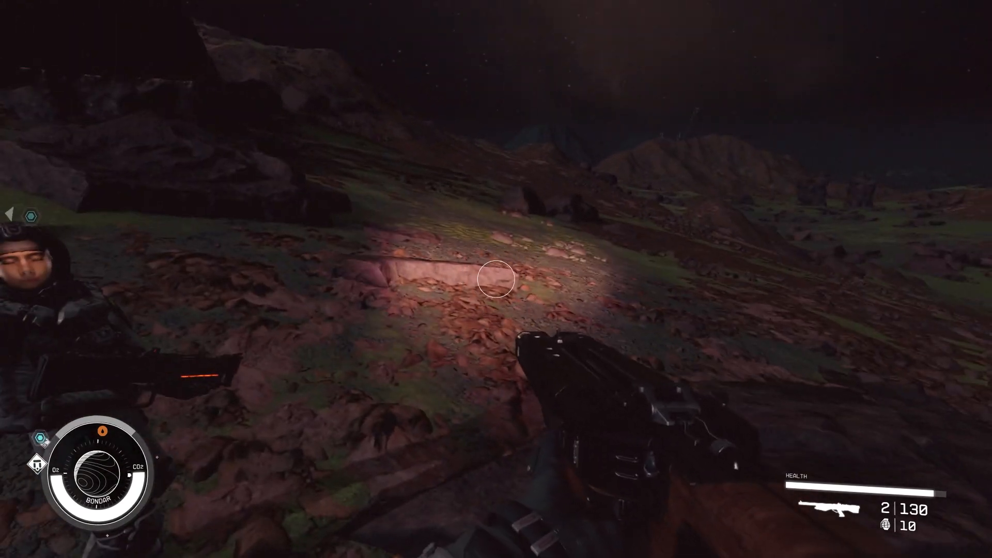
pyautogui.moveTo(496, 279)
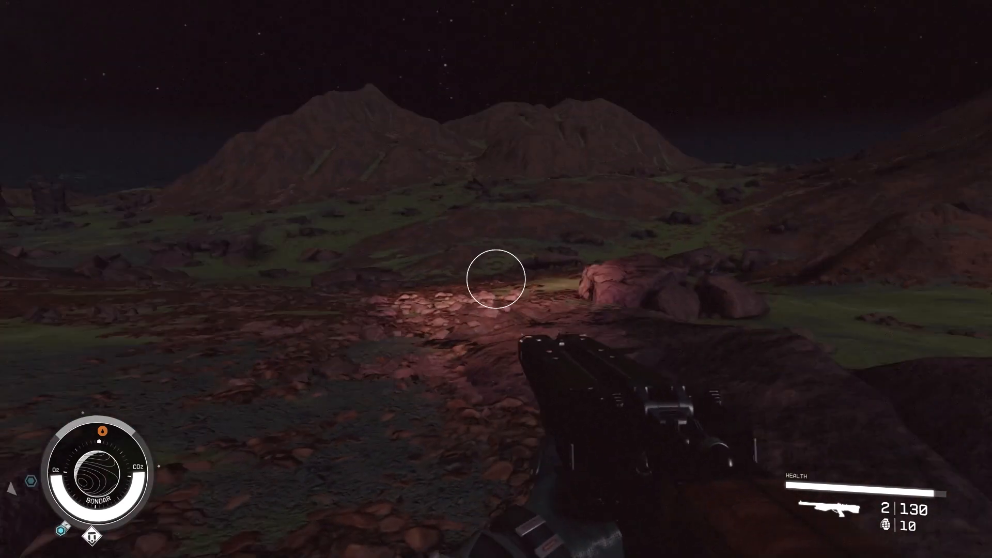
pyautogui.moveTo(496, 279)
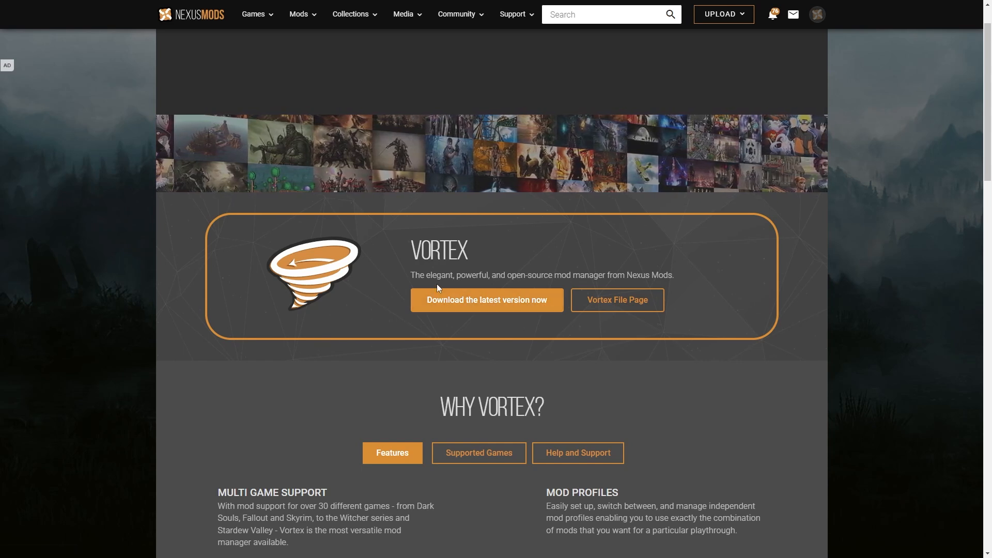
# Show the Performance BOOST mod's main and optional download files.
pyautogui.scroll(3)
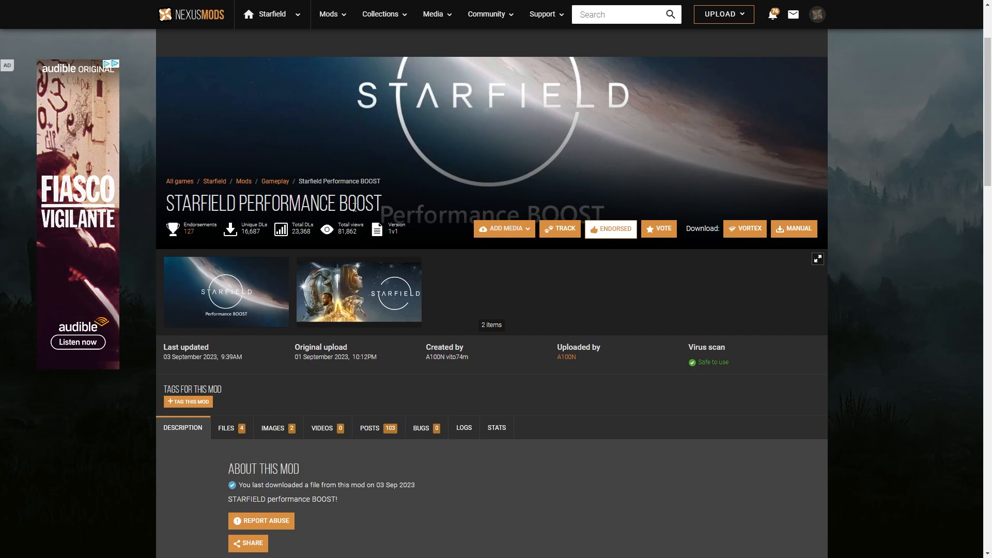
pyautogui.click(226, 428)
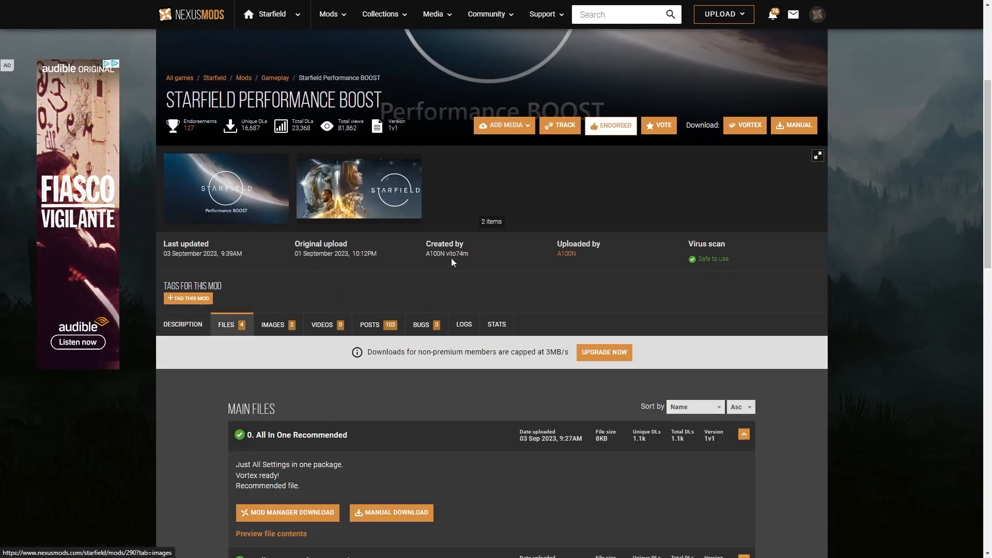
pyautogui.scroll(-3)
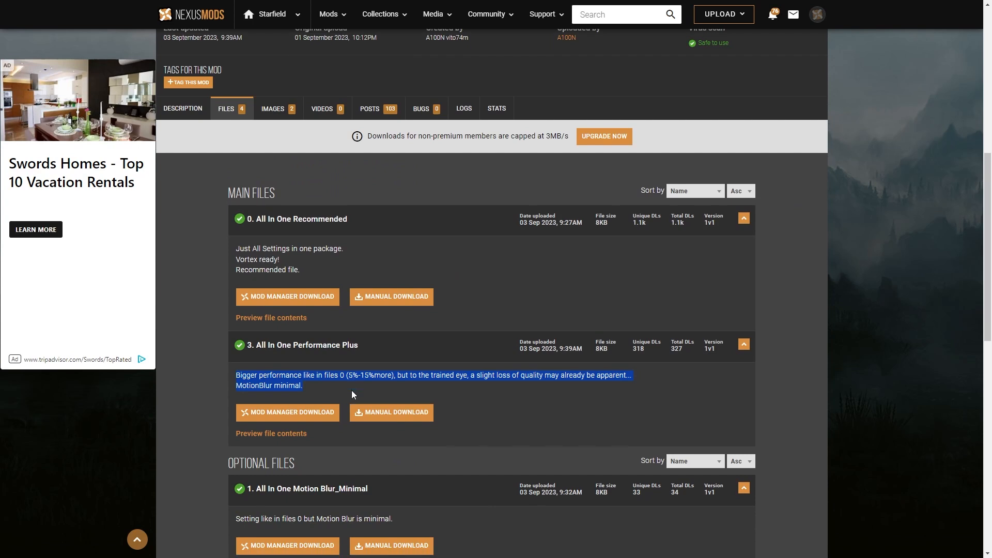
pyautogui.scroll(-3)
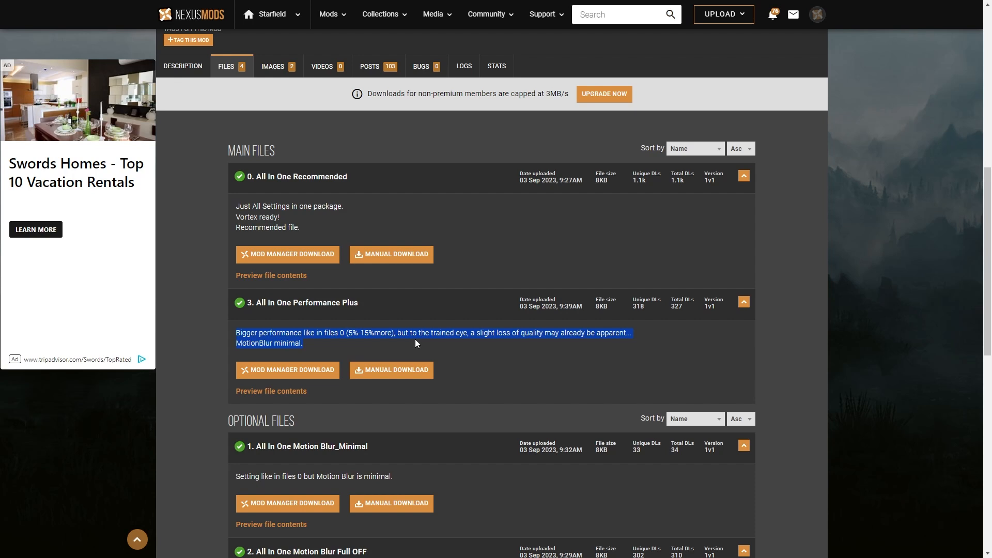
pyautogui.moveTo(328, 348)
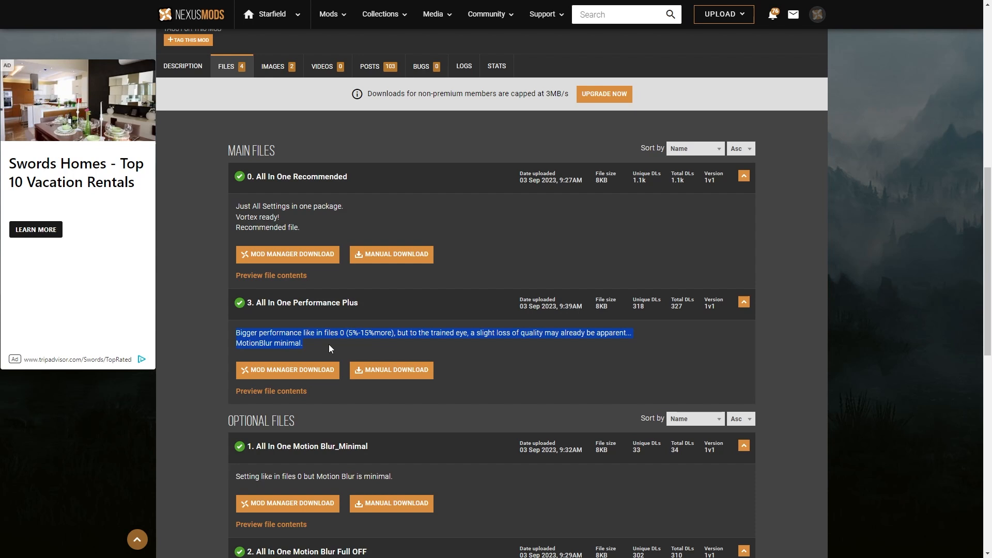
pyautogui.moveTo(320, 343)
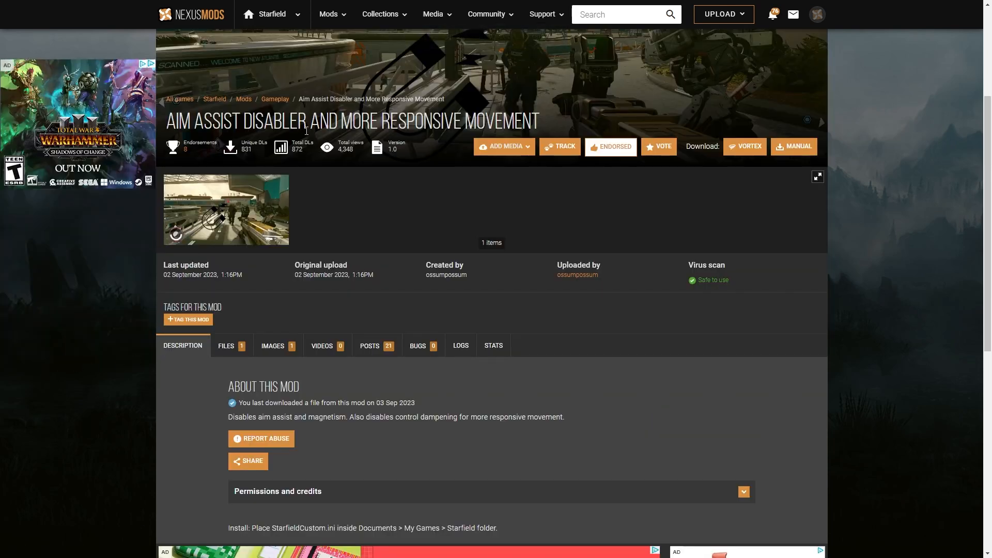
pyautogui.moveTo(540, 259)
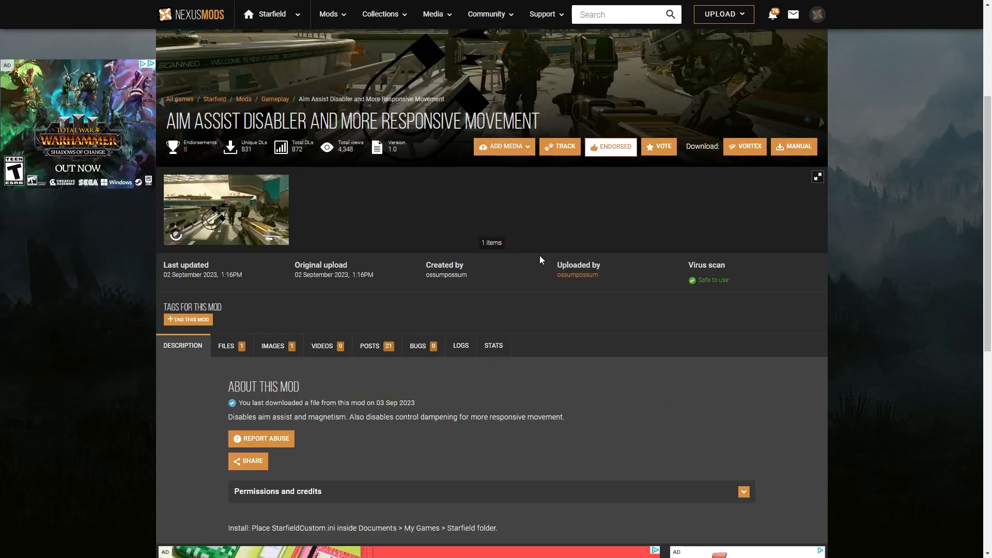
# Show the Aim Assist Disabler mod's single main file in its files list.
pyautogui.scroll(-3)
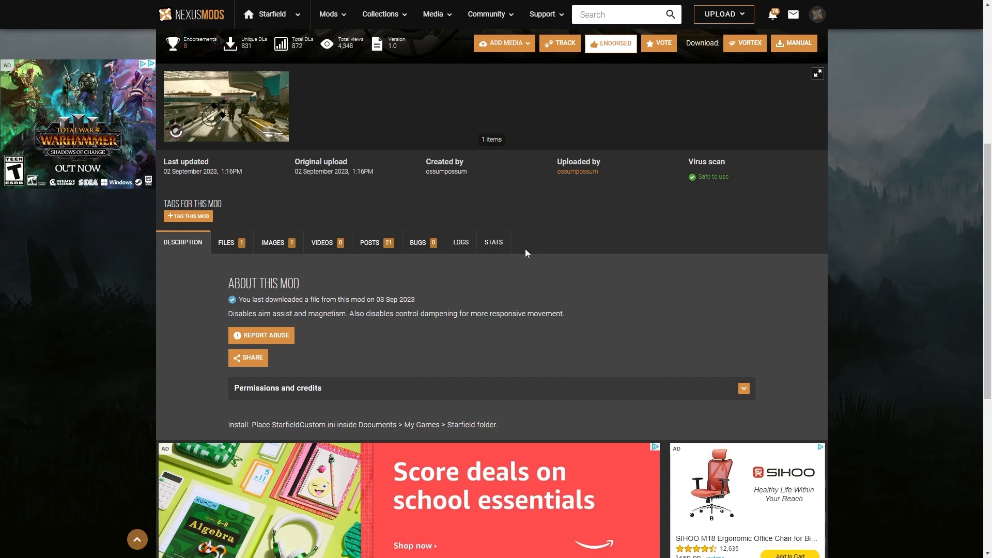
pyautogui.moveTo(191, 261)
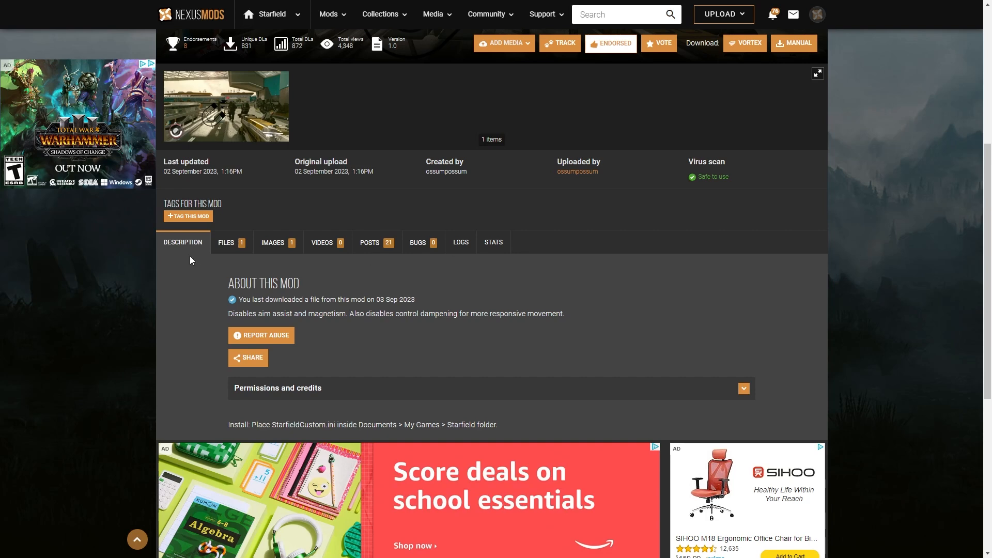
pyautogui.click(226, 242)
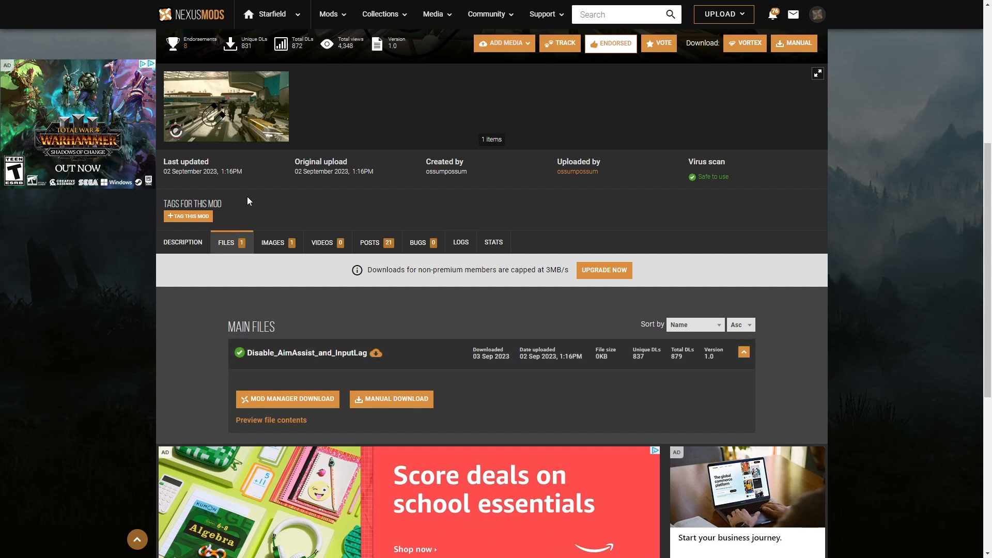
pyautogui.moveTo(227, 365)
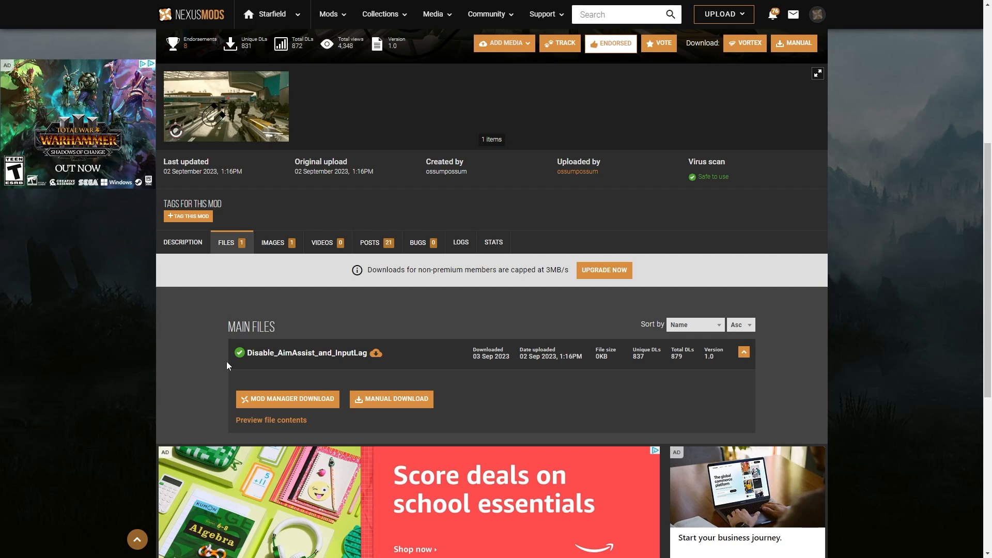
pyautogui.moveTo(291, 374)
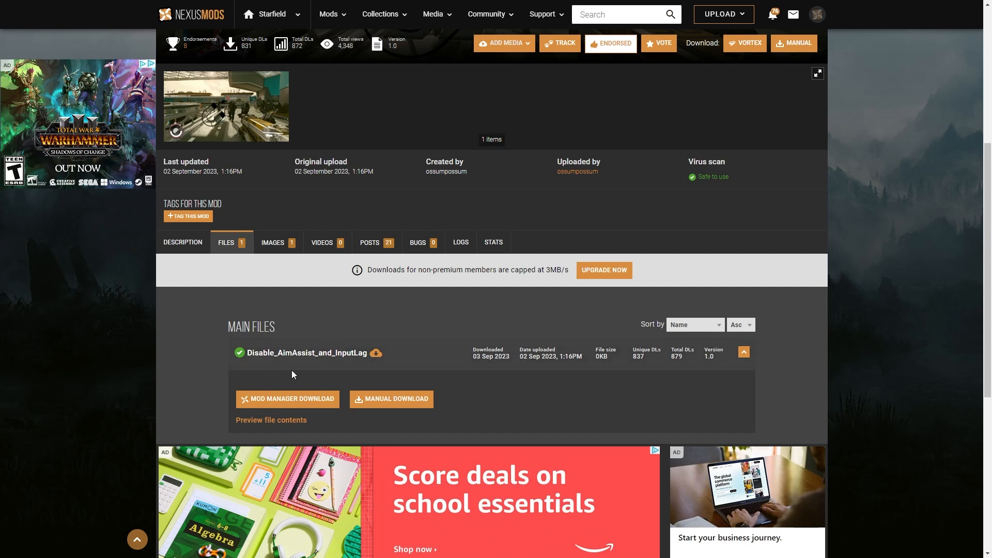
pyautogui.moveTo(307, 368)
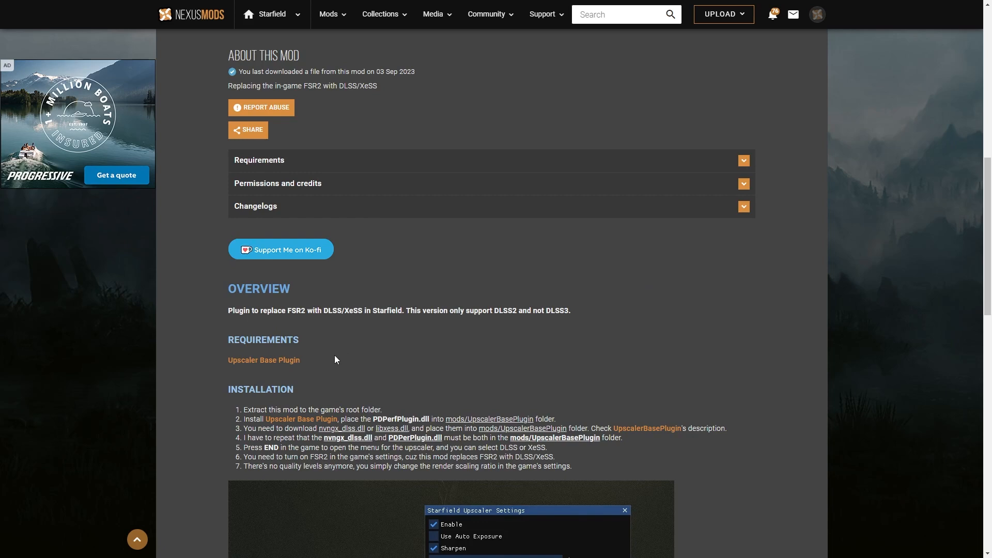
# Show the Starfield Upscaler's ReShade and Standalone main files and older versions.
pyautogui.scroll(3)
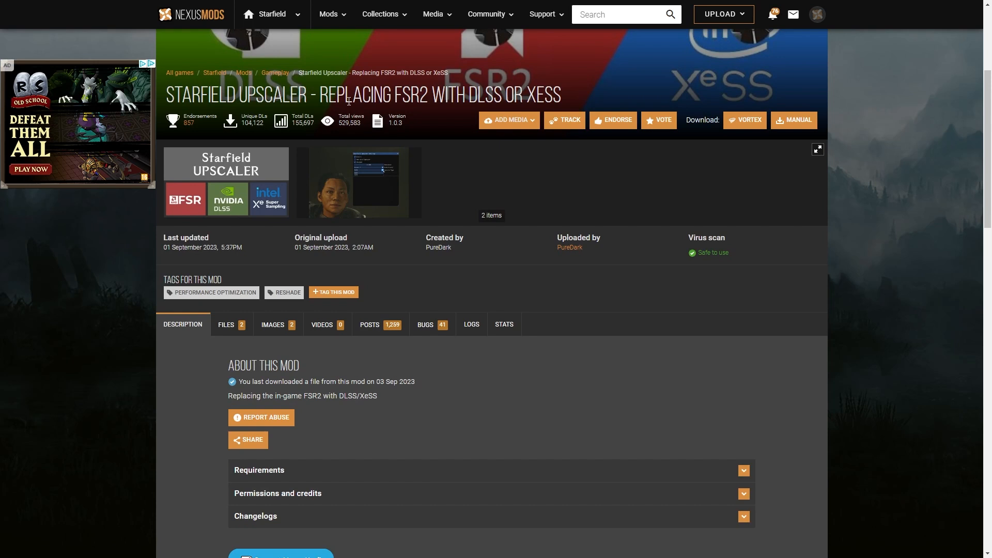
pyautogui.moveTo(165, 101)
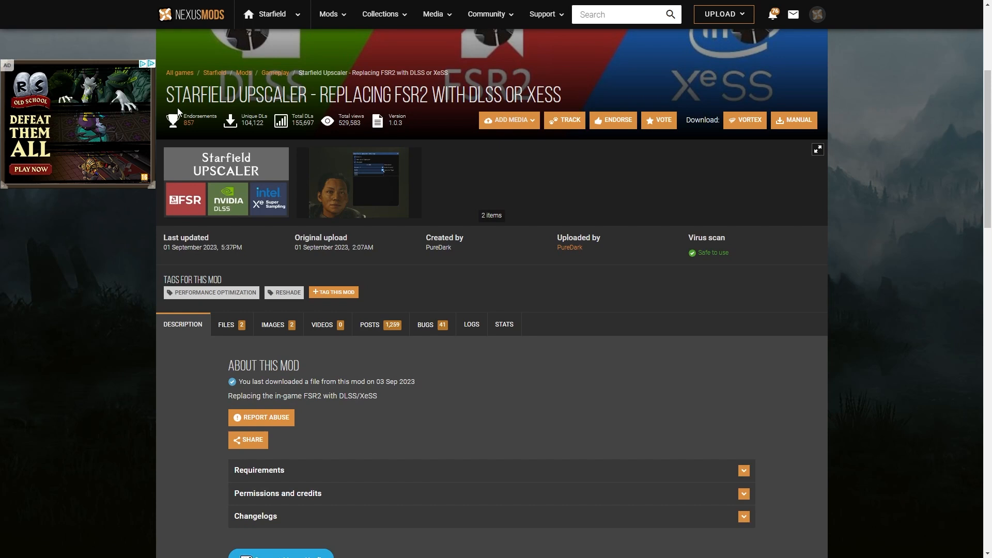
pyautogui.moveTo(405, 99)
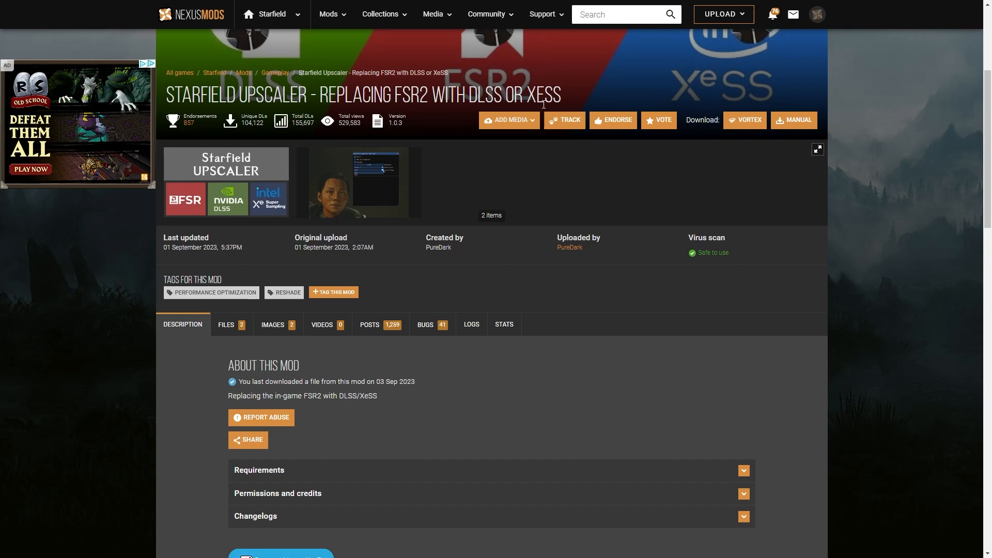
pyautogui.click(509, 120)
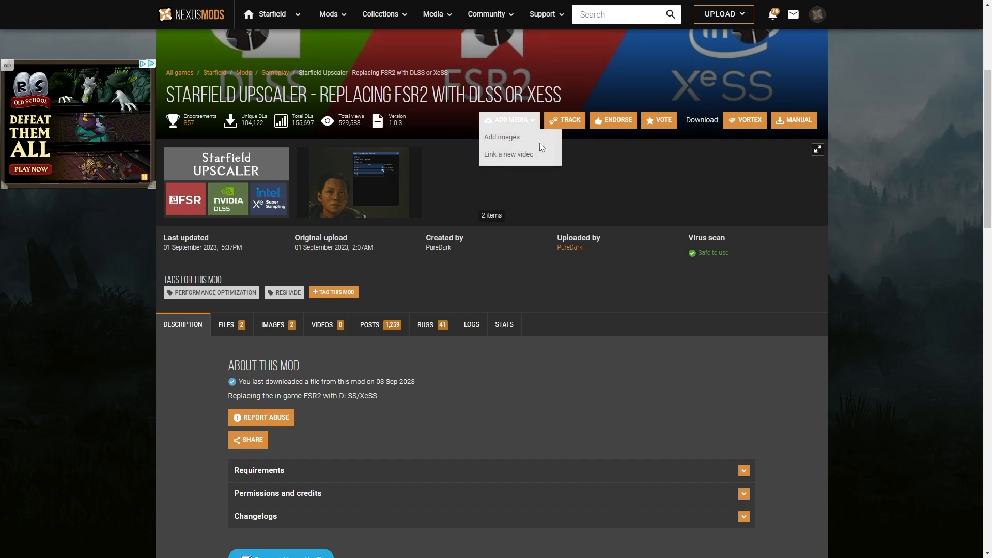
pyautogui.scroll(-3)
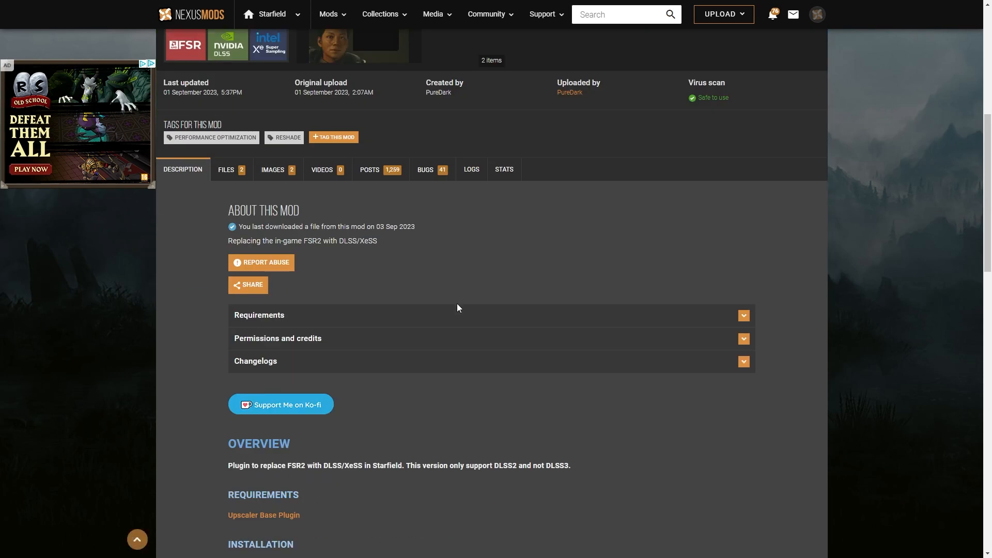
pyautogui.scroll(-3)
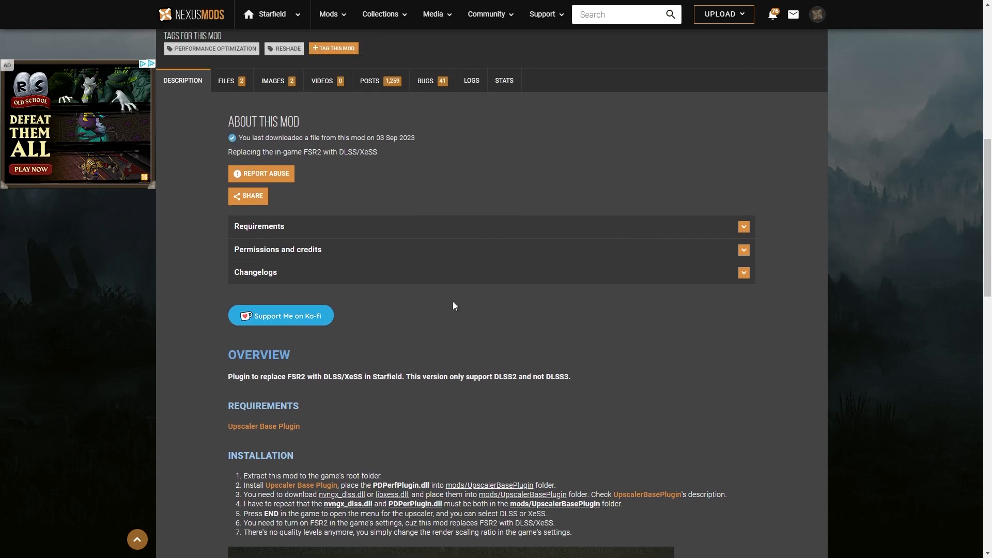
pyautogui.click(226, 81)
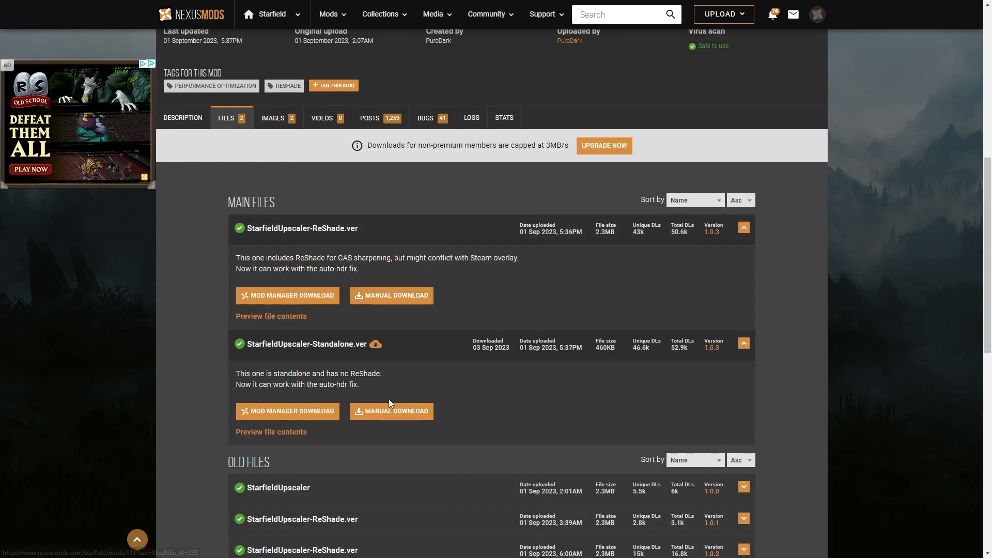
pyautogui.moveTo(242, 354)
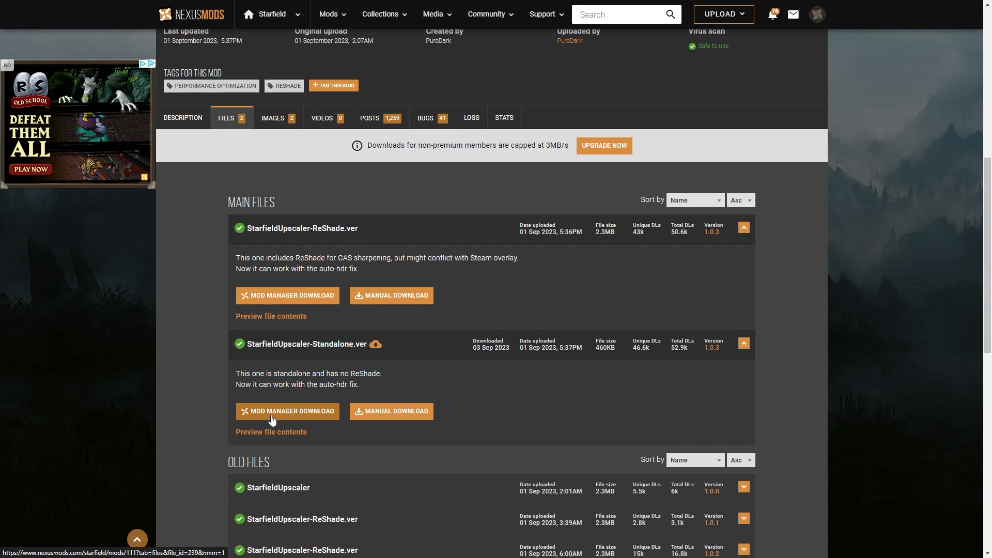
pyautogui.moveTo(335, 387)
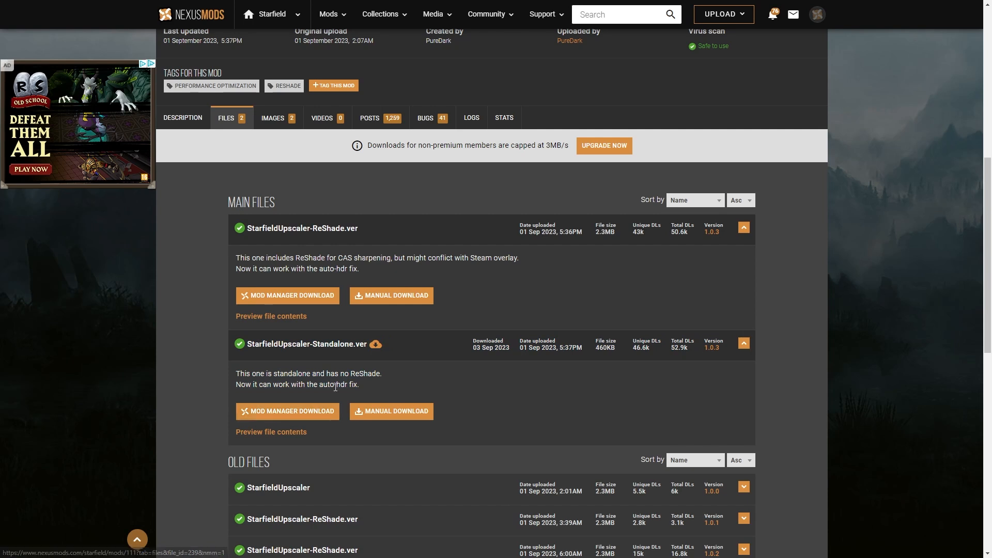
pyautogui.moveTo(391, 412)
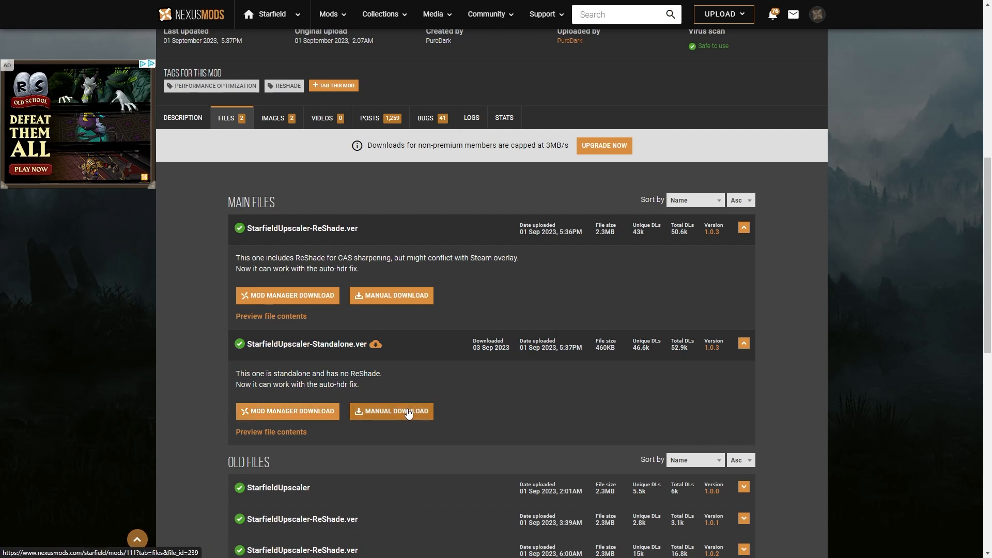
pyautogui.moveTo(407, 387)
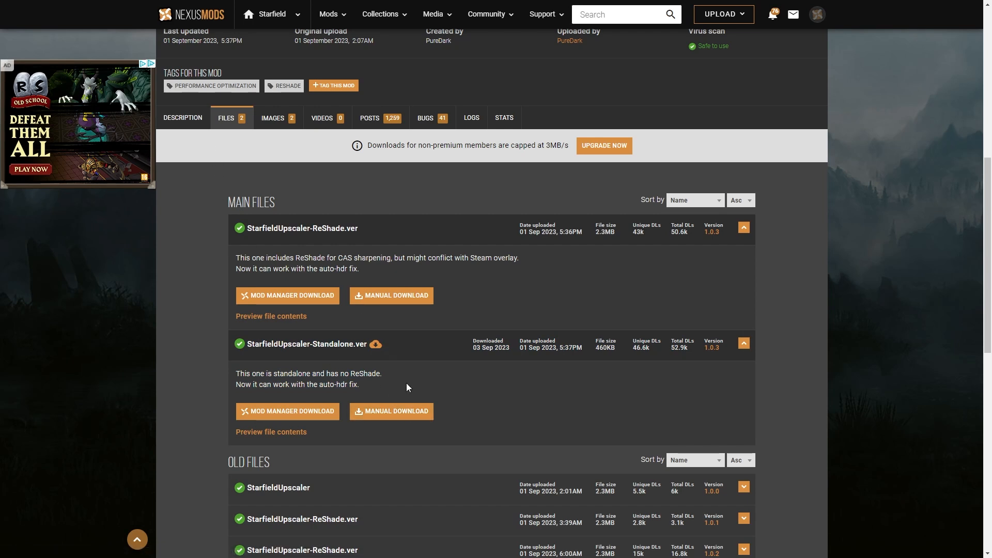
pyautogui.moveTo(391, 411)
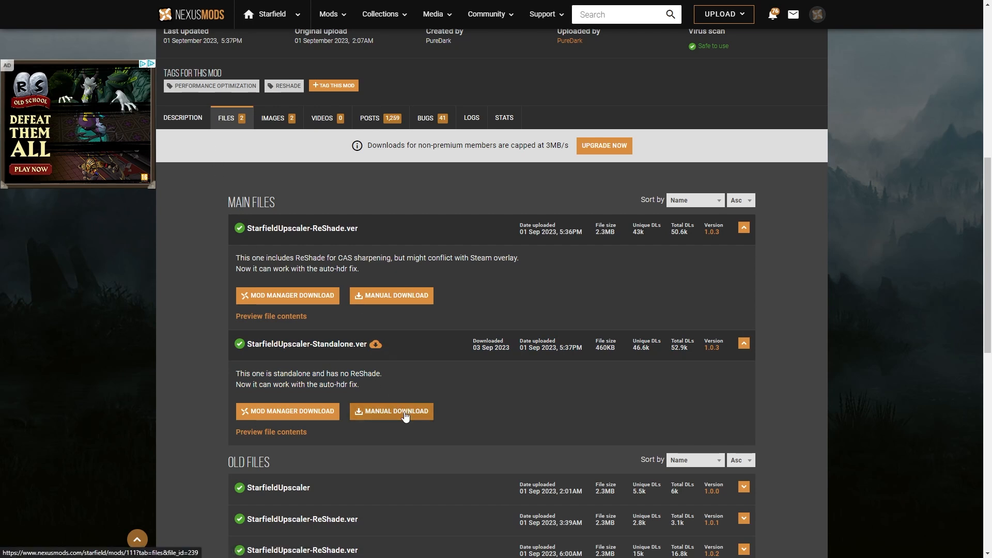
pyautogui.moveTo(182, 117)
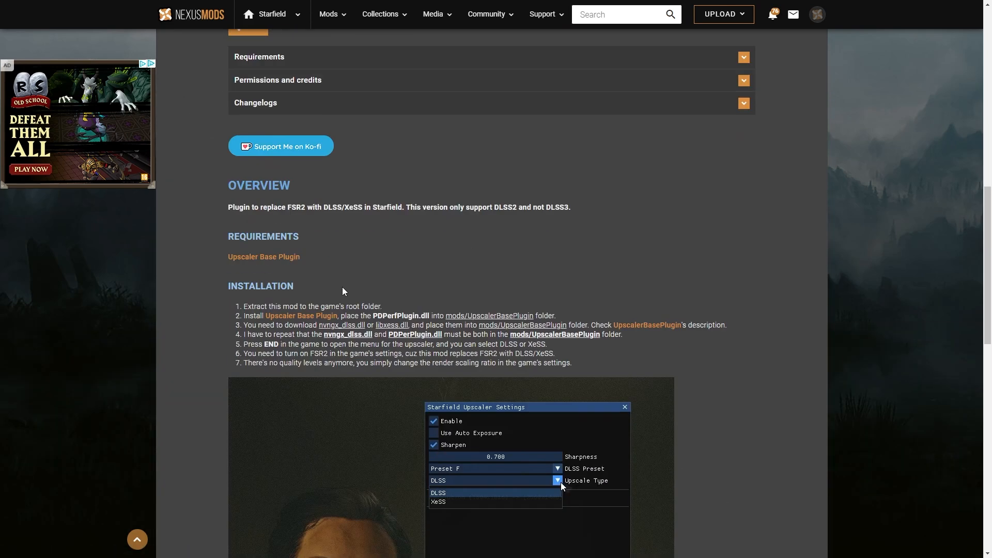
pyautogui.moveTo(301, 325)
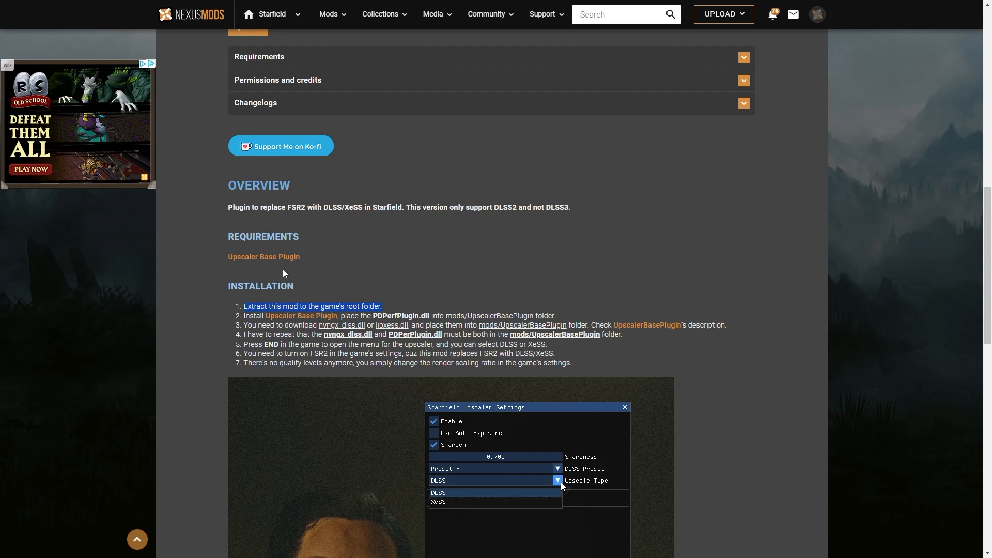
pyautogui.moveTo(355, 305)
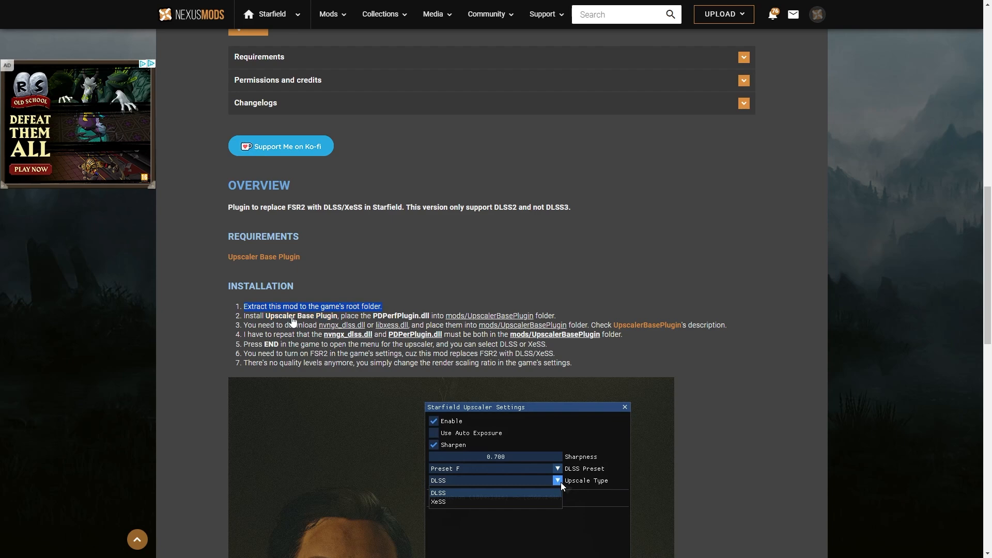
# View the Upscaler Base Plugin's files and its DLSS, FSR2 and XeSS DLL links.
pyautogui.click(264, 258)
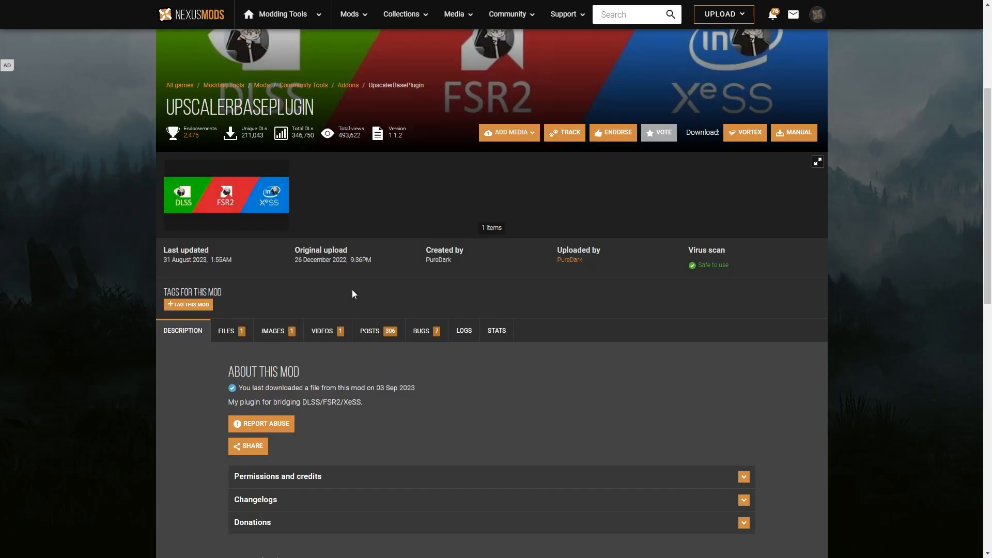
pyautogui.click(226, 331)
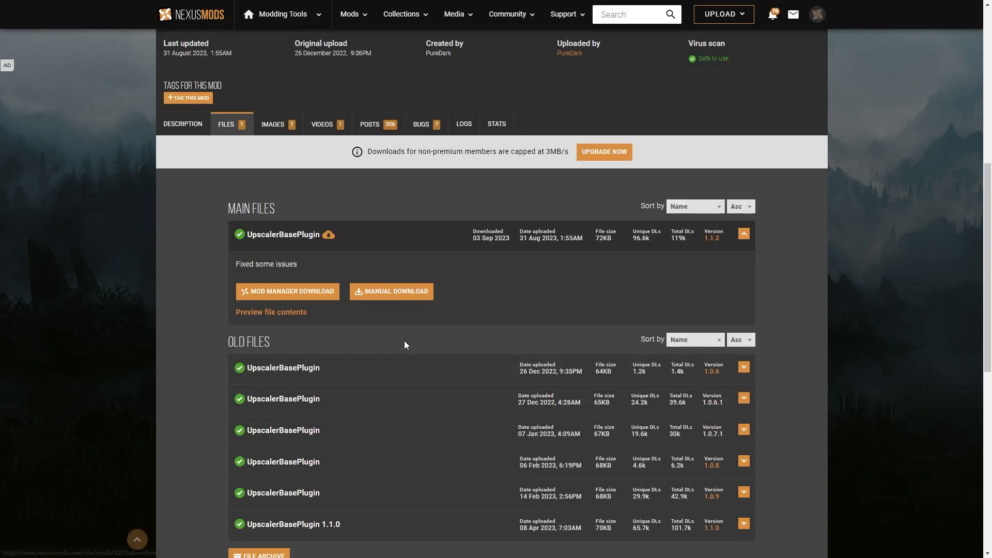
pyautogui.moveTo(390, 292)
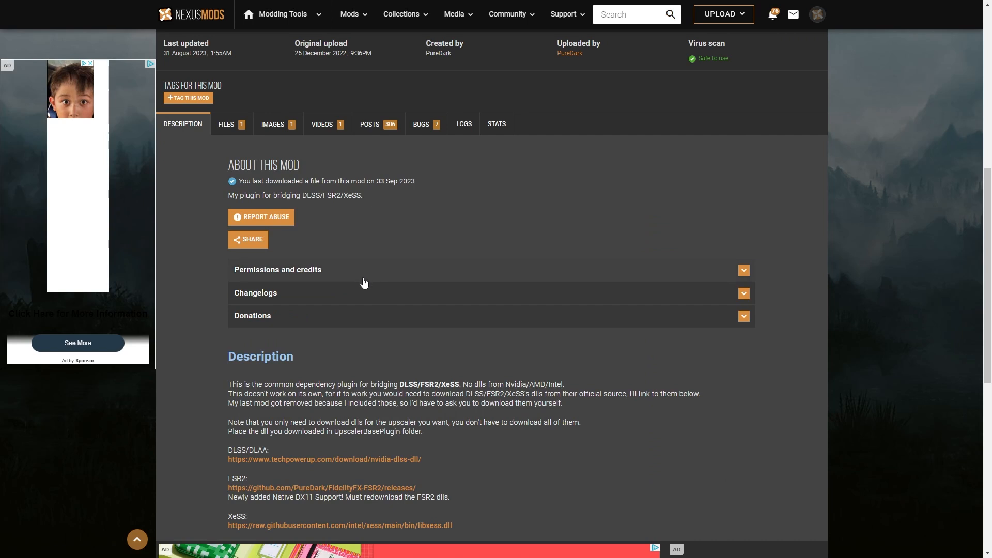
pyautogui.scroll(-3)
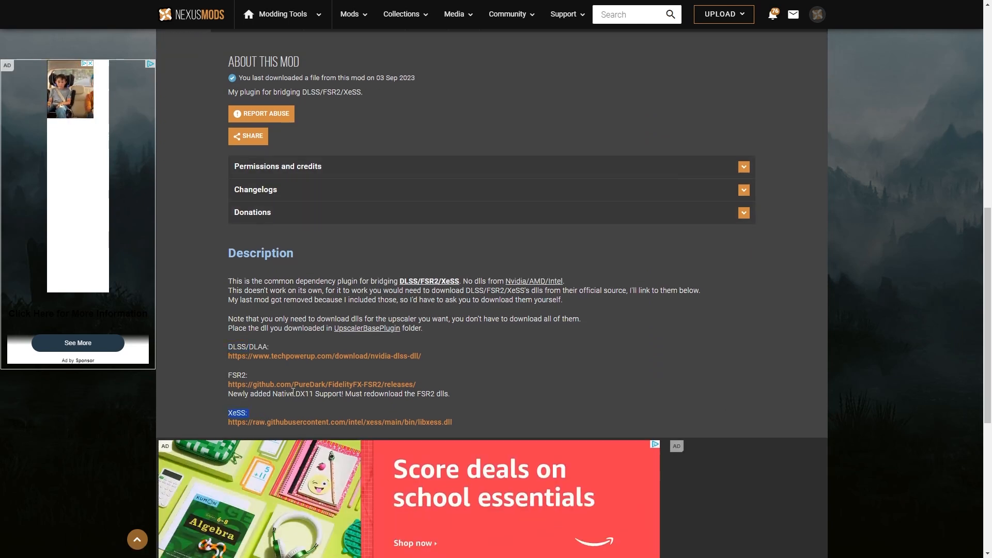
pyautogui.moveTo(301, 362)
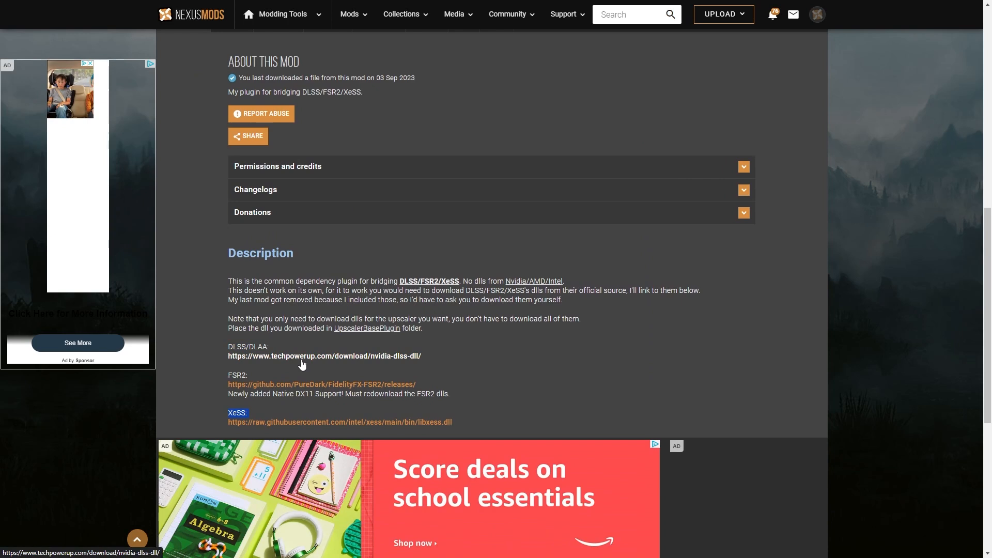
pyautogui.moveTo(286, 361)
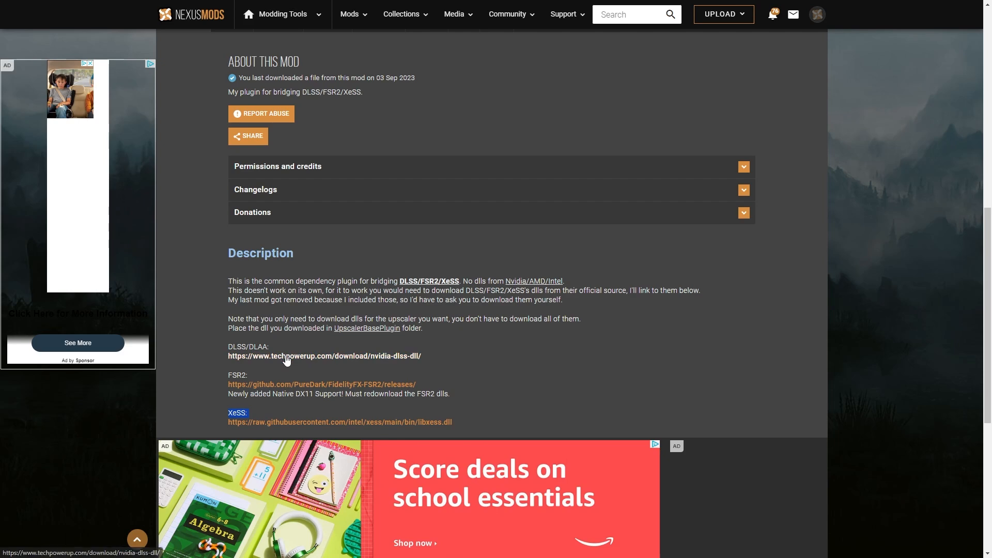
pyautogui.scroll(3)
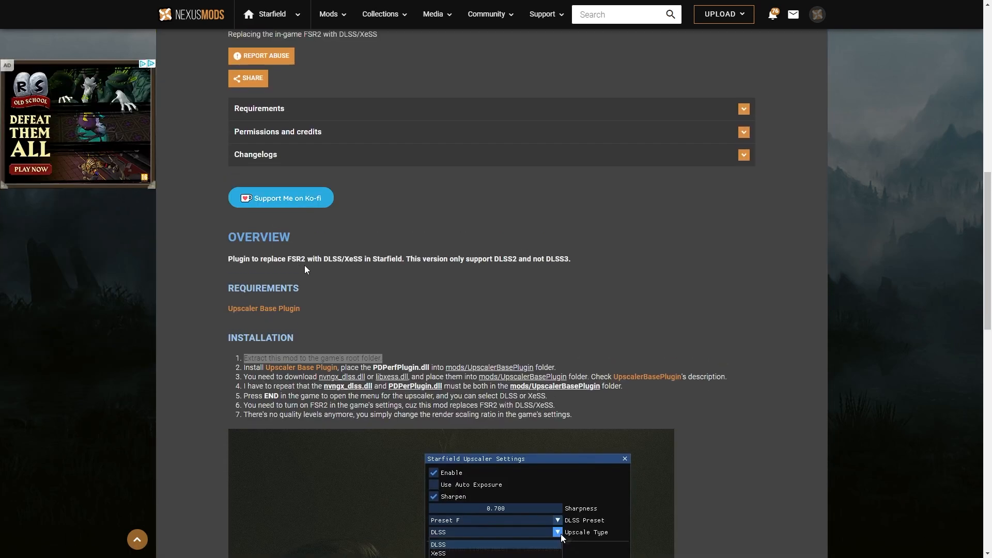
# Scroll through the Upscaler's Installation section and its settings menu screenshot.
pyautogui.scroll(-3)
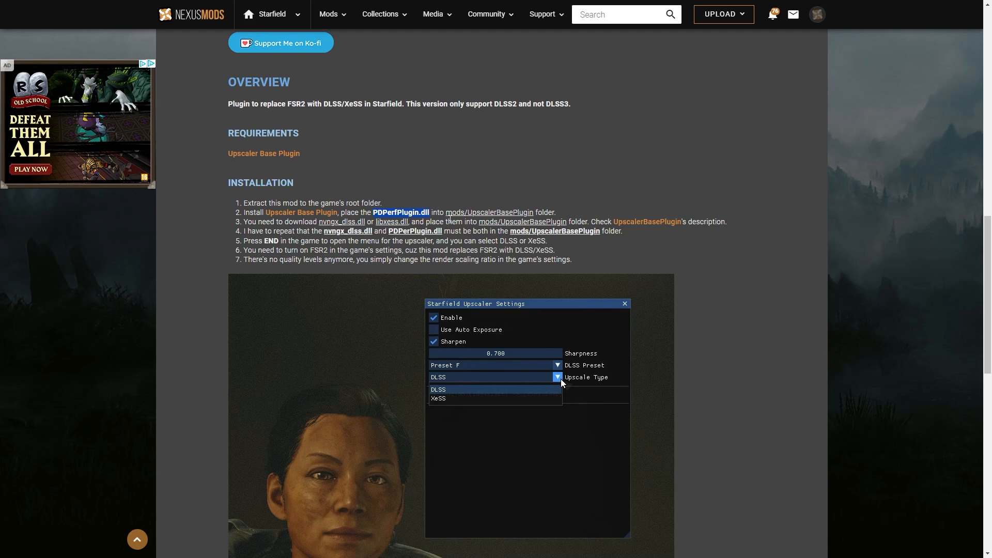
pyautogui.scroll(3)
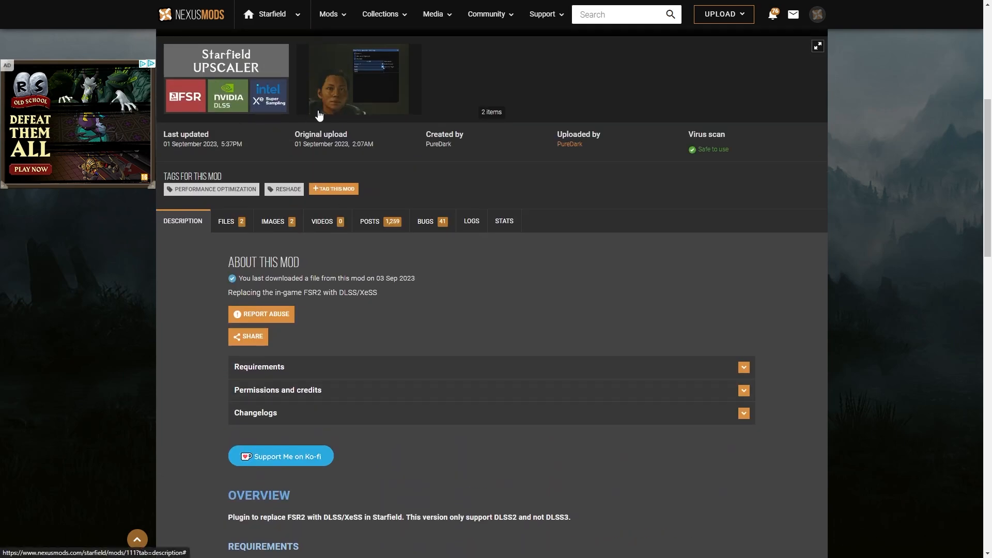
pyautogui.scroll(-3)
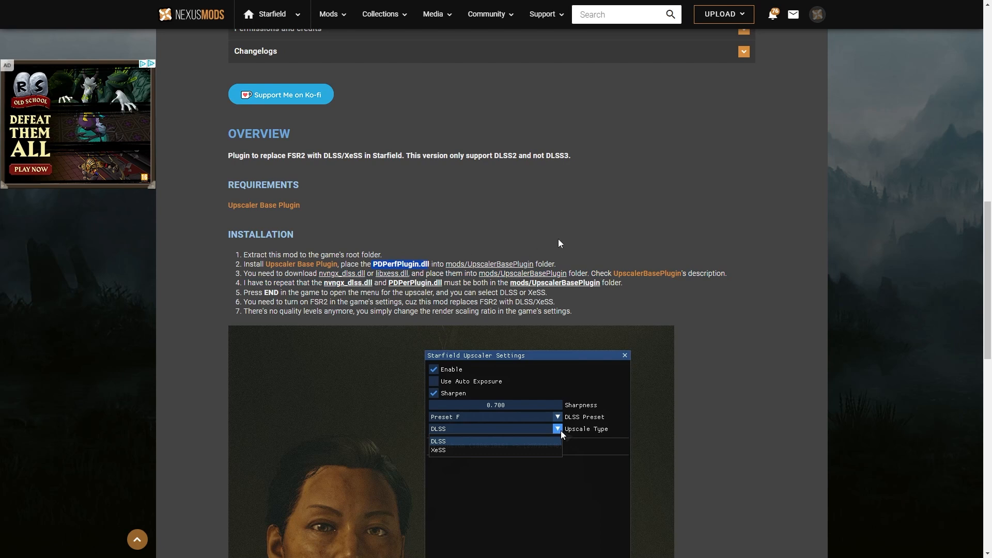
pyautogui.scroll(-3)
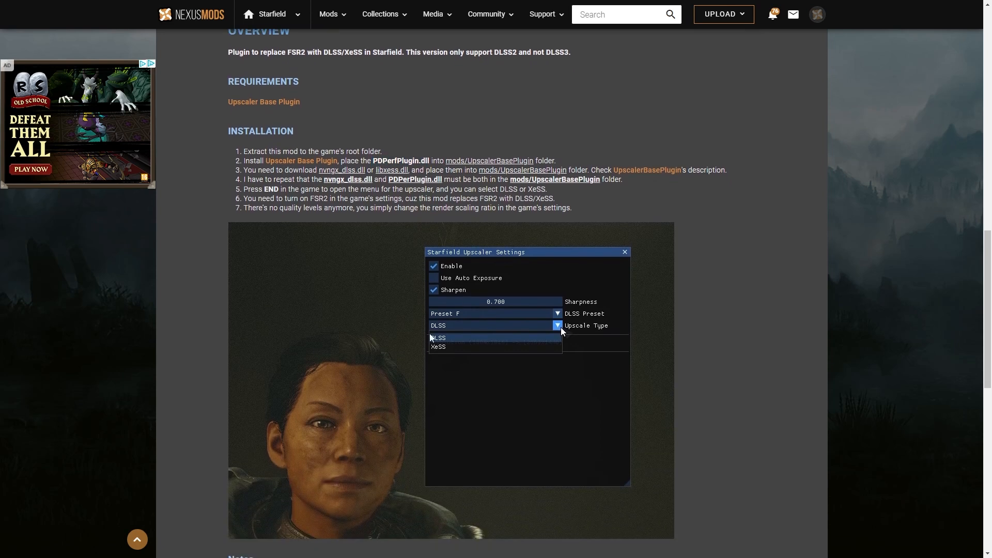
pyautogui.moveTo(458, 336)
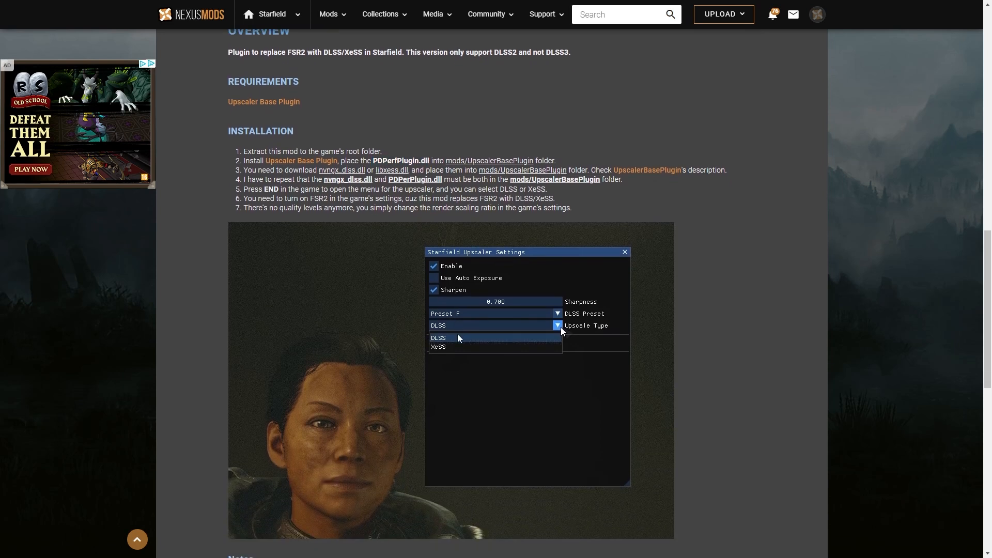
pyautogui.moveTo(443, 342)
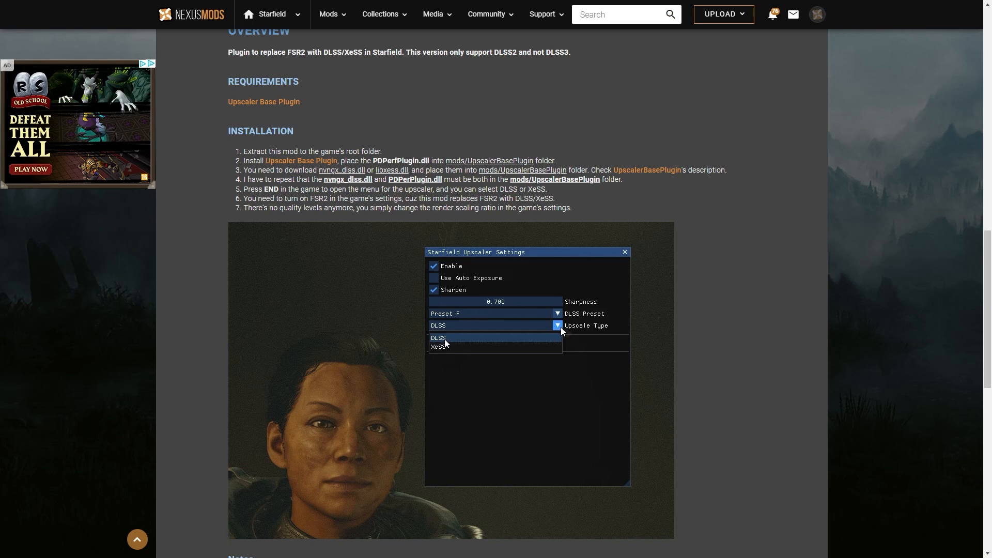
pyautogui.moveTo(458, 340)
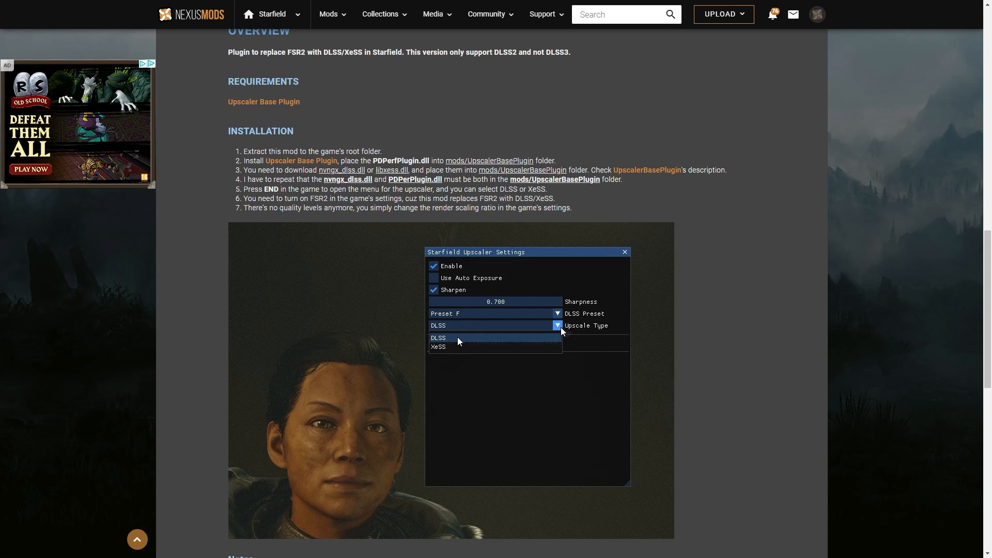
pyautogui.moveTo(456, 335)
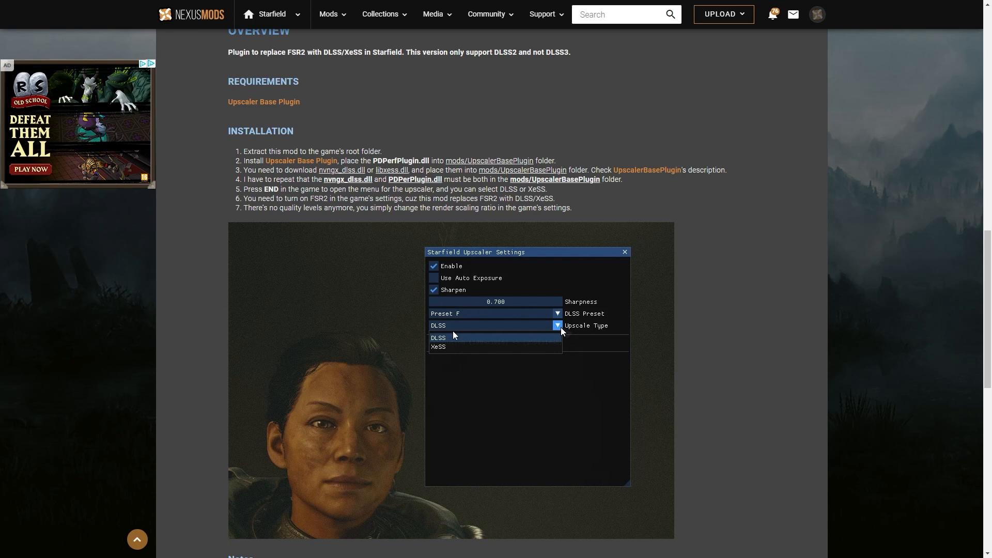
pyautogui.moveTo(483, 169)
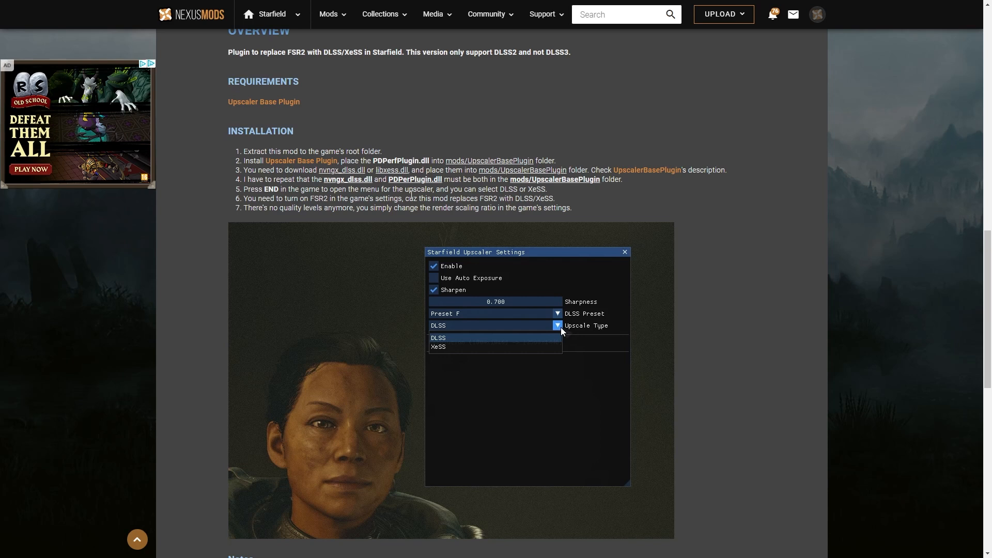
pyautogui.scroll(3)
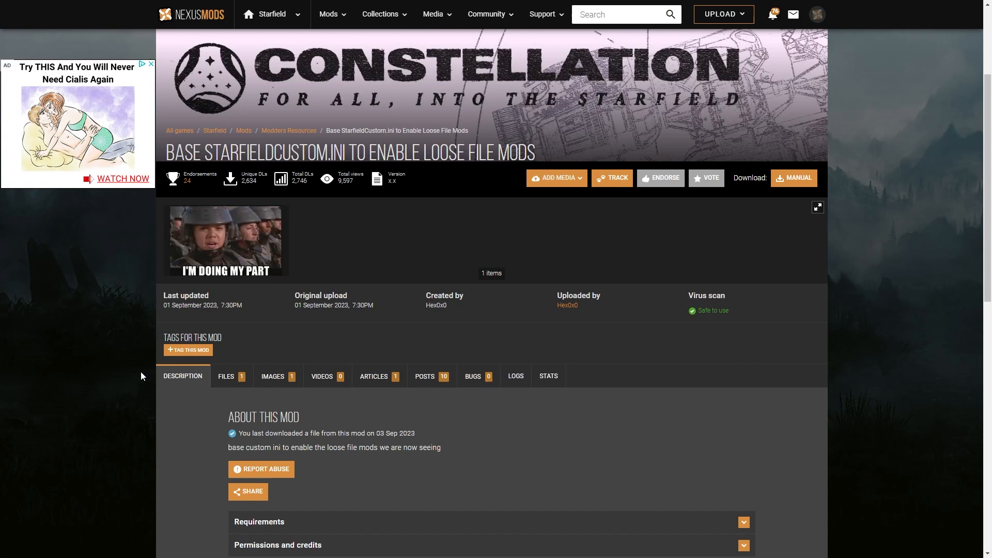
pyautogui.moveTo(223, 162)
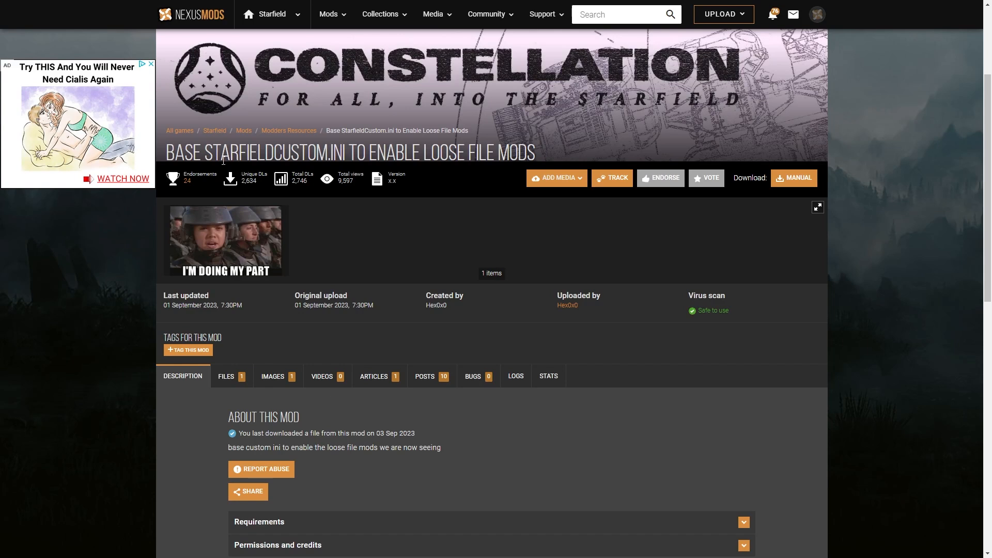
pyautogui.moveTo(311, 161)
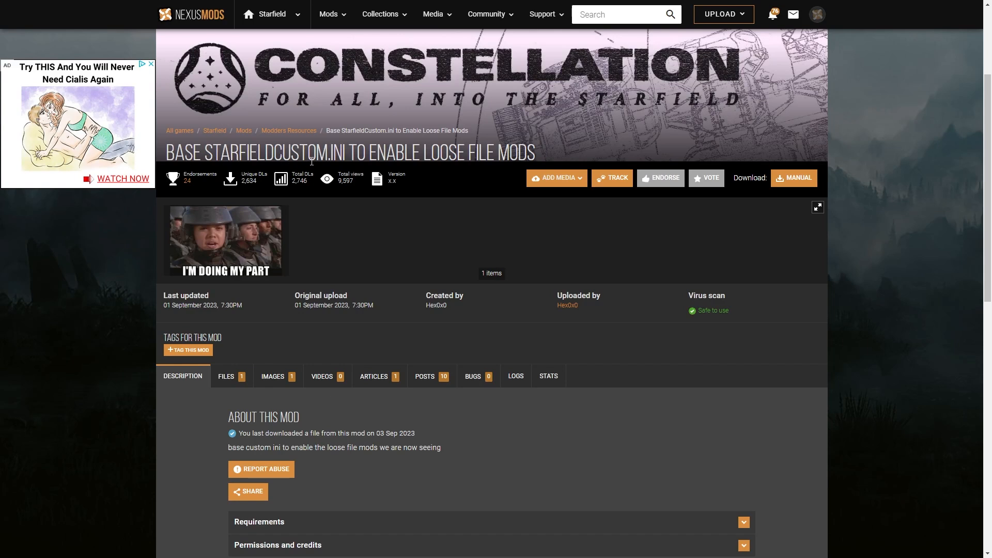
pyautogui.moveTo(486, 177)
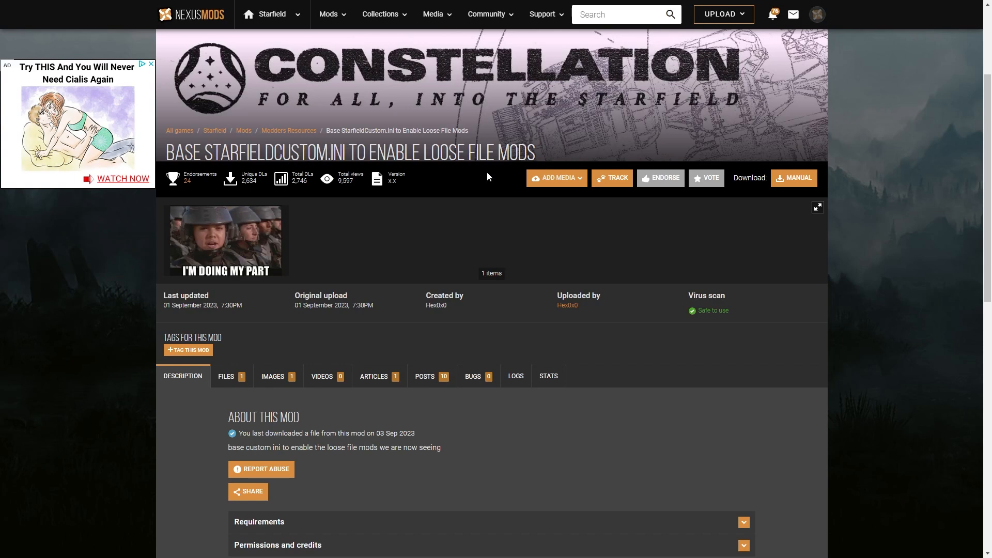
# View the StarfieldCustom.ini file and its Documents\My Games\Starfield install path note.
pyautogui.scroll(-3)
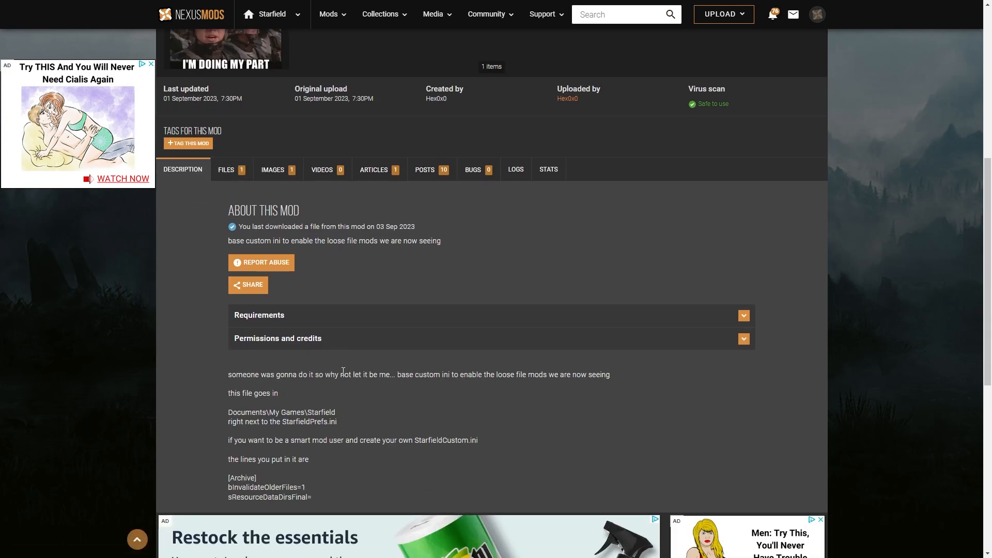
pyautogui.click(226, 169)
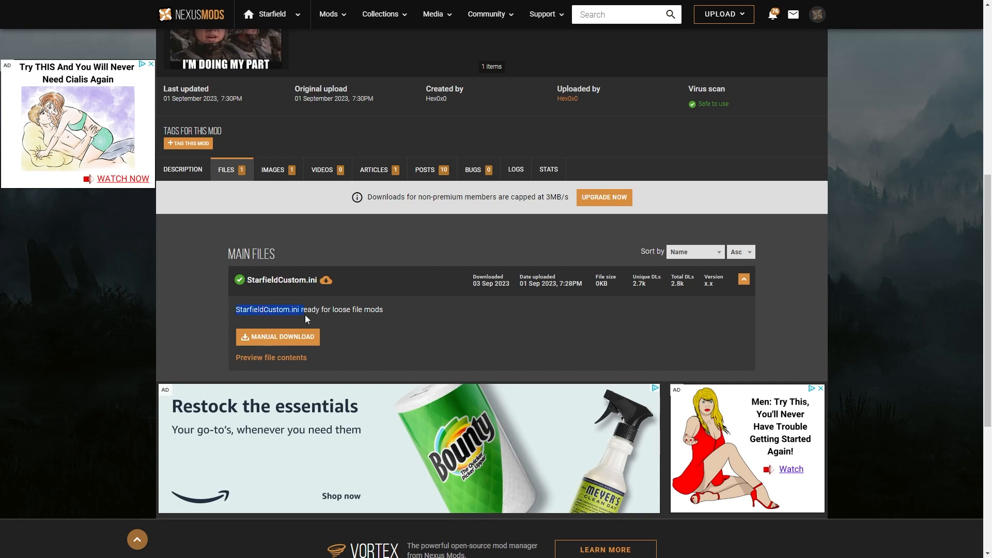
pyautogui.moveTo(301, 314)
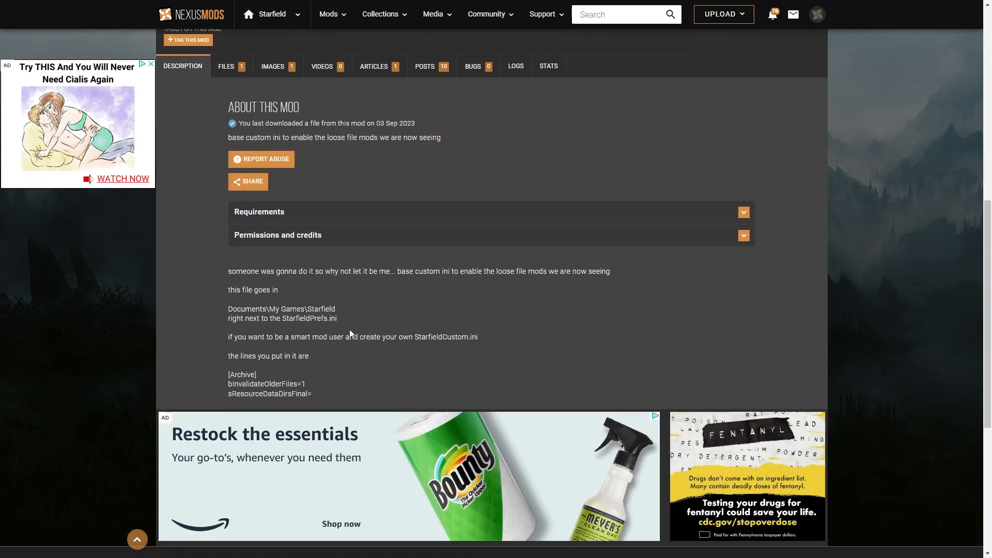
pyautogui.moveTo(225, 378)
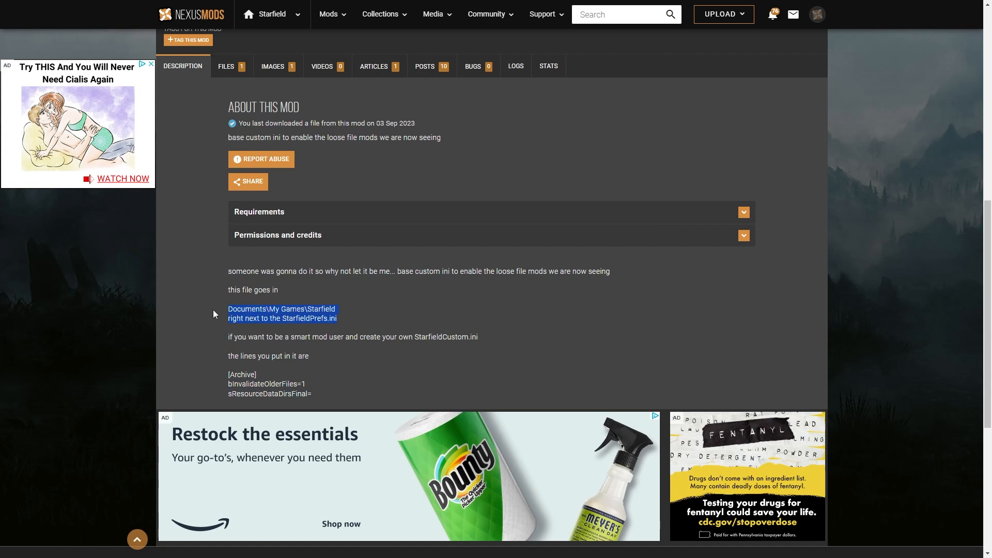
pyautogui.click(347, 324)
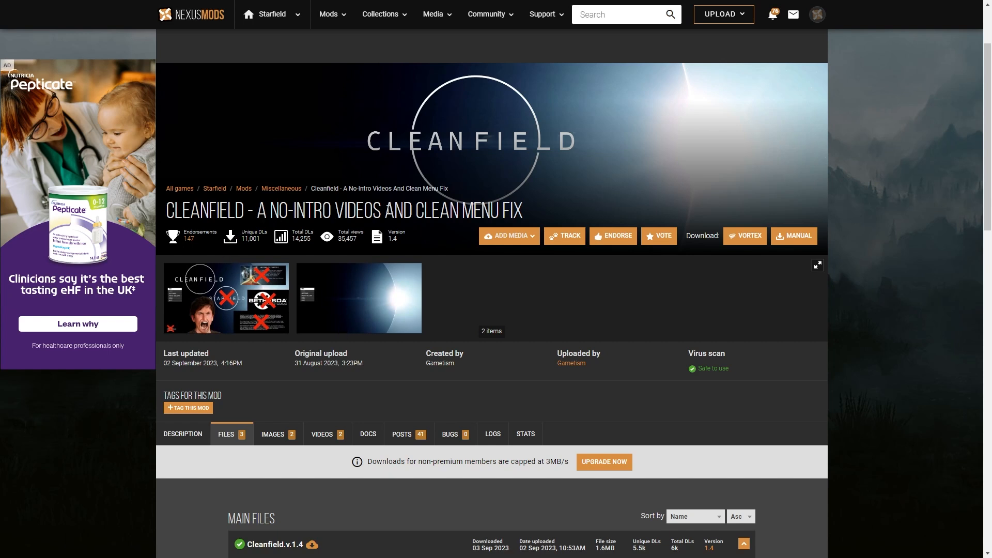
# Browse Cleanfield's files and switch to its author images.
pyautogui.scroll(-3)
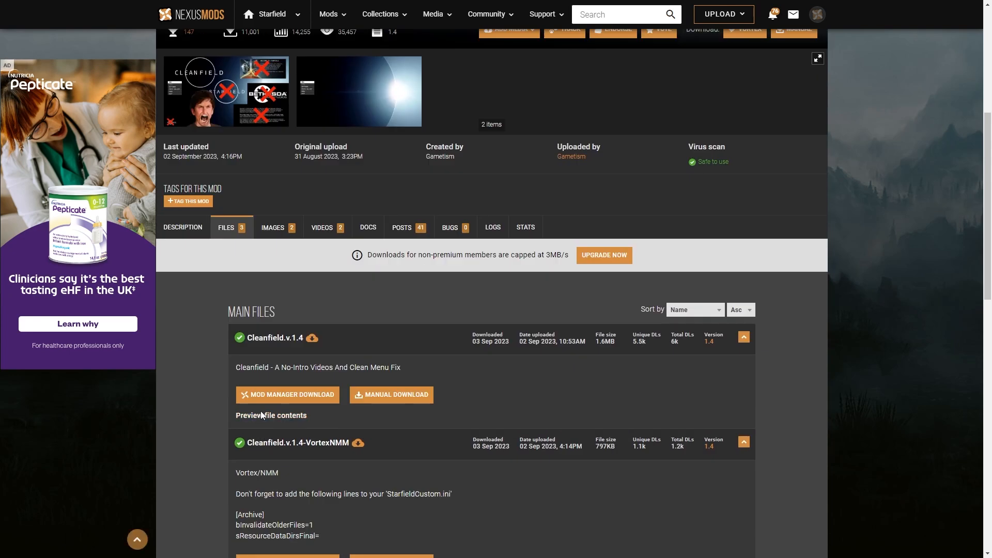
pyautogui.scroll(-3)
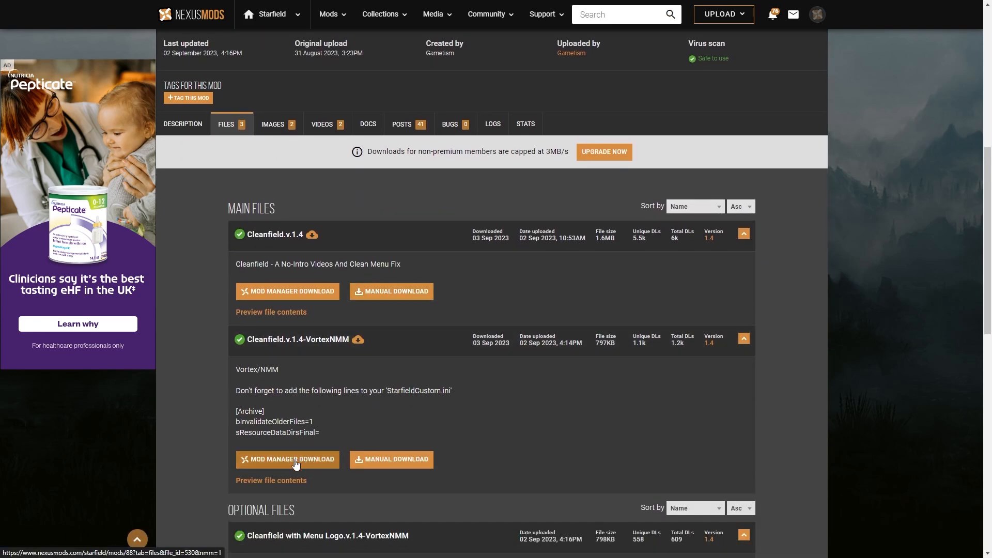
pyautogui.scroll(3)
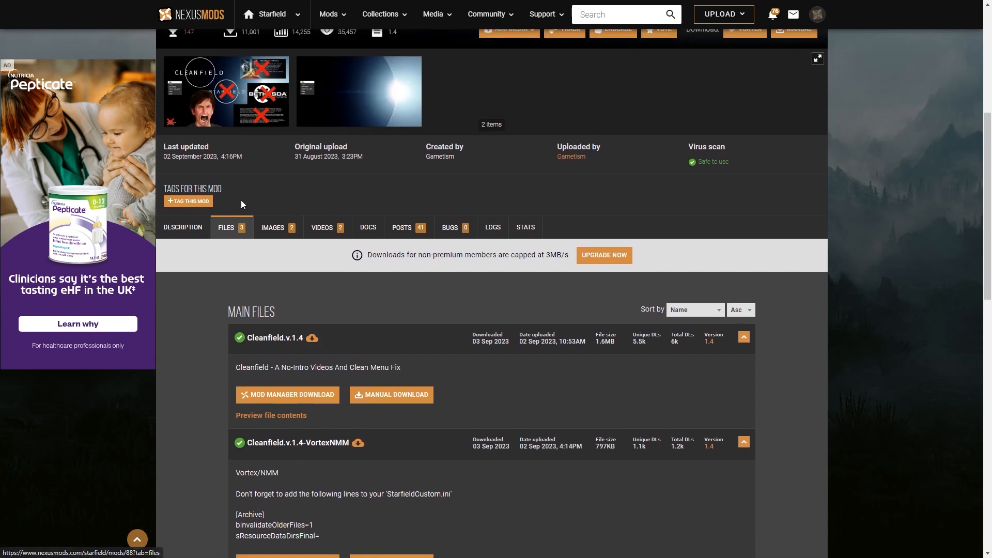
pyautogui.click(273, 228)
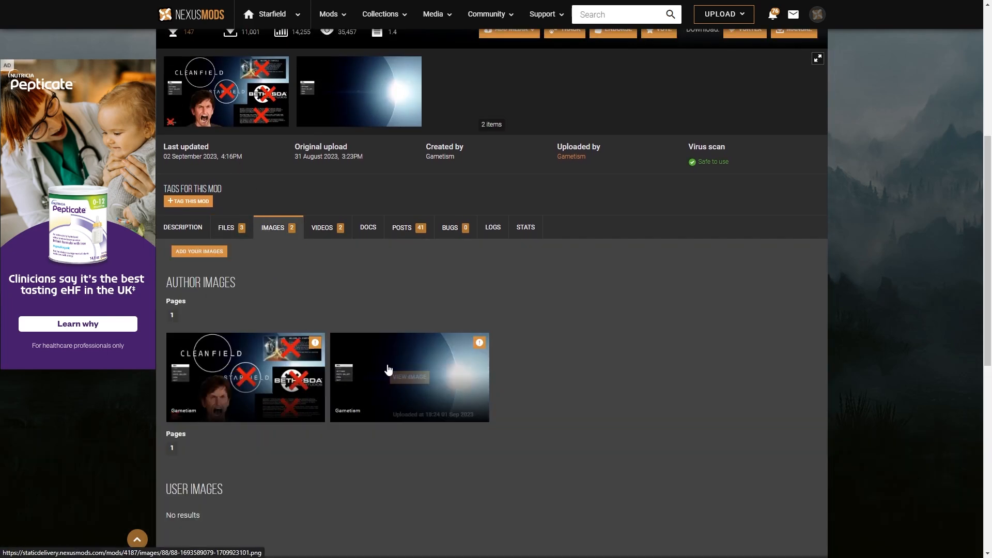
# View the screenshots full size, stepping back to the crossed-out intro screens, then close the lightbox.
pyautogui.click(409, 377)
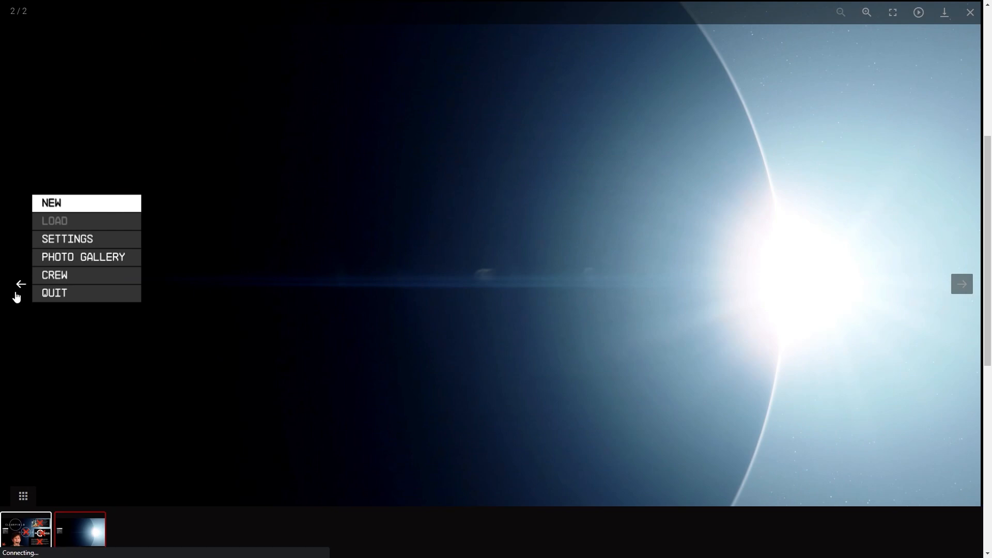
pyautogui.click(21, 283)
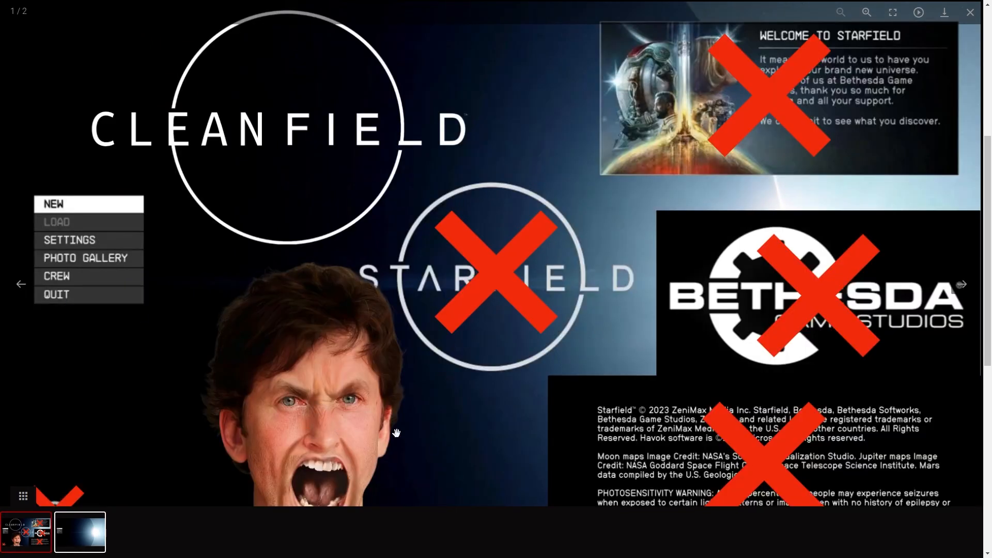
pyautogui.moveTo(410, 385)
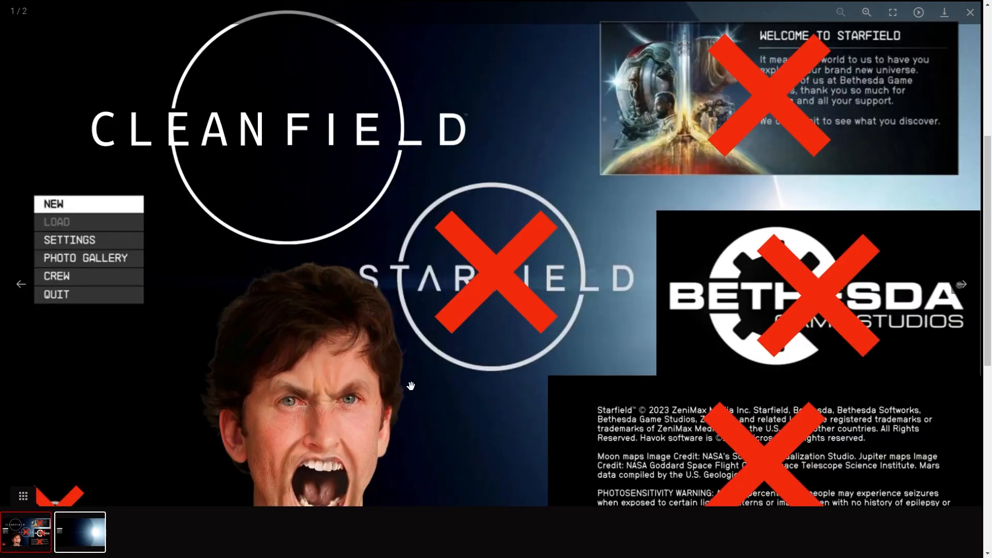
pyautogui.moveTo(976, 298)
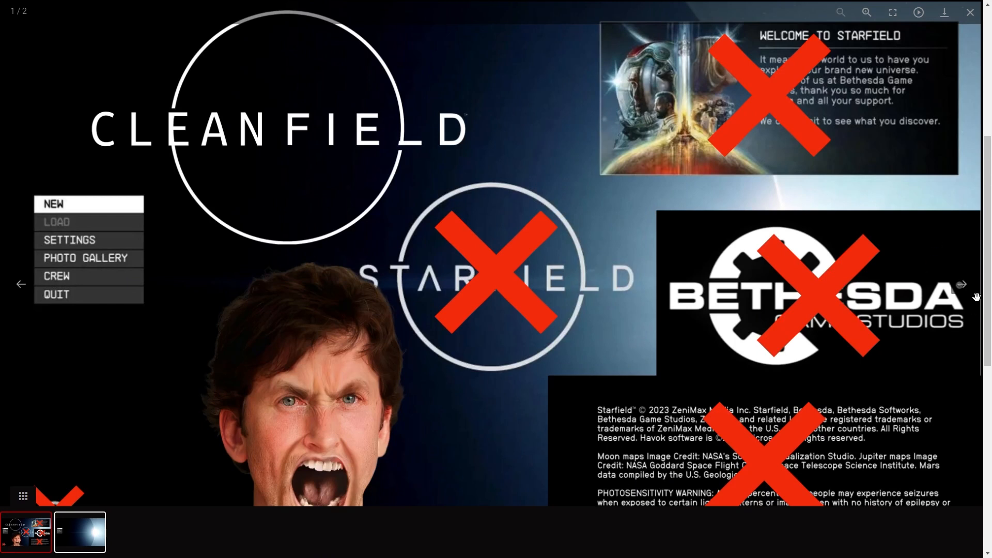
pyautogui.moveTo(511, 153)
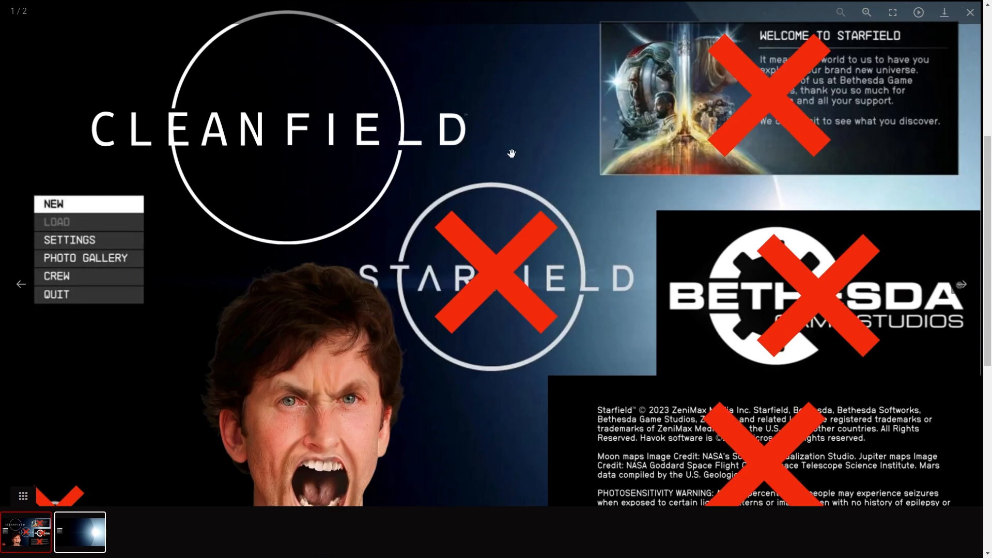
pyautogui.moveTo(610, 153)
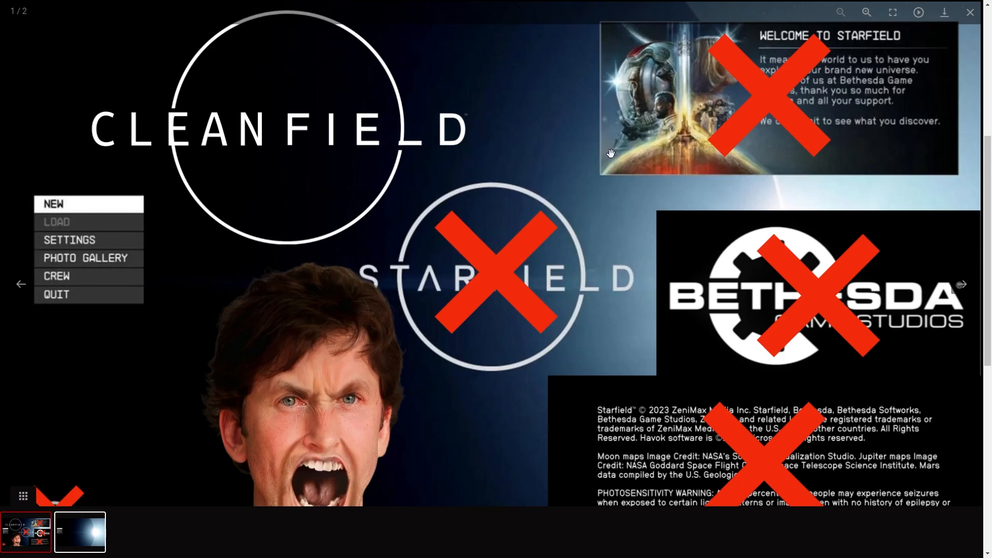
pyautogui.moveTo(706, 432)
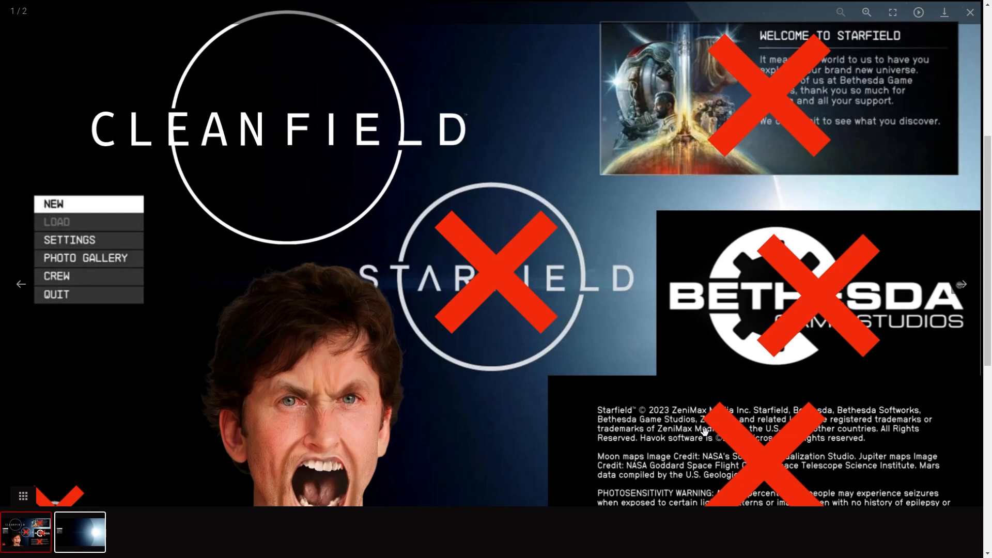
pyautogui.moveTo(707, 381)
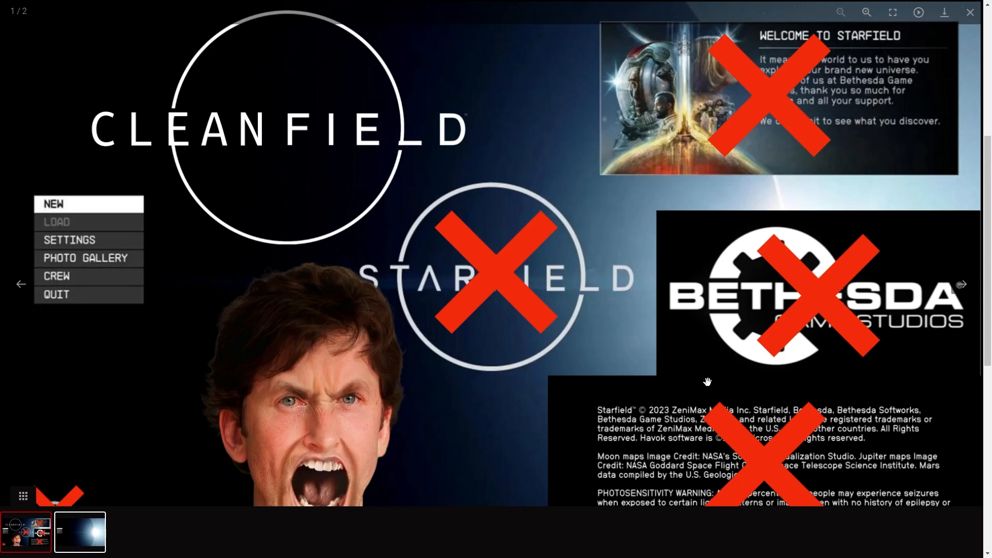
pyautogui.moveTo(973, 23)
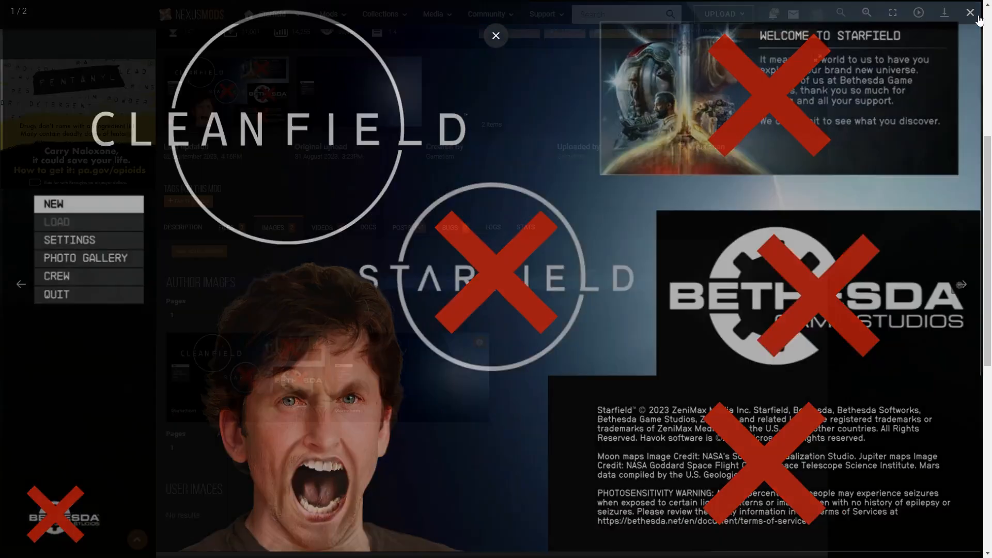
pyautogui.click(495, 35)
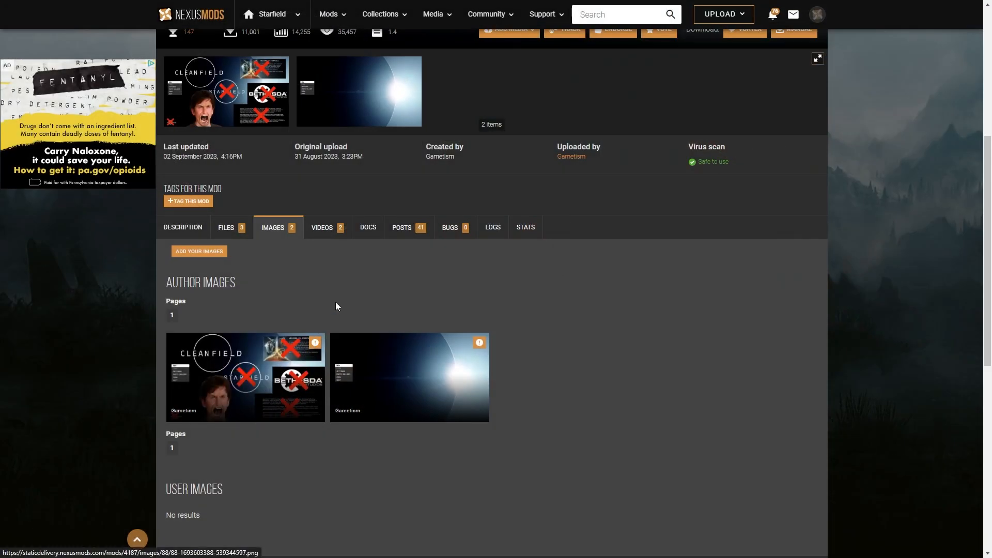
pyautogui.scroll(3)
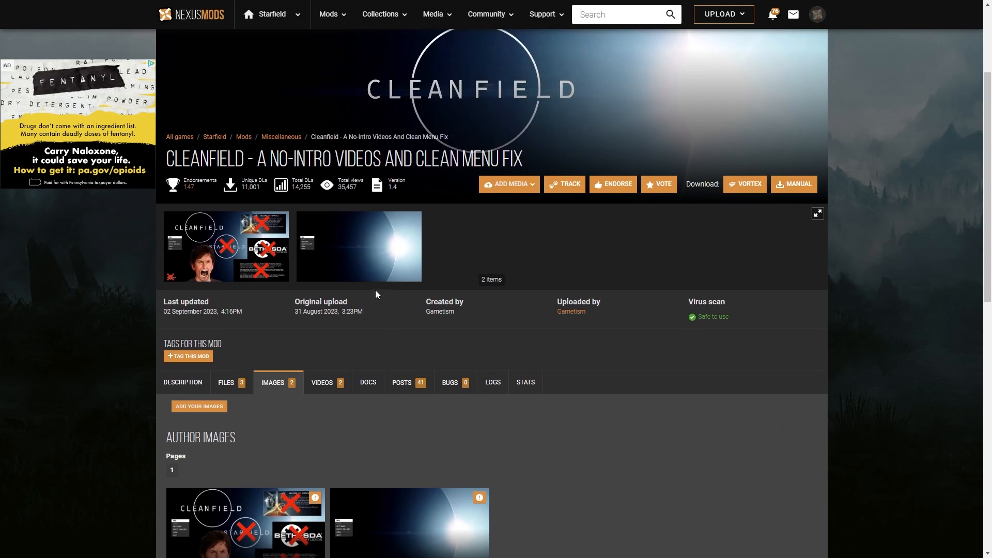
pyautogui.moveTo(443, 249)
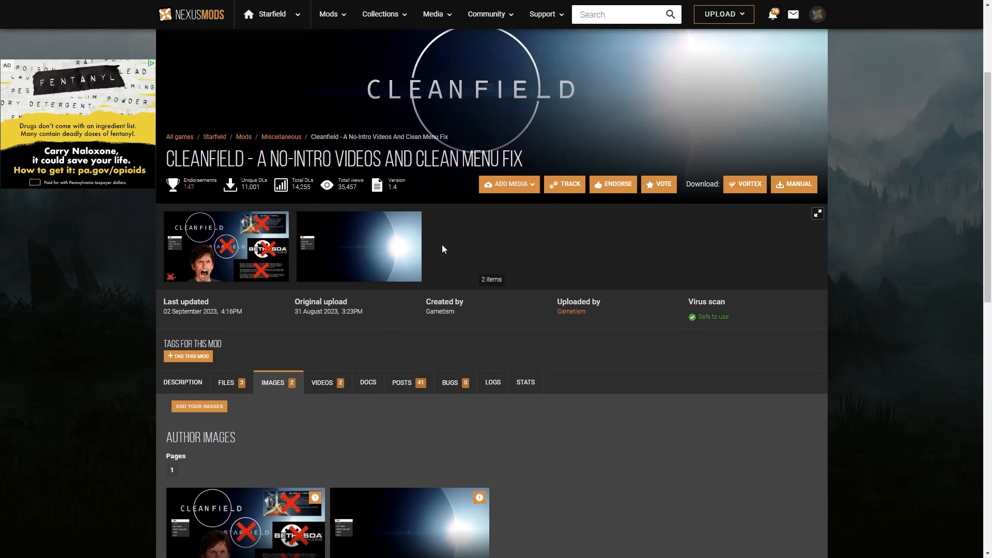
pyautogui.moveTo(356, 213)
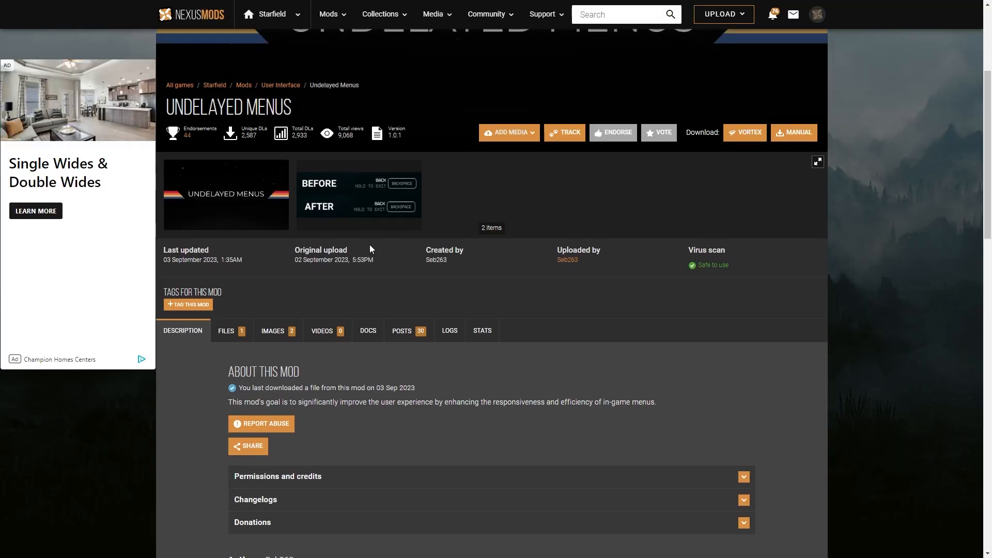
# Scroll to Undelayed Menus' key features covering inventory, container menus and Hold to exit buttons.
pyautogui.scroll(-3)
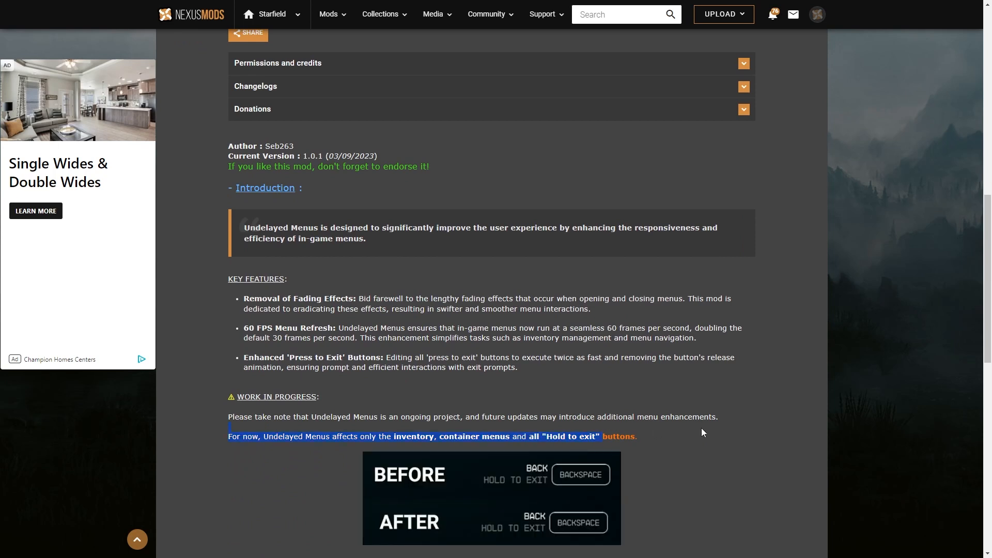
pyautogui.scroll(-3)
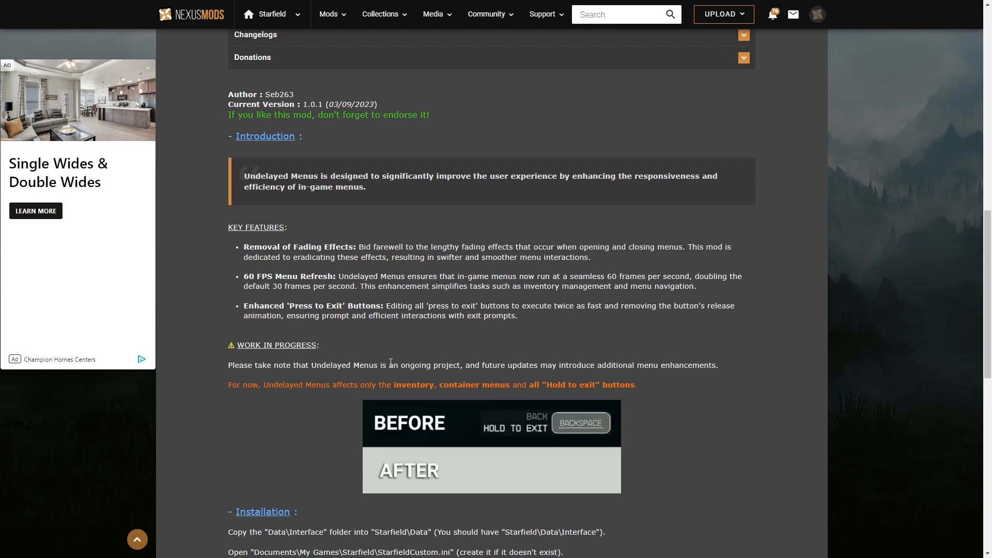
pyautogui.moveTo(547, 435)
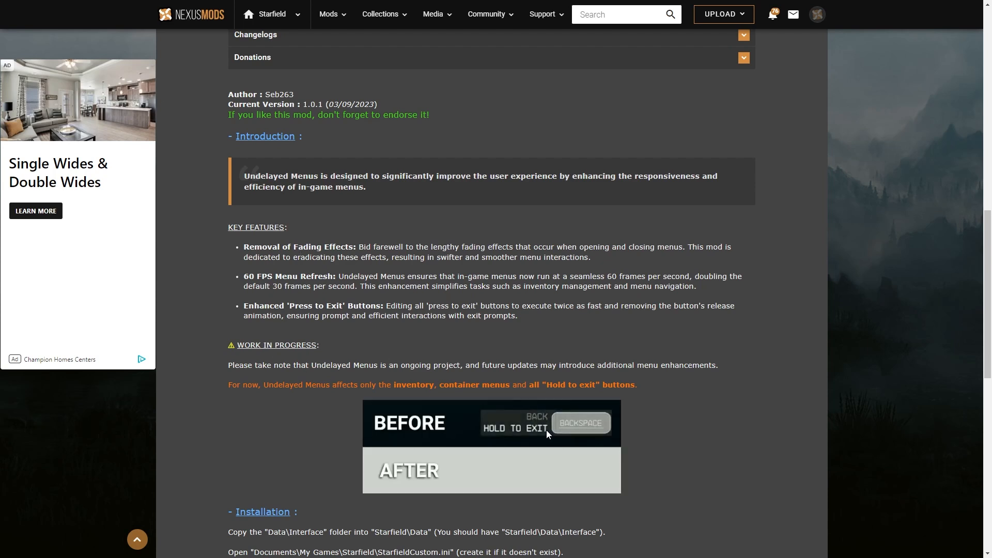
pyautogui.moveTo(517, 419)
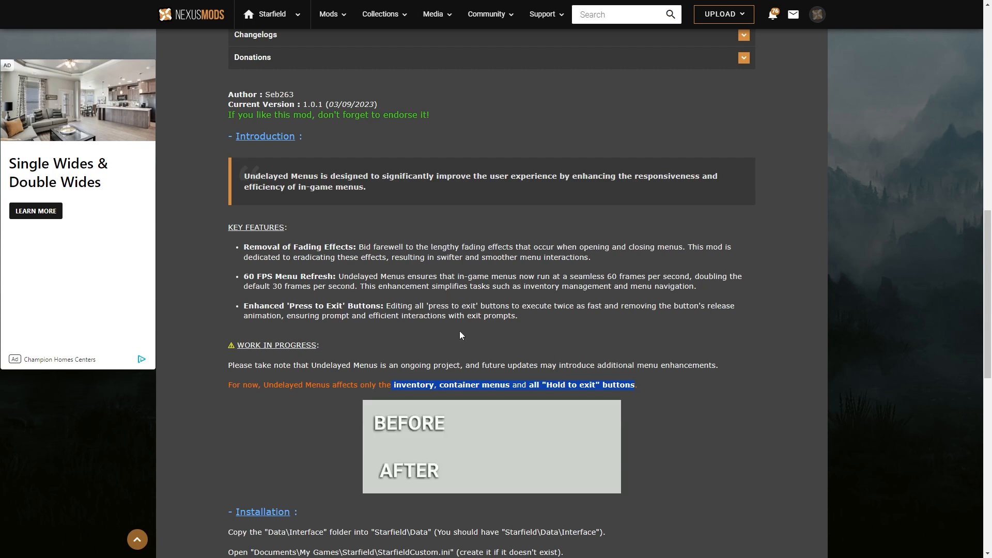
pyautogui.moveTo(390, 353)
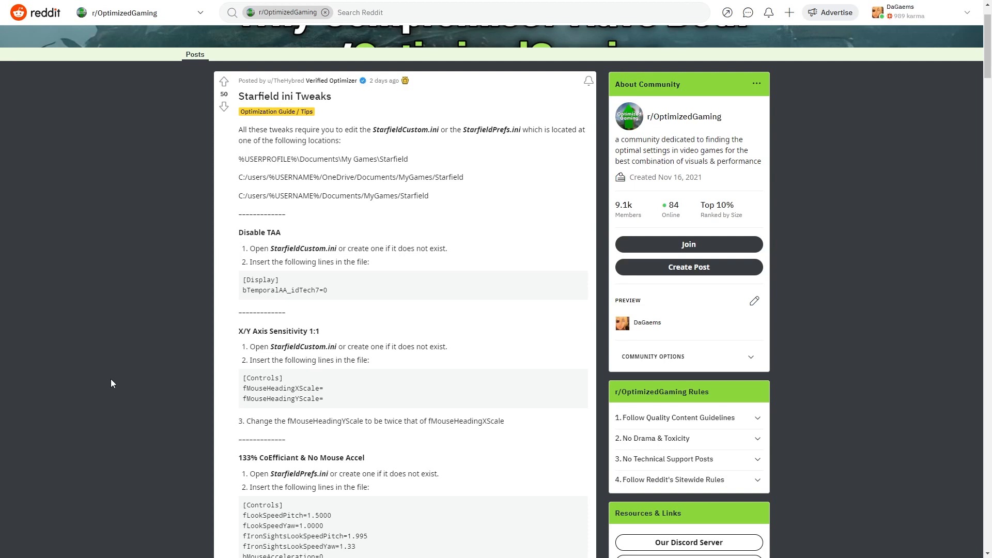
pyautogui.scroll(3)
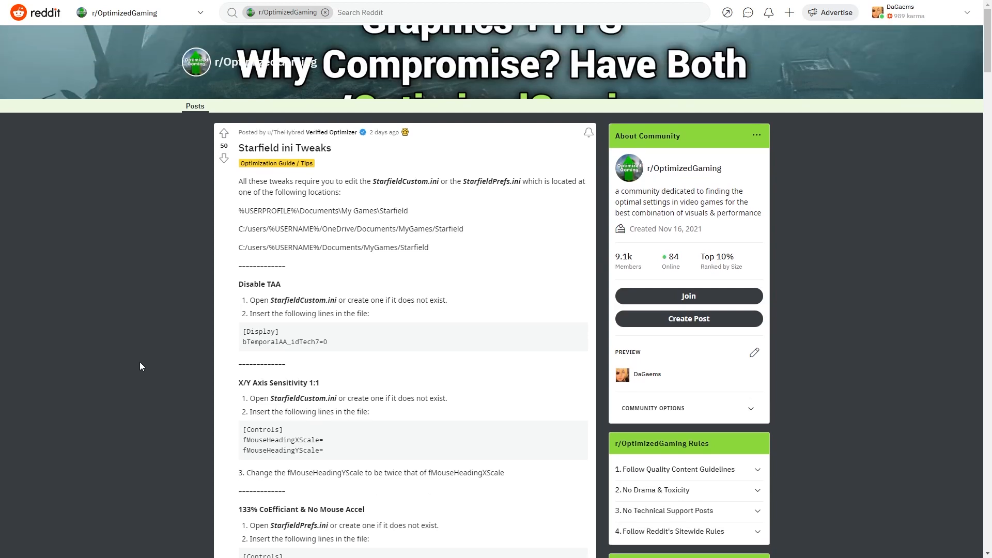
pyautogui.moveTo(690, 177)
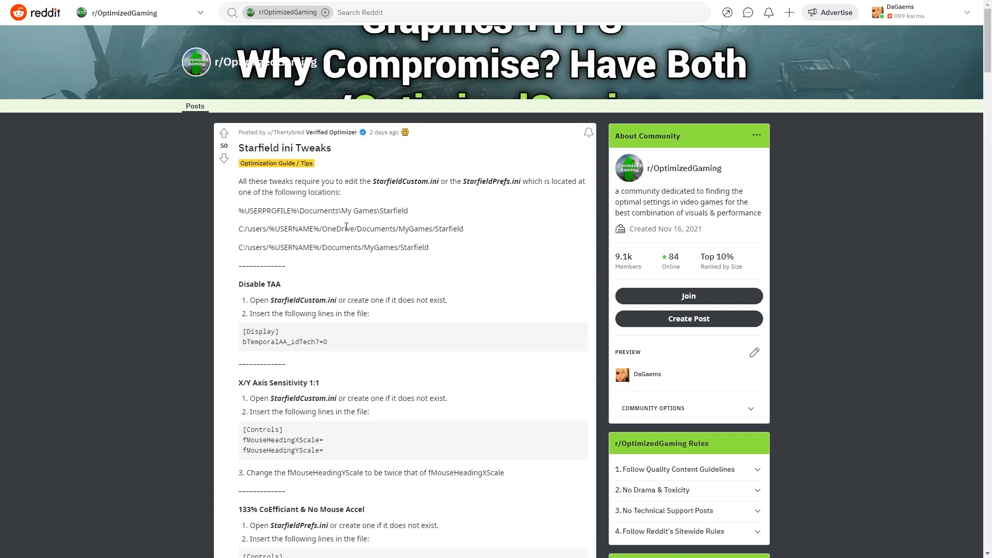
pyautogui.scroll(-3)
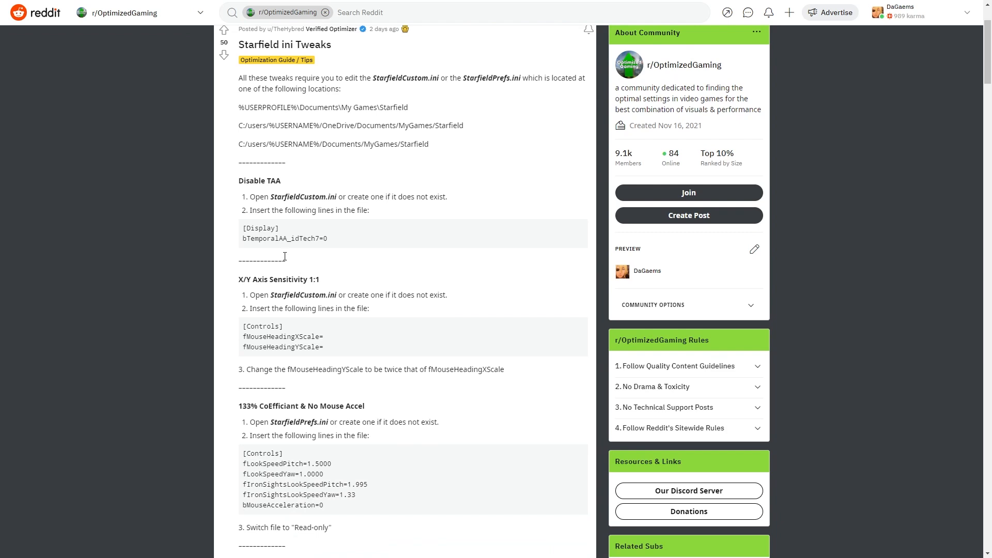
pyautogui.moveTo(292, 261)
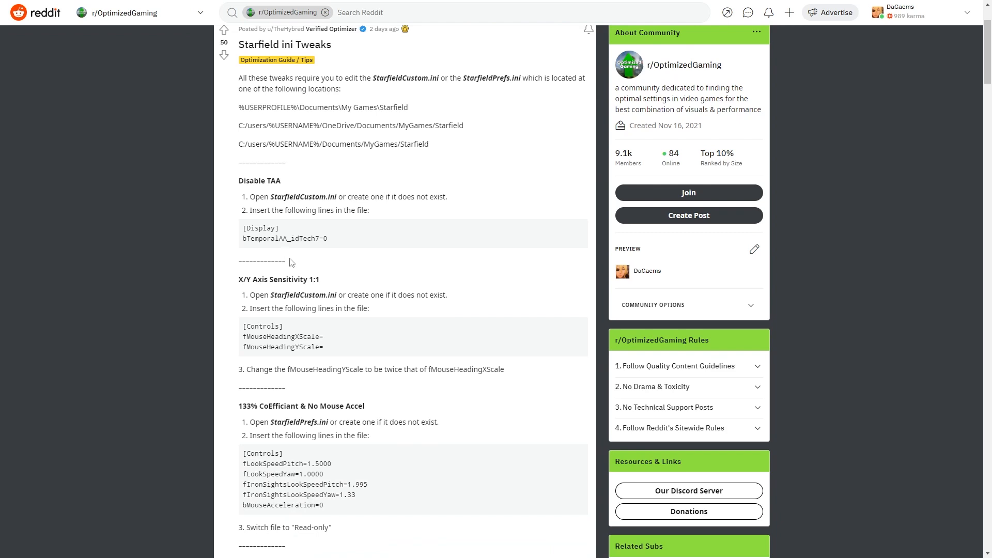
pyautogui.moveTo(238, 185)
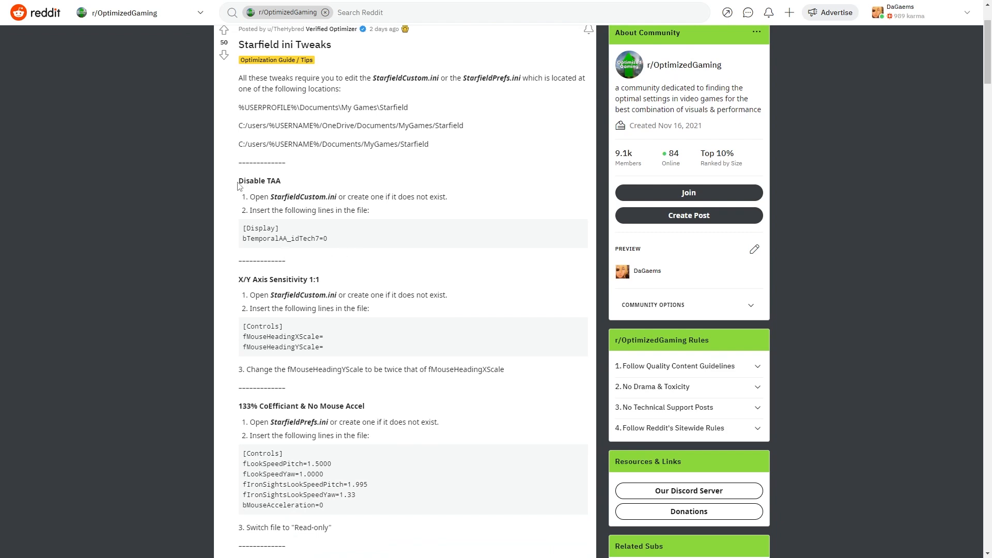
pyautogui.doubleClick(258, 180)
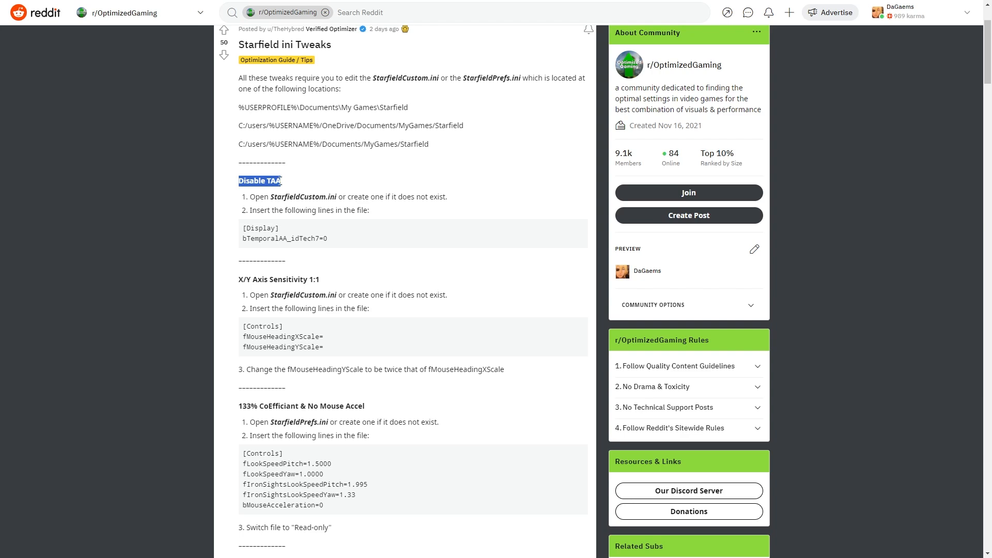
pyautogui.moveTo(332, 247)
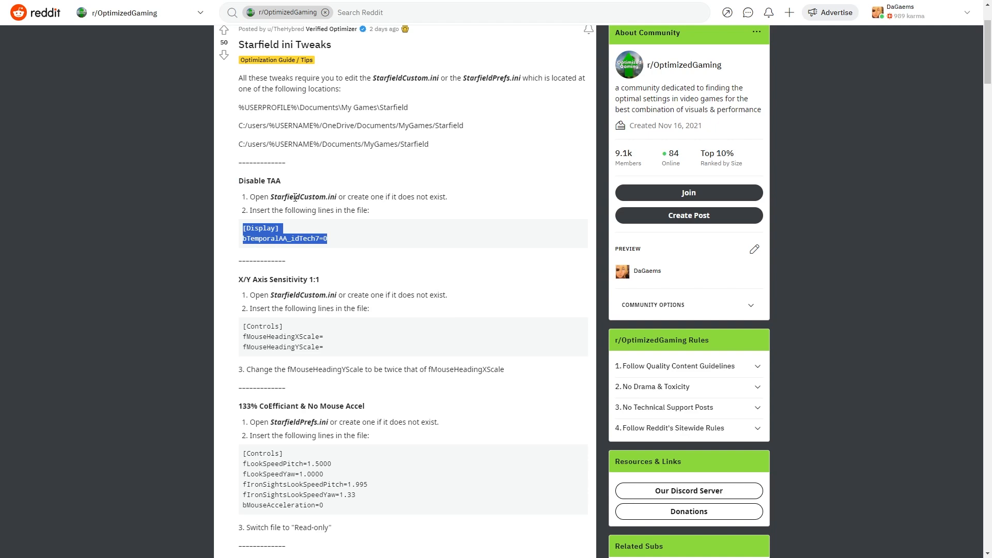
pyautogui.moveTo(274, 180)
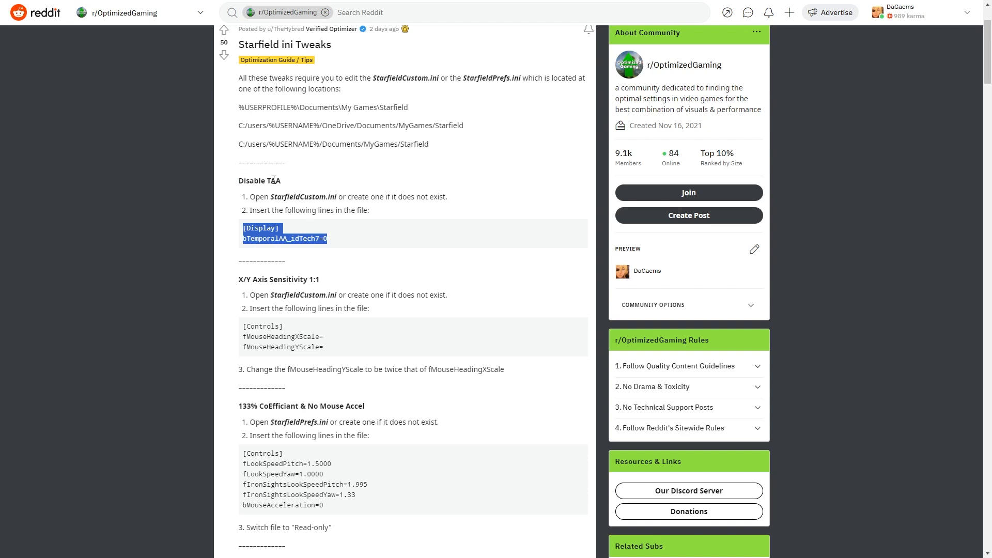
pyautogui.scroll(-3)
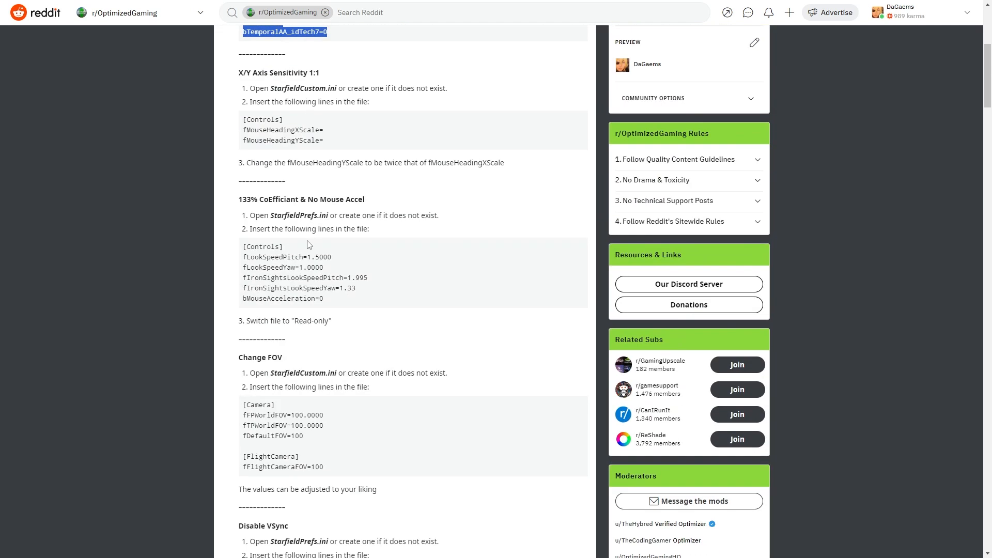
pyautogui.doubleClick(283, 297)
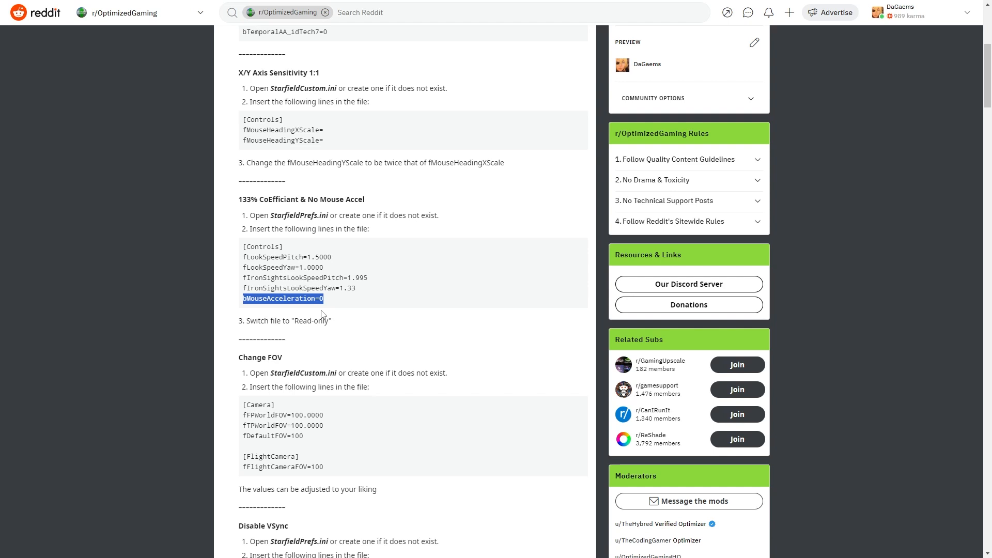
pyautogui.moveTo(309, 308)
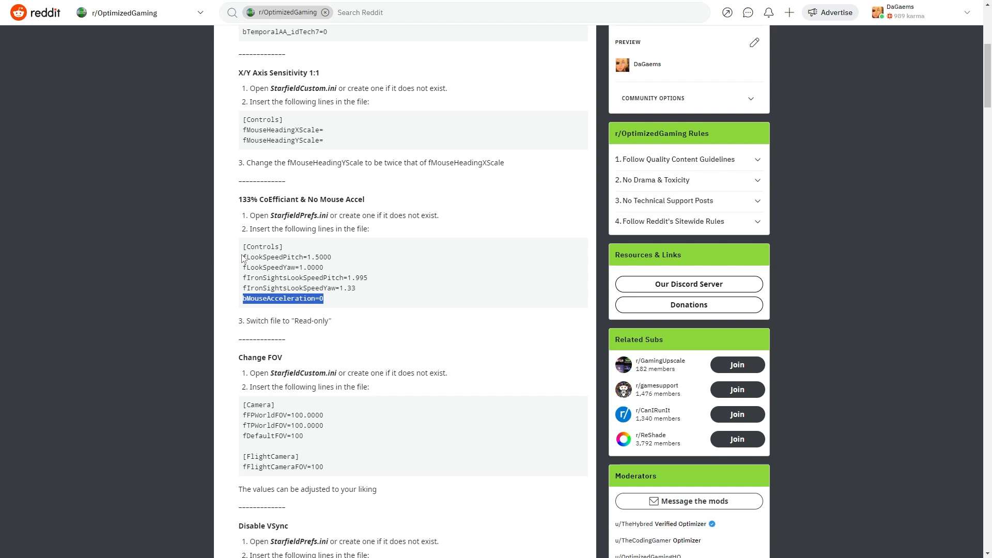
pyautogui.moveTo(285, 260)
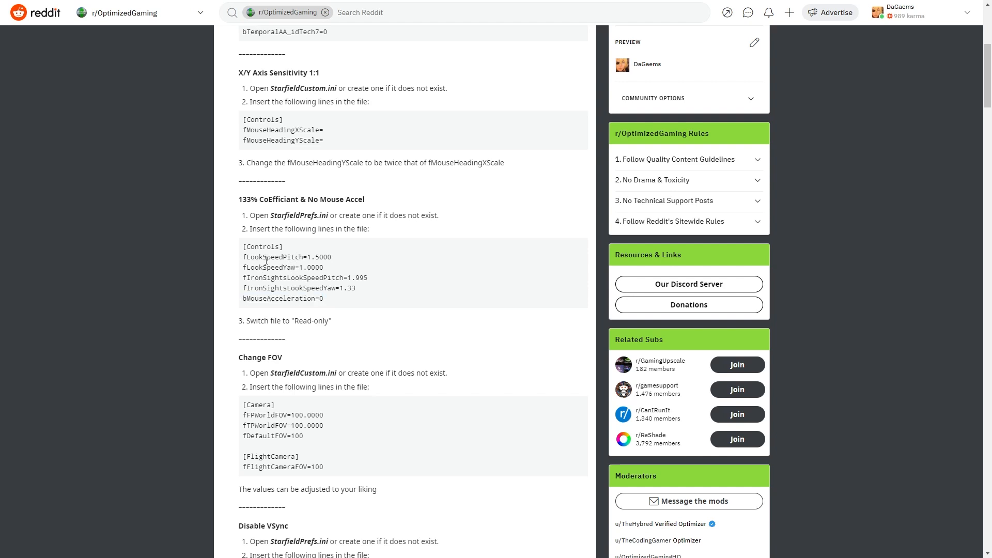
pyautogui.moveTo(312, 260)
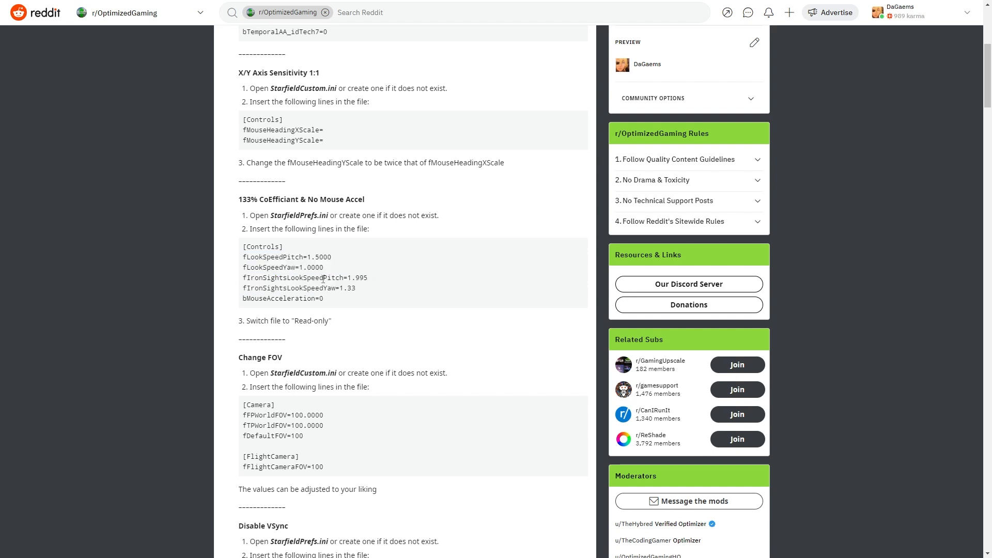
pyautogui.doubleClick(265, 277)
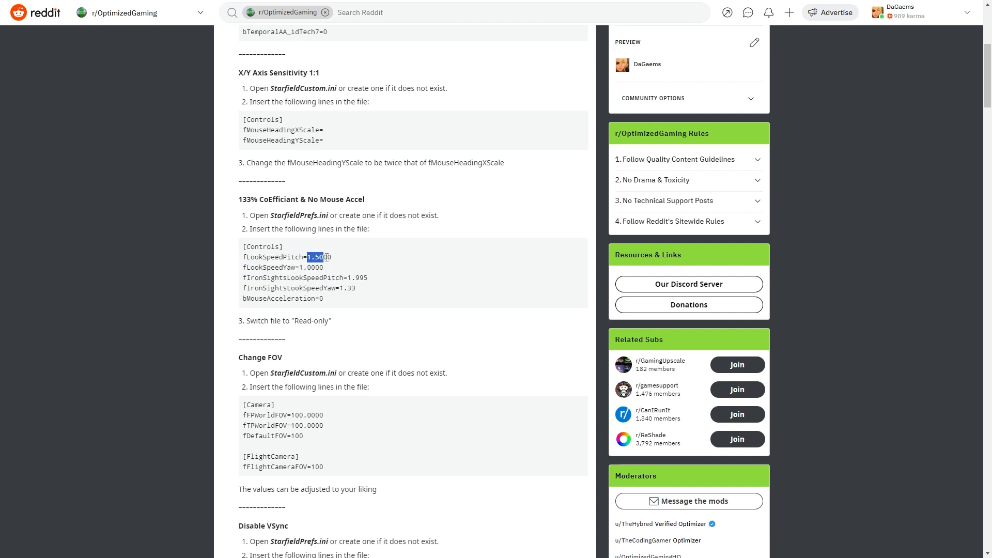
pyautogui.doubleClick(310, 267)
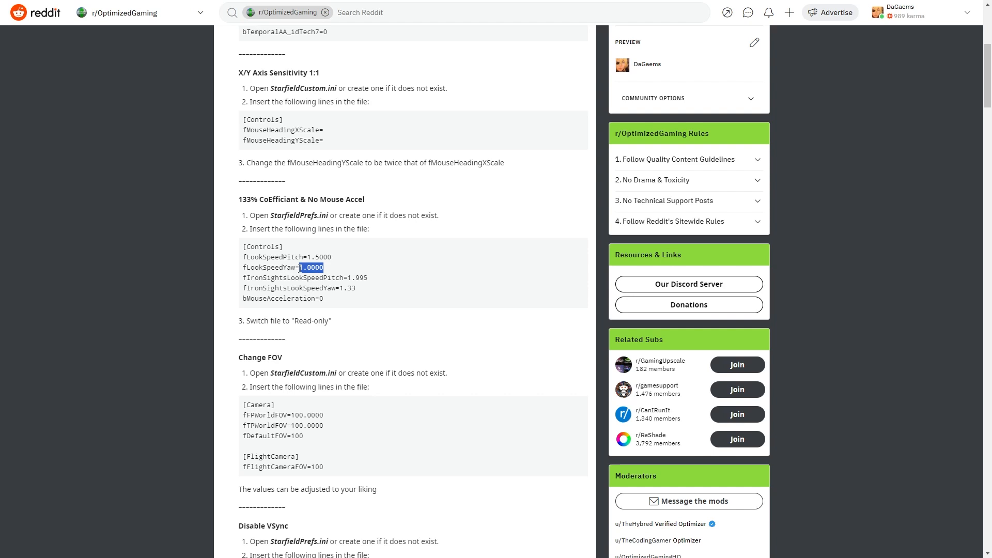
pyautogui.moveTo(330, 273)
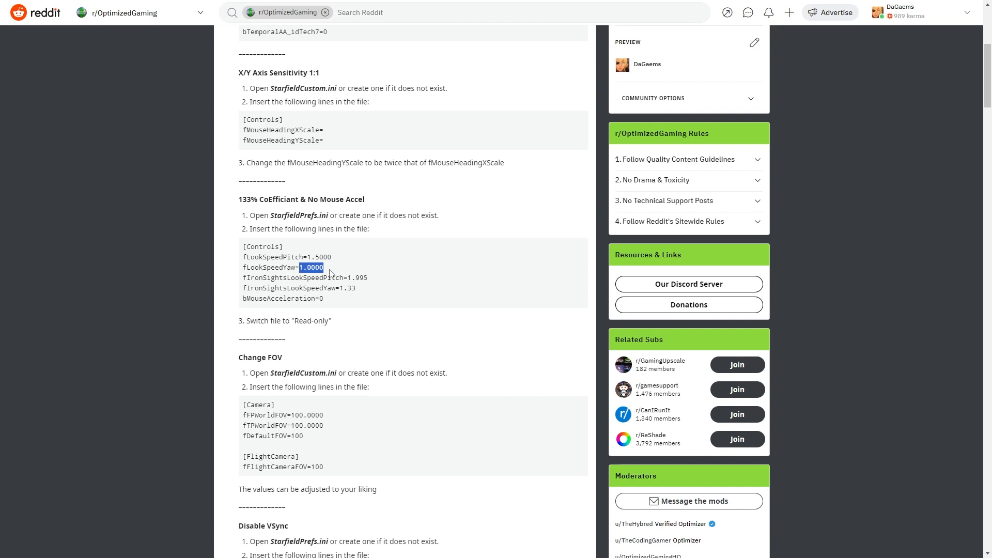
pyautogui.doubleClick(319, 258)
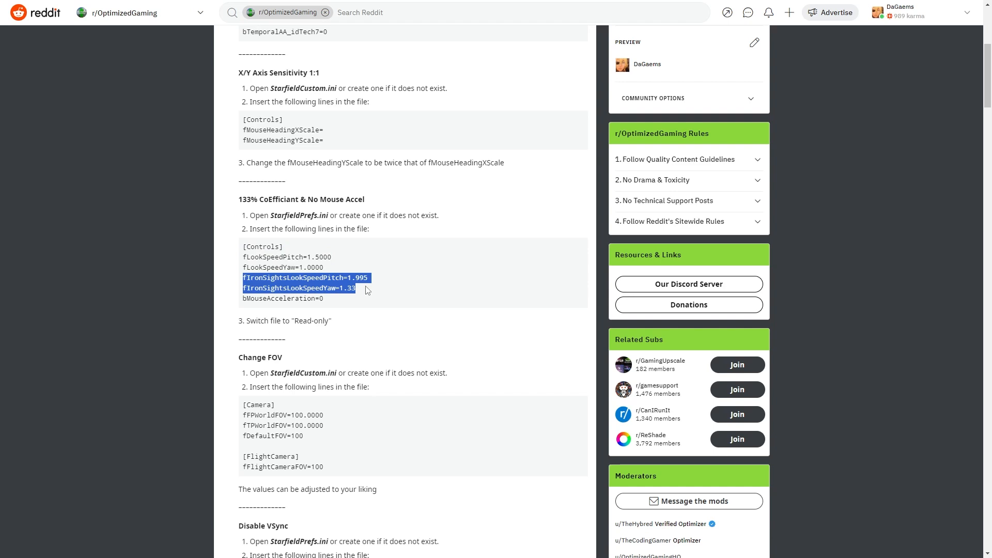
pyautogui.click(365, 289)
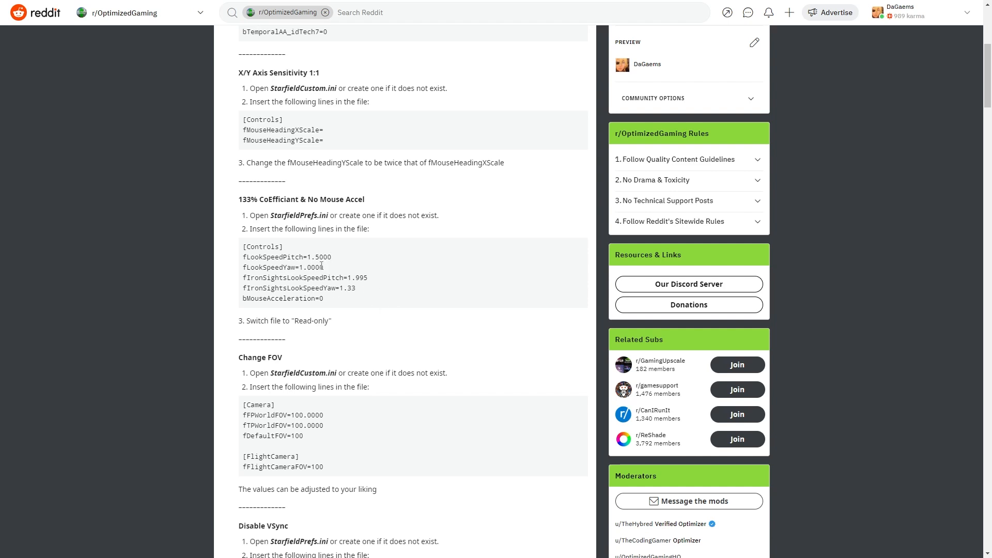
pyautogui.moveTo(329, 304)
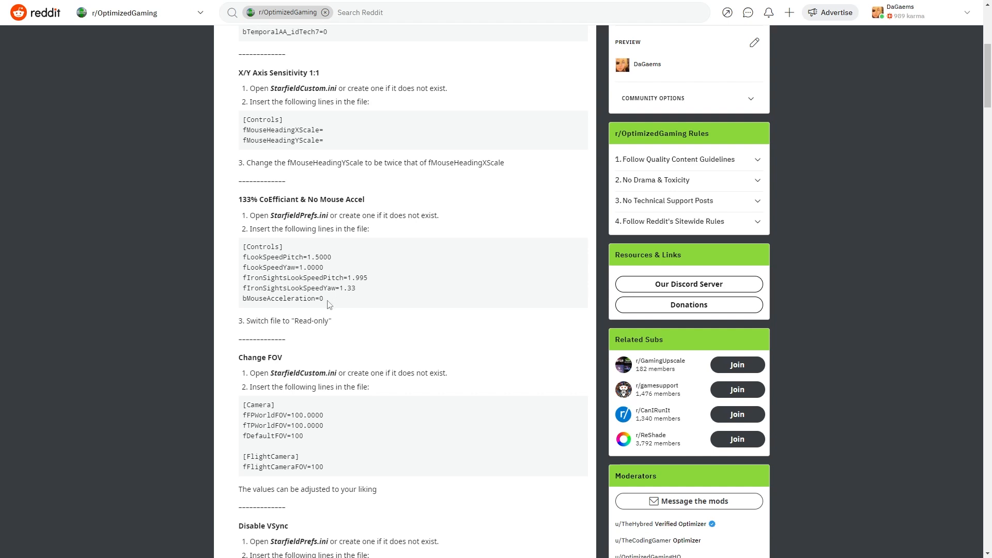
pyautogui.moveTo(342, 287)
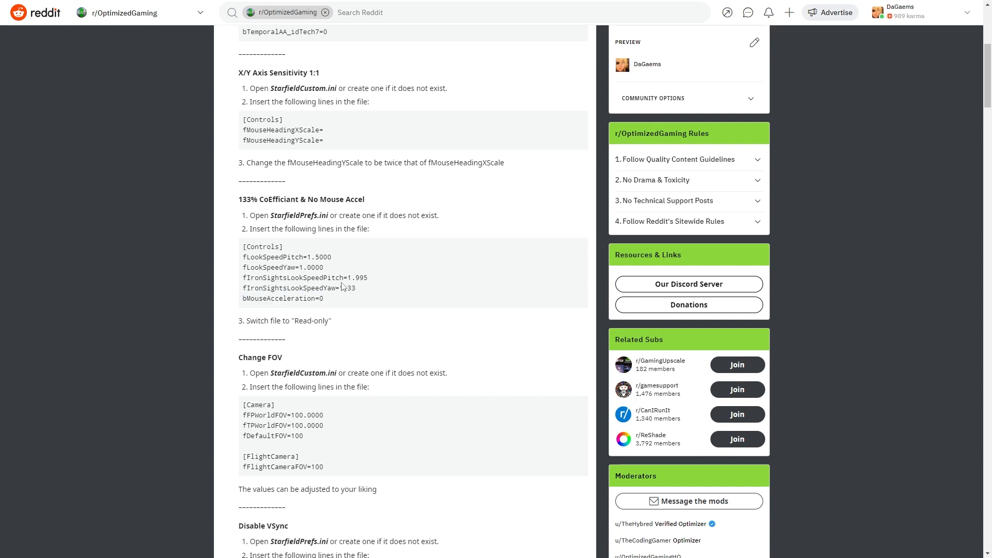
pyautogui.moveTo(334, 286)
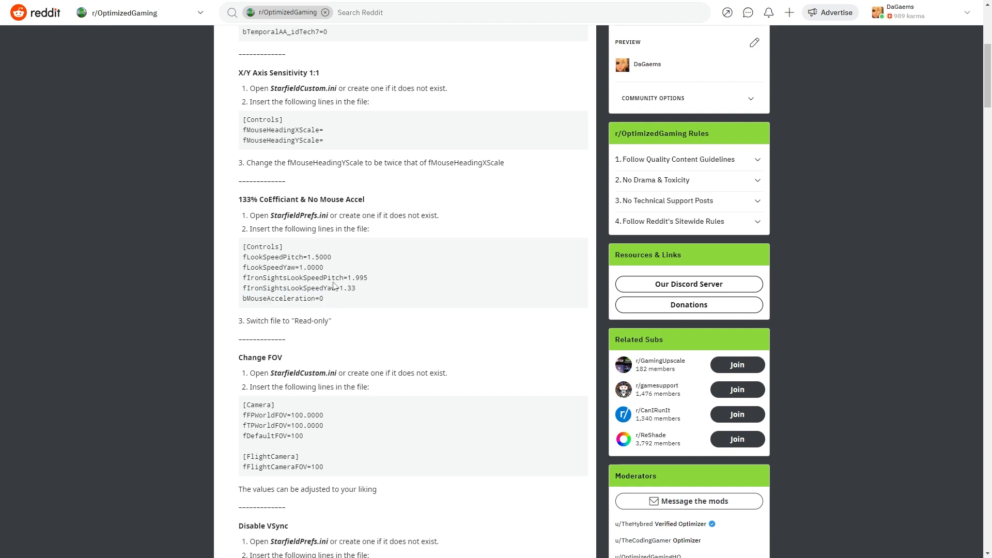
# Highlight StarfieldCustom.ini under the Change FOV tweak.
pyautogui.scroll(-3)
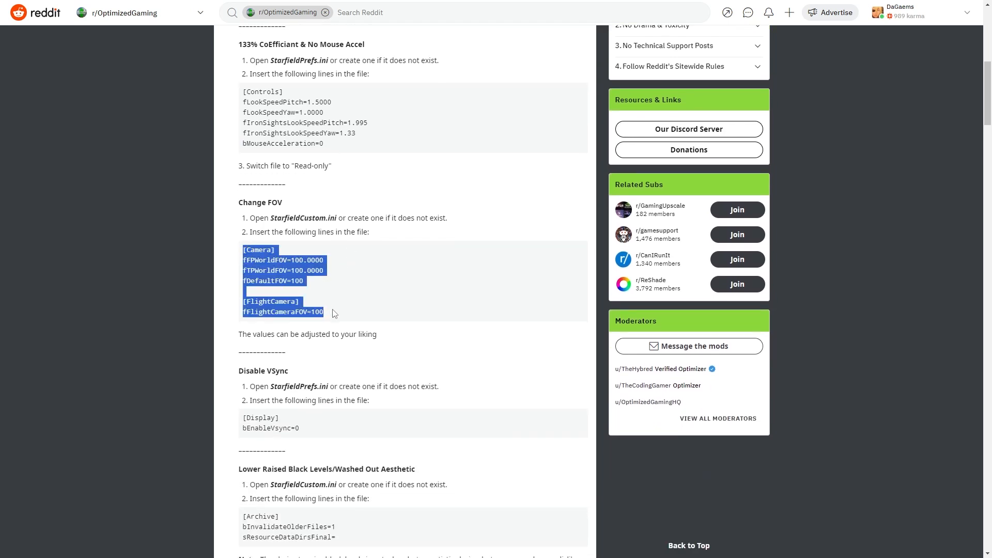
pyautogui.click(335, 312)
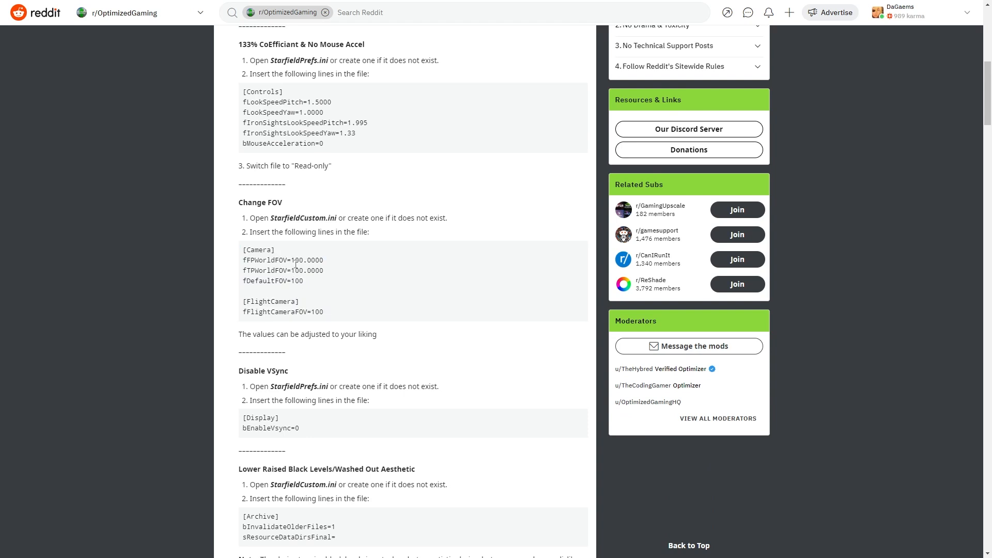
pyautogui.doubleClick(297, 218)
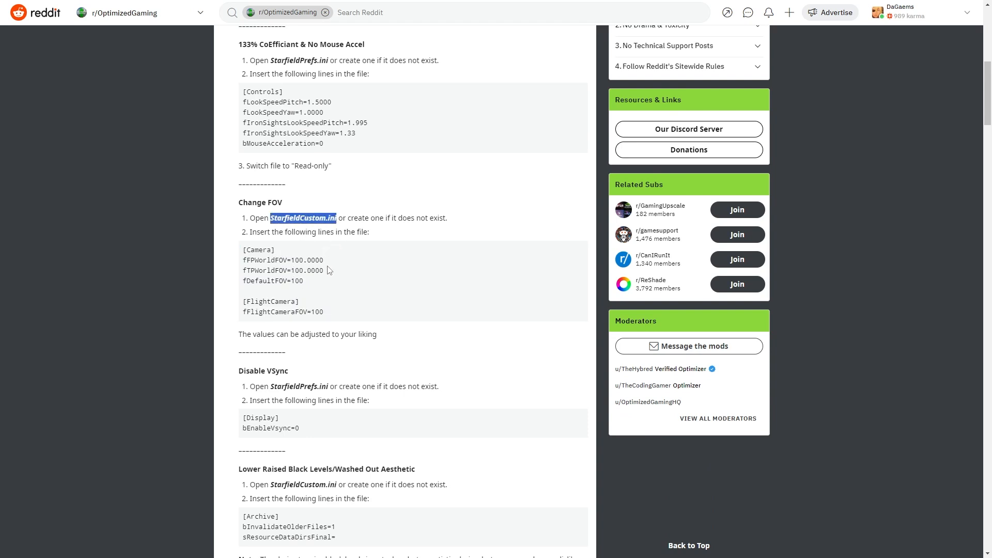
pyautogui.scroll(-3)
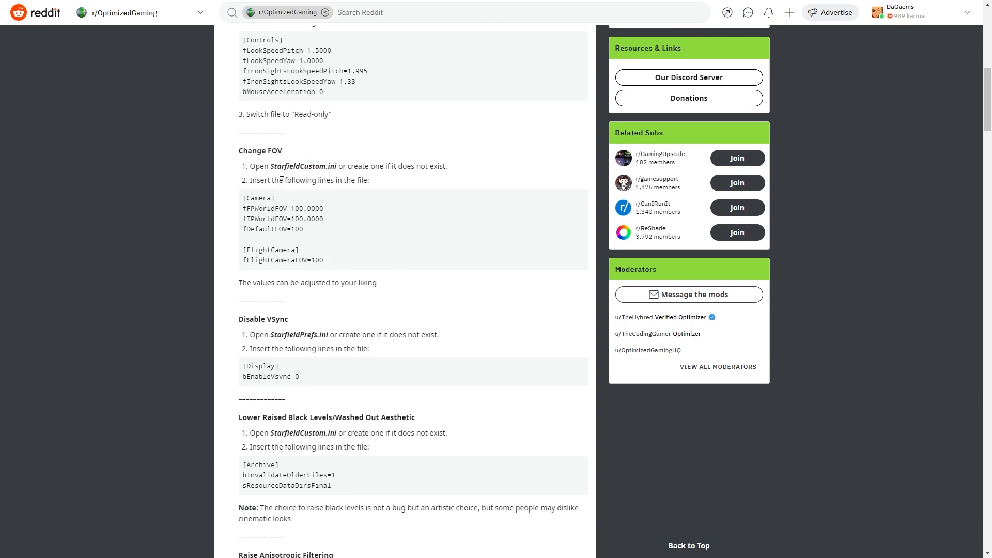
pyautogui.doubleClick(303, 166)
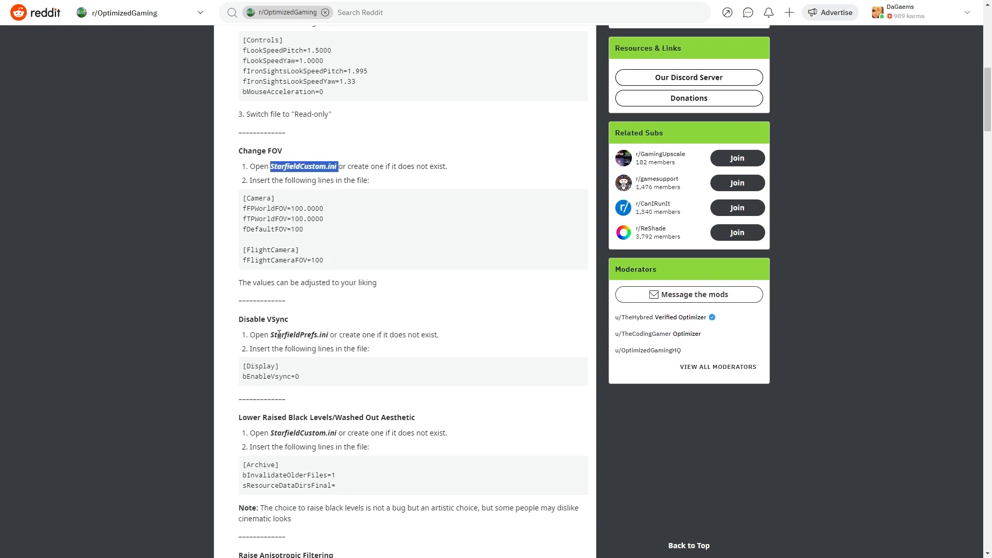
# Highlight StarfieldPrefs.ini under the Disable VSync tweak with its bEnableVsync=0 line.
pyautogui.doubleClick(293, 335)
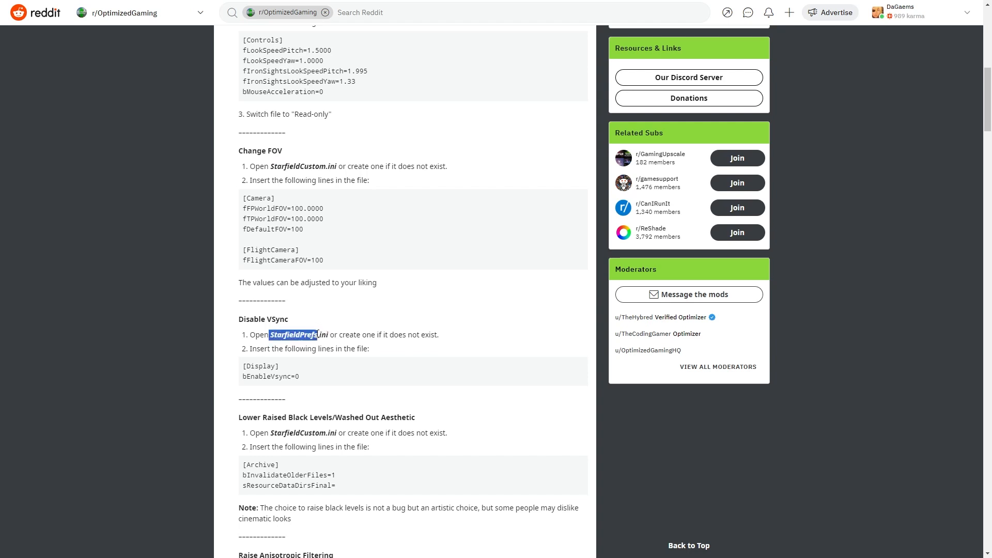
pyautogui.doubleClick(297, 166)
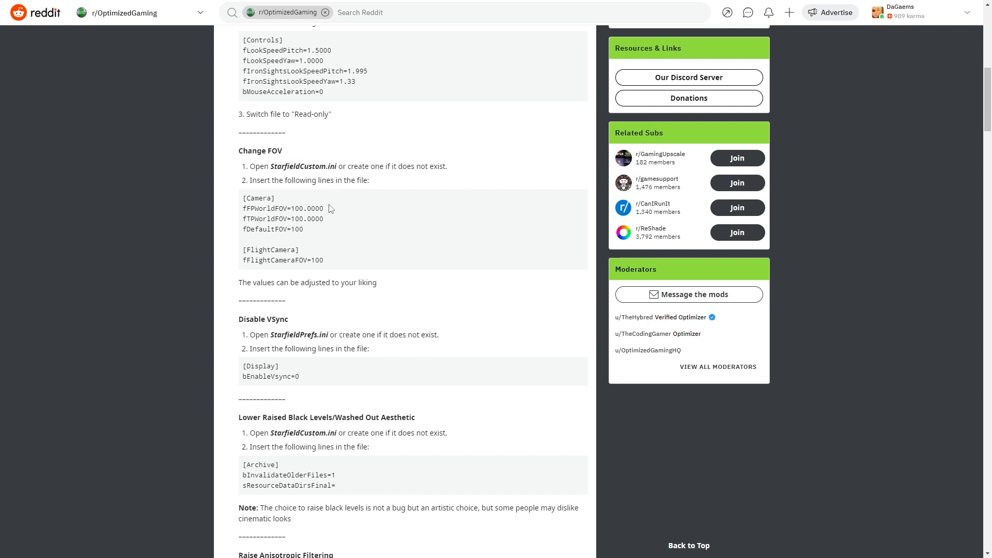
pyautogui.moveTo(304, 332)
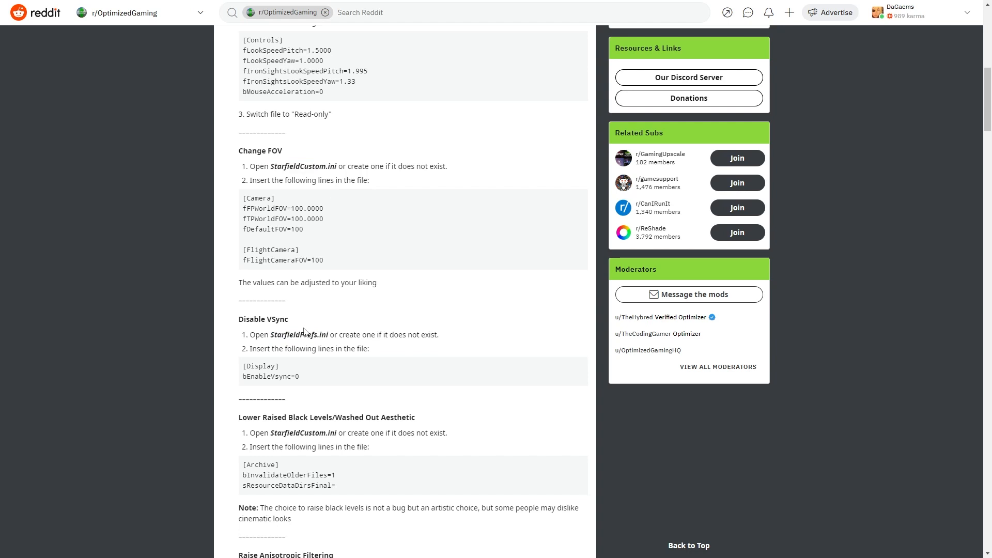
pyautogui.moveTo(268, 338)
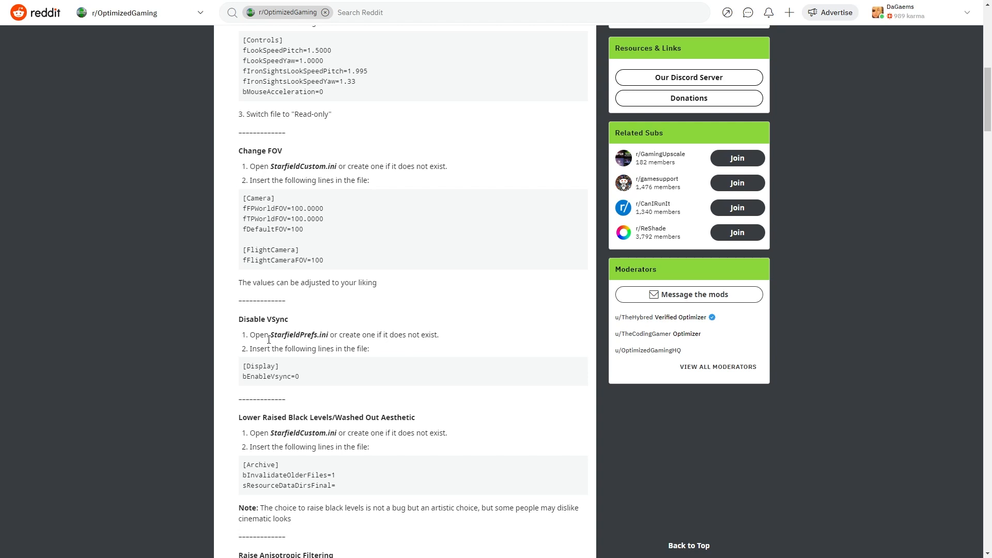
pyautogui.moveTo(303, 342)
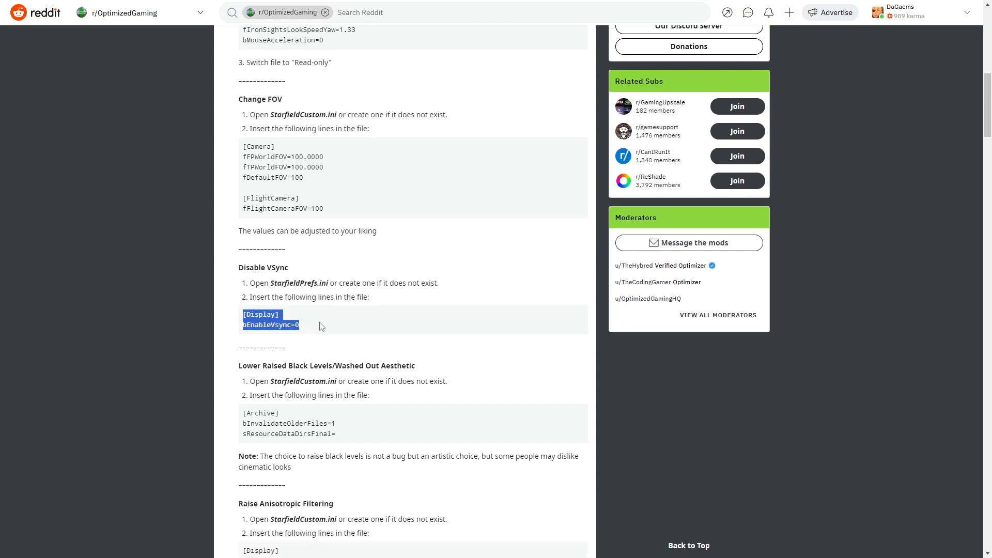
# Review the black-level, anisotropic filtering and camera shake code blocks.
pyautogui.scroll(-3)
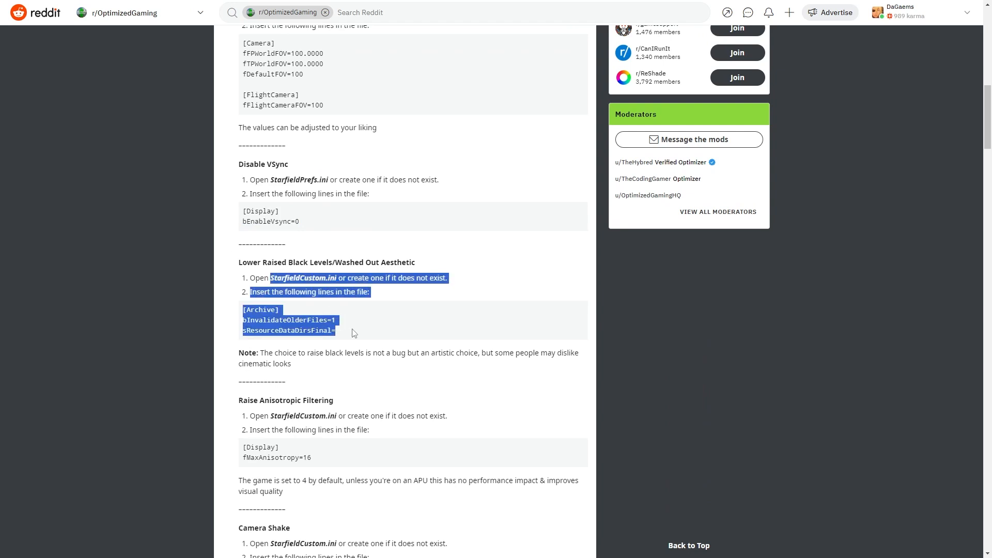
pyautogui.moveTo(306, 281)
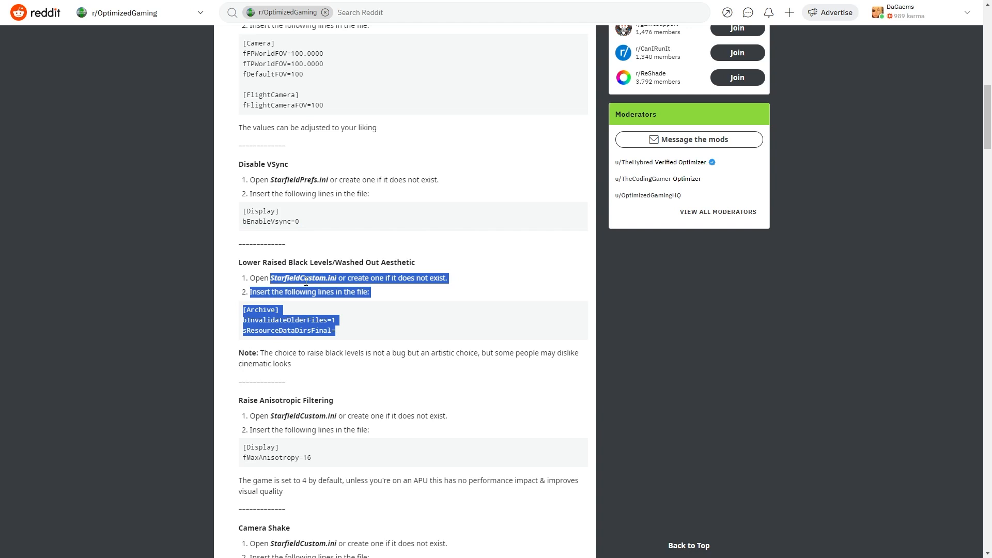
pyautogui.click(270, 278)
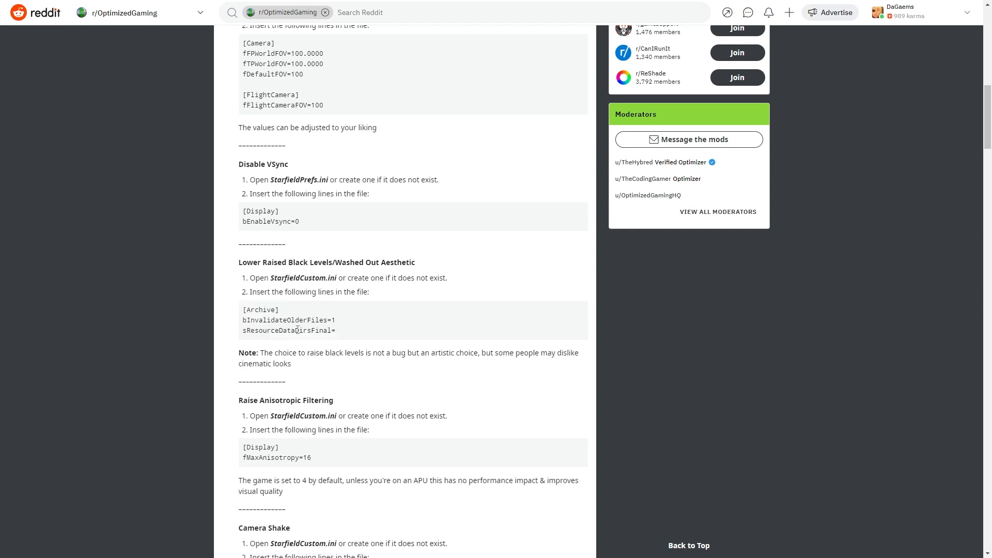
pyautogui.scroll(-3)
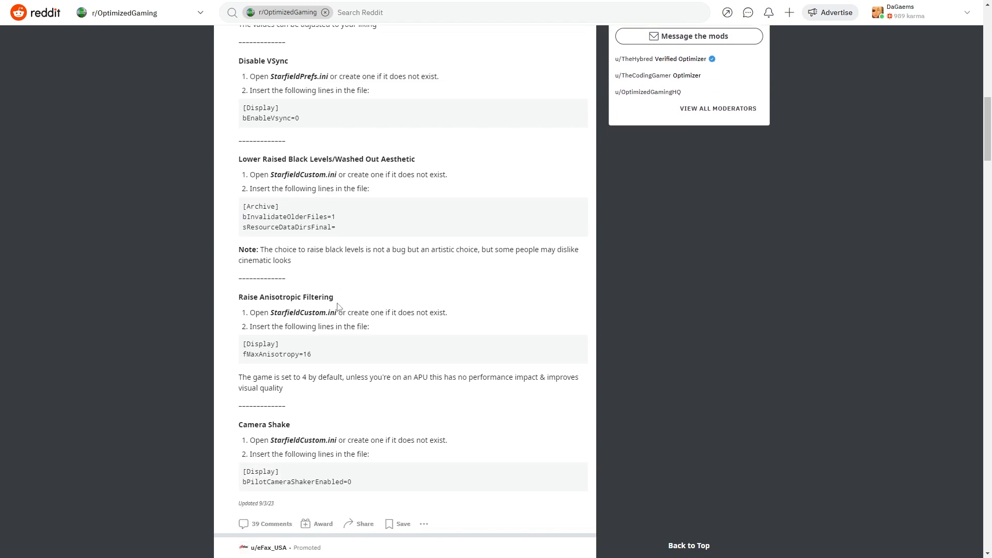
pyautogui.moveTo(280, 311)
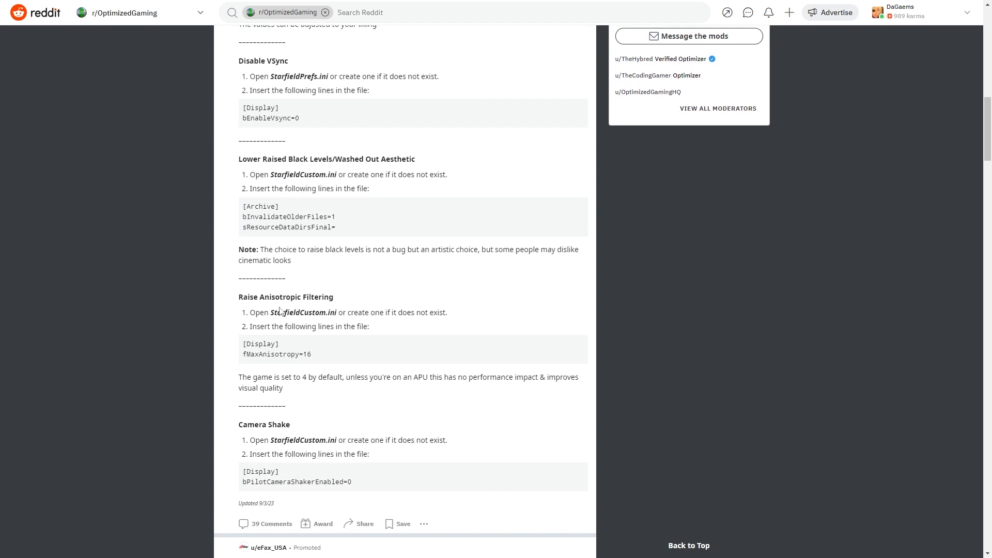
pyautogui.moveTo(326, 352)
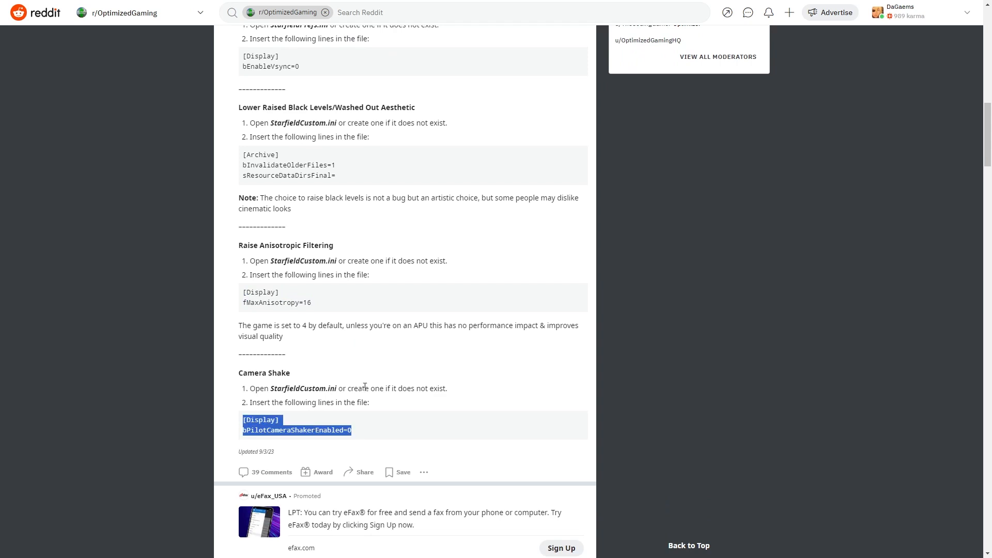
pyautogui.click(359, 385)
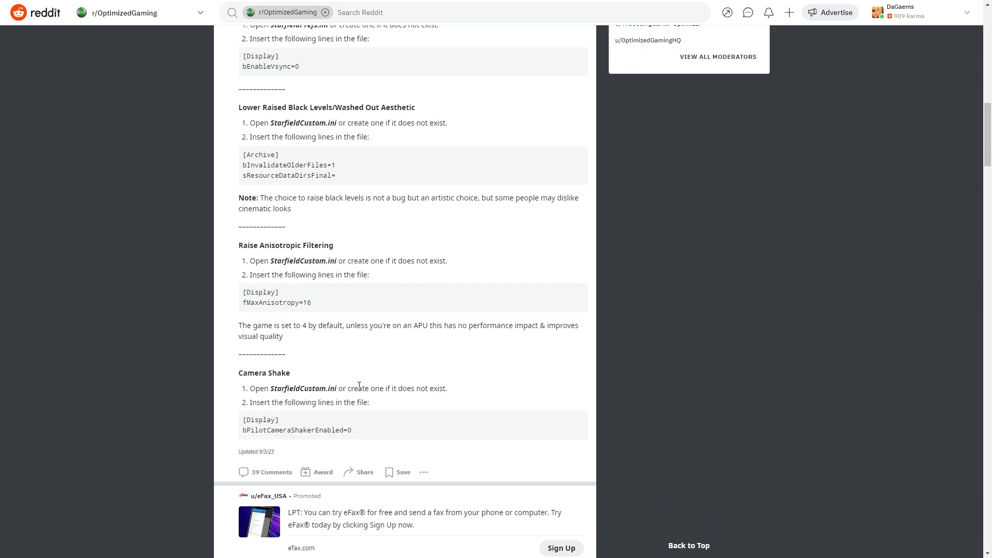
# Return to the mouse look-speed [Controls] lines.
pyautogui.scroll(3)
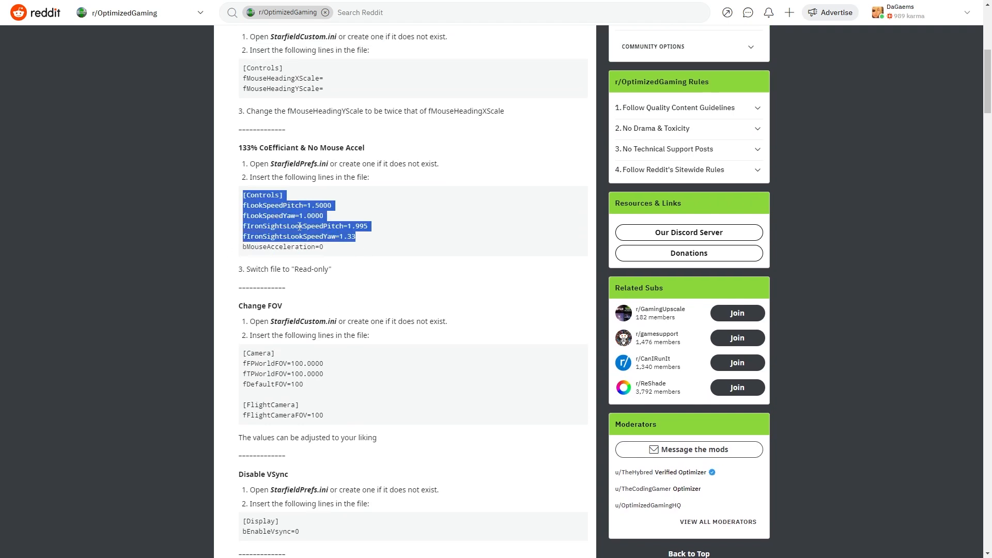
pyautogui.click(328, 247)
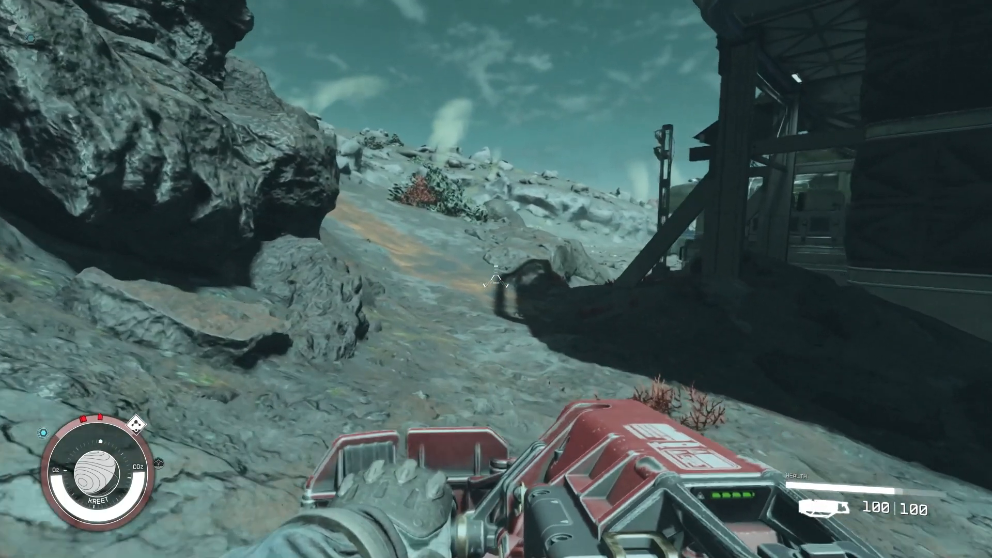
pyautogui.moveTo(496, 279)
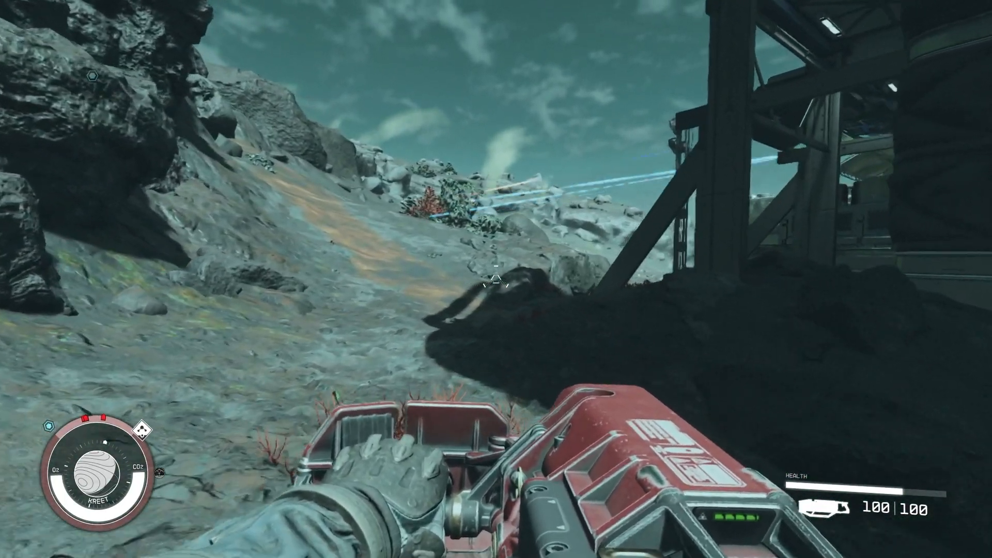
pyautogui.moveTo(496, 279)
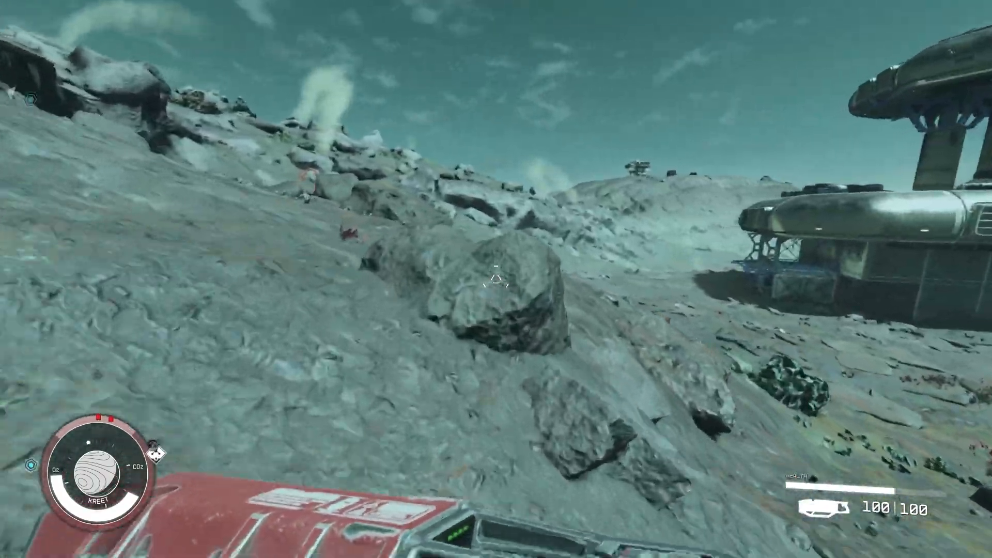
pyautogui.moveTo(496, 278)
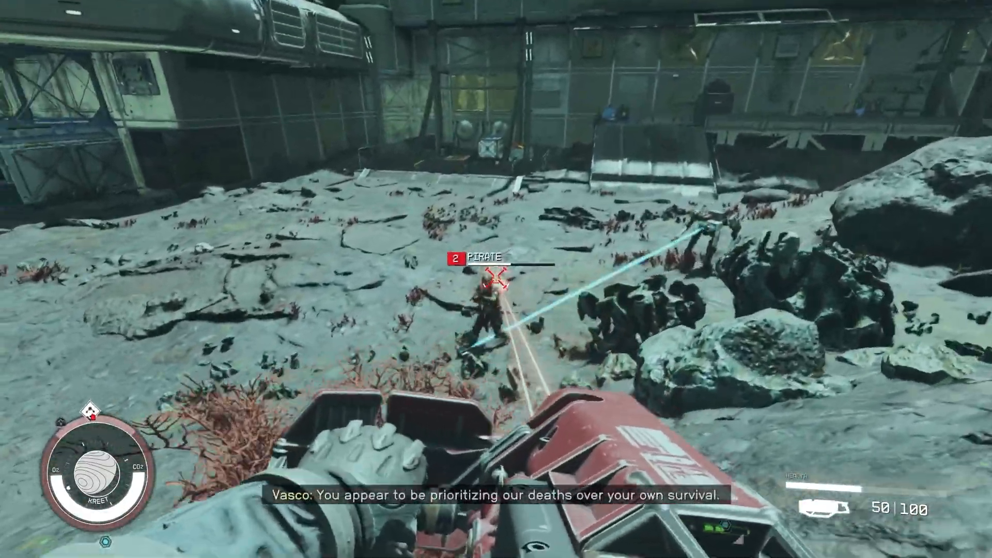
# Walk the rocky outpost with the cutter and fire at the attacking pirate.
pyautogui.click(496, 278)
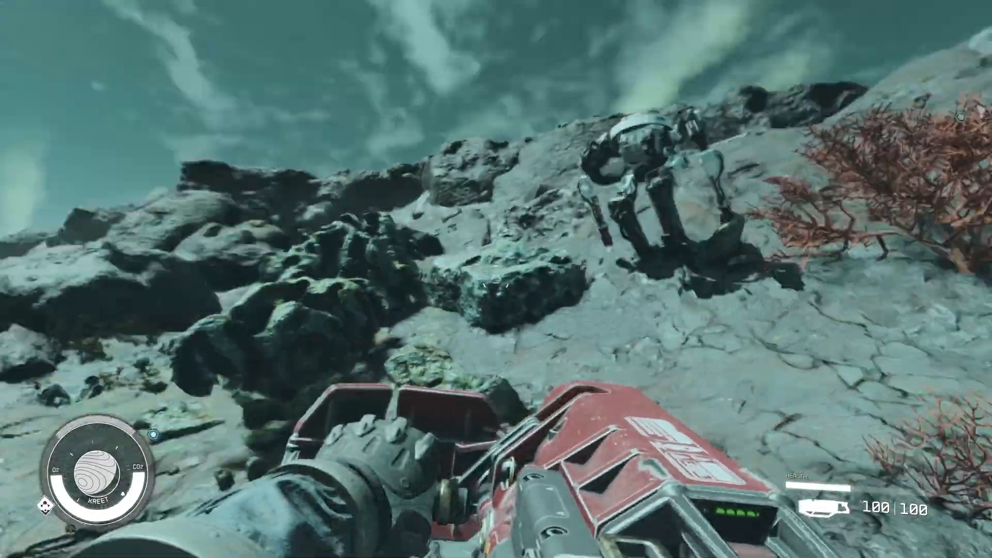
pyautogui.moveTo(496, 279)
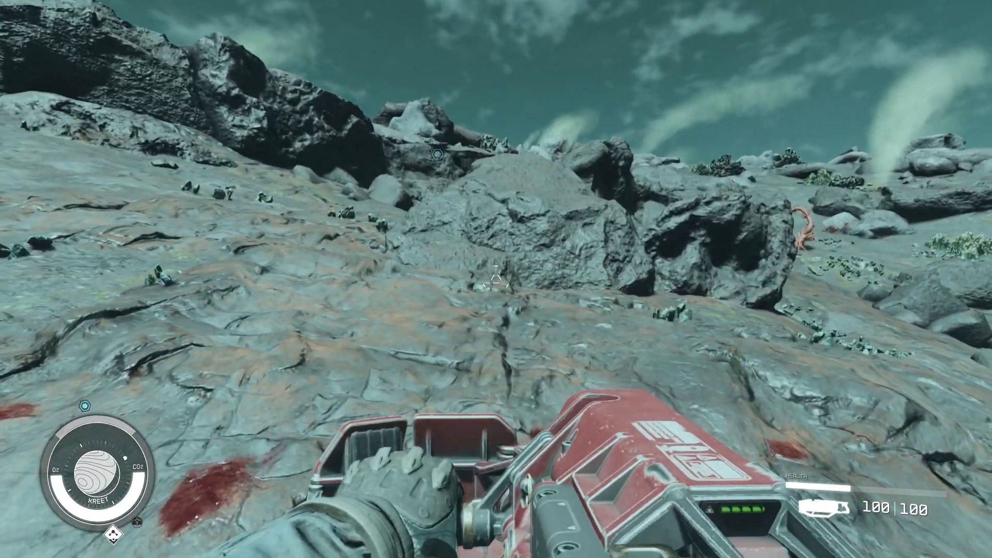
pyautogui.moveTo(495, 279)
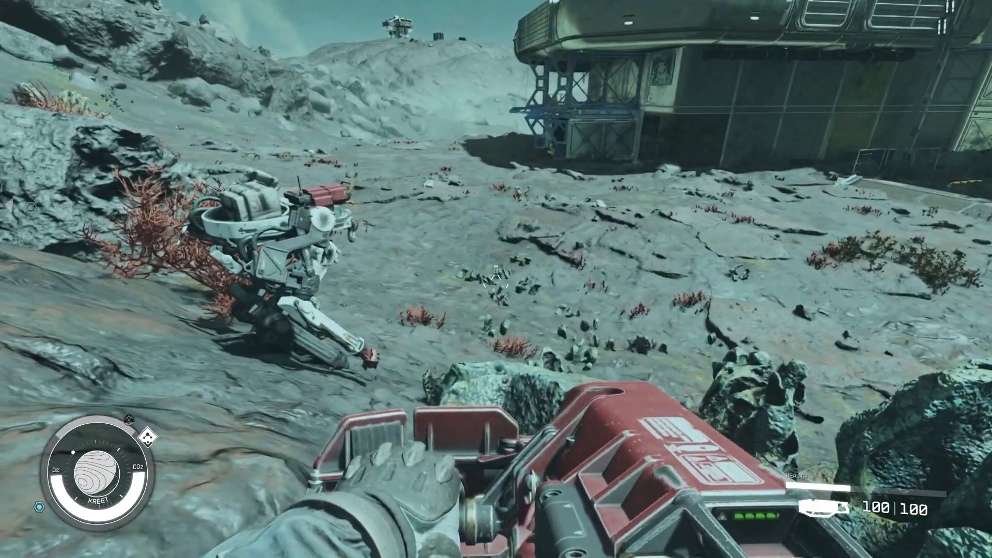
pyautogui.moveTo(496, 279)
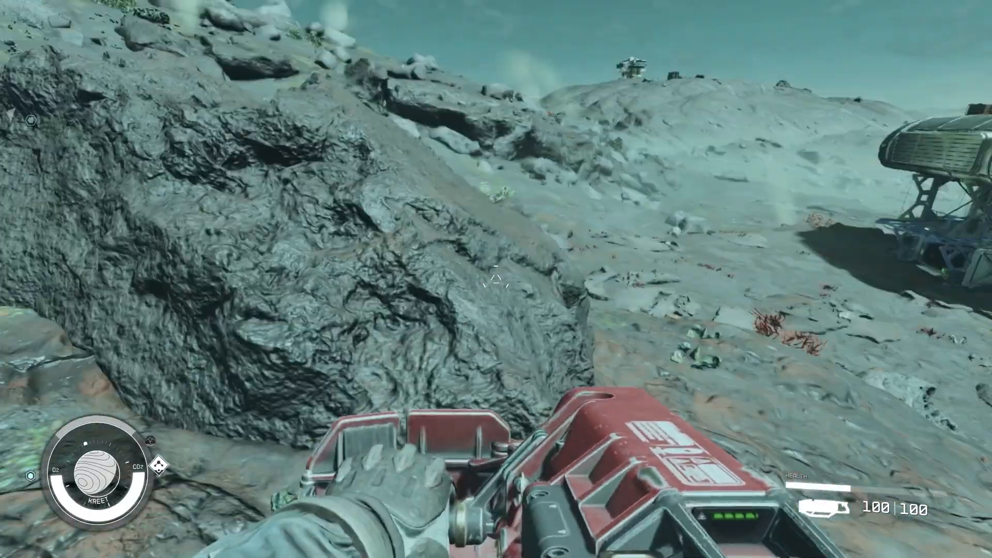
pyautogui.moveTo(496, 279)
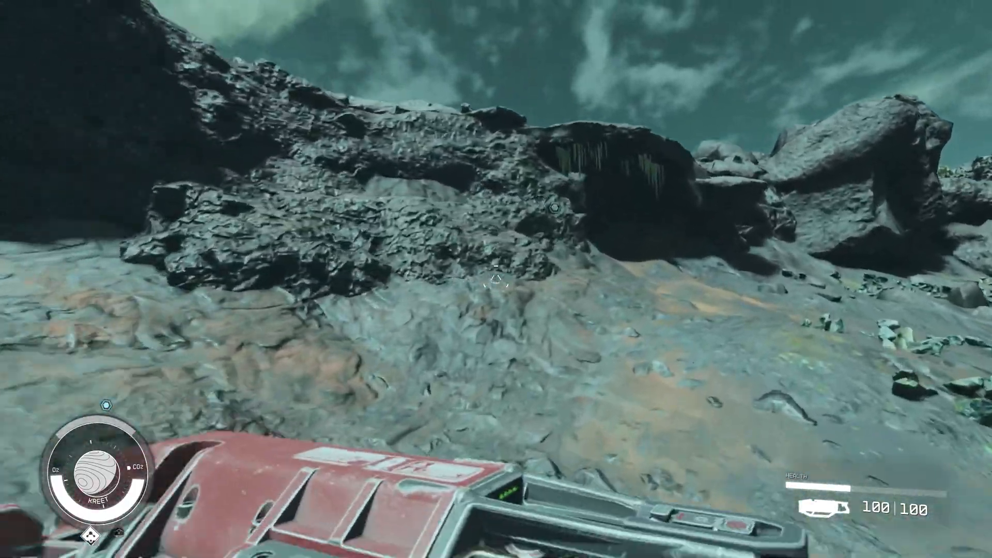
pyautogui.moveTo(496, 279)
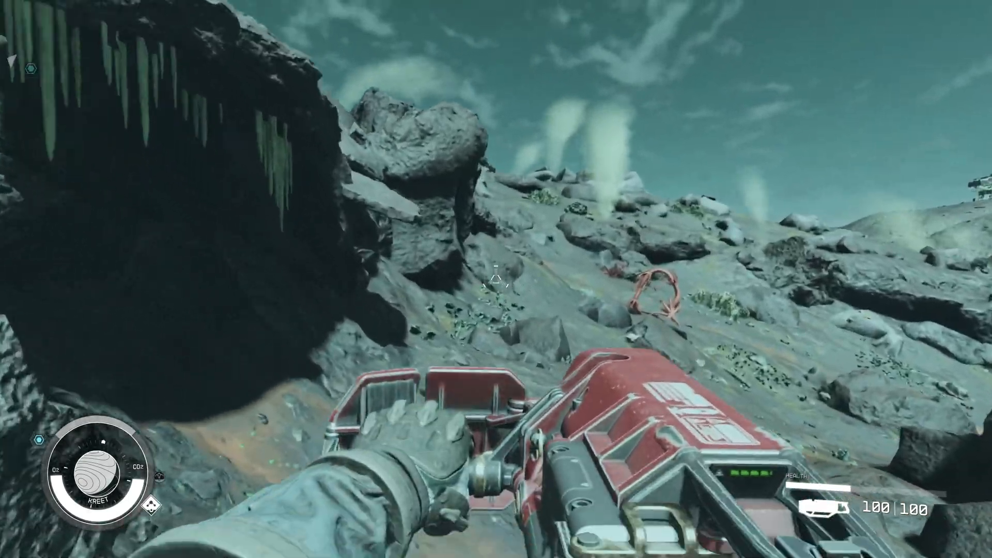